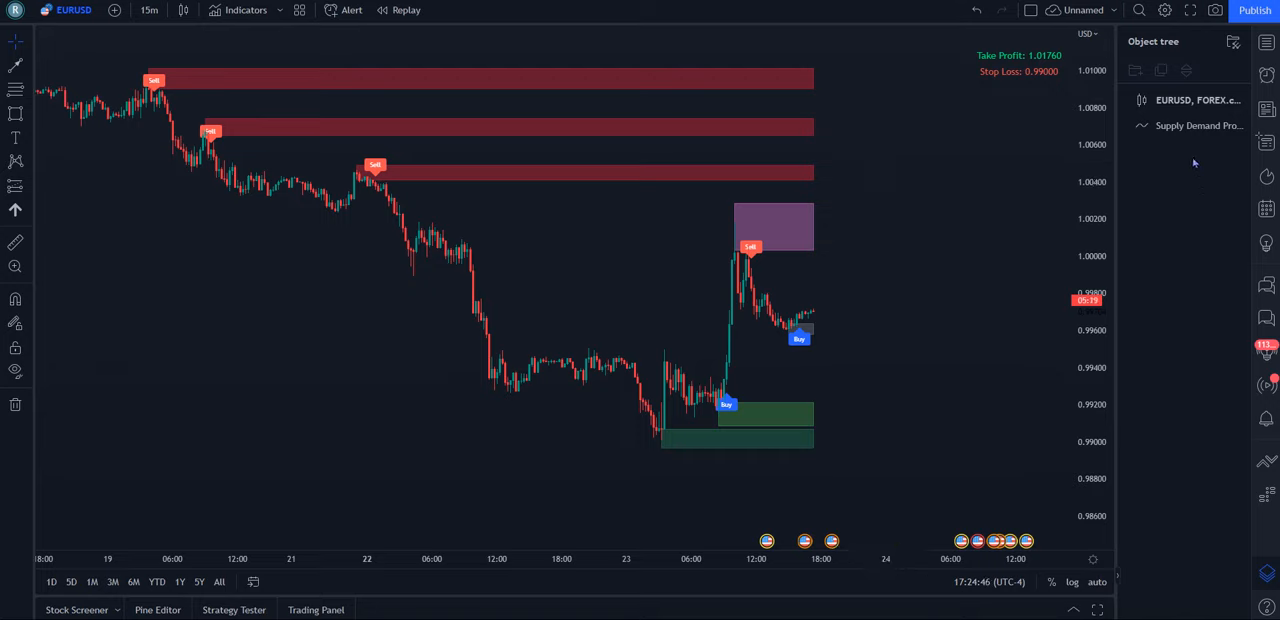
{"action": "mouse_move", "coordinate": [700, 314]}
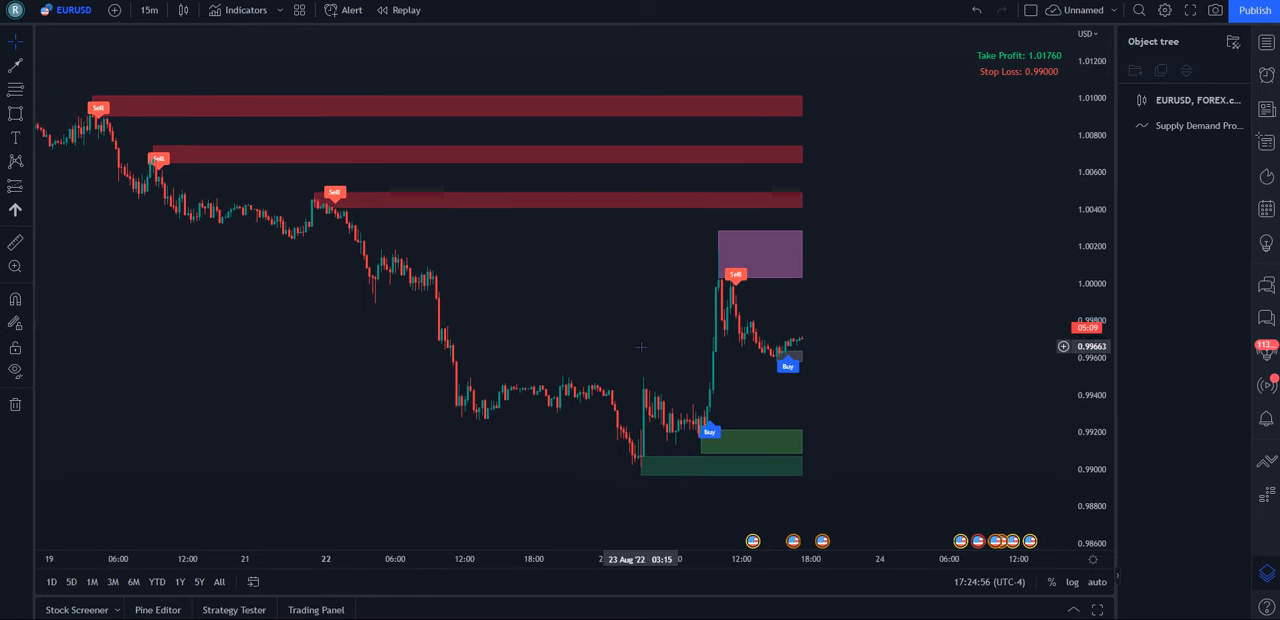
{"action": "mouse_move", "coordinate": [598, 342]}
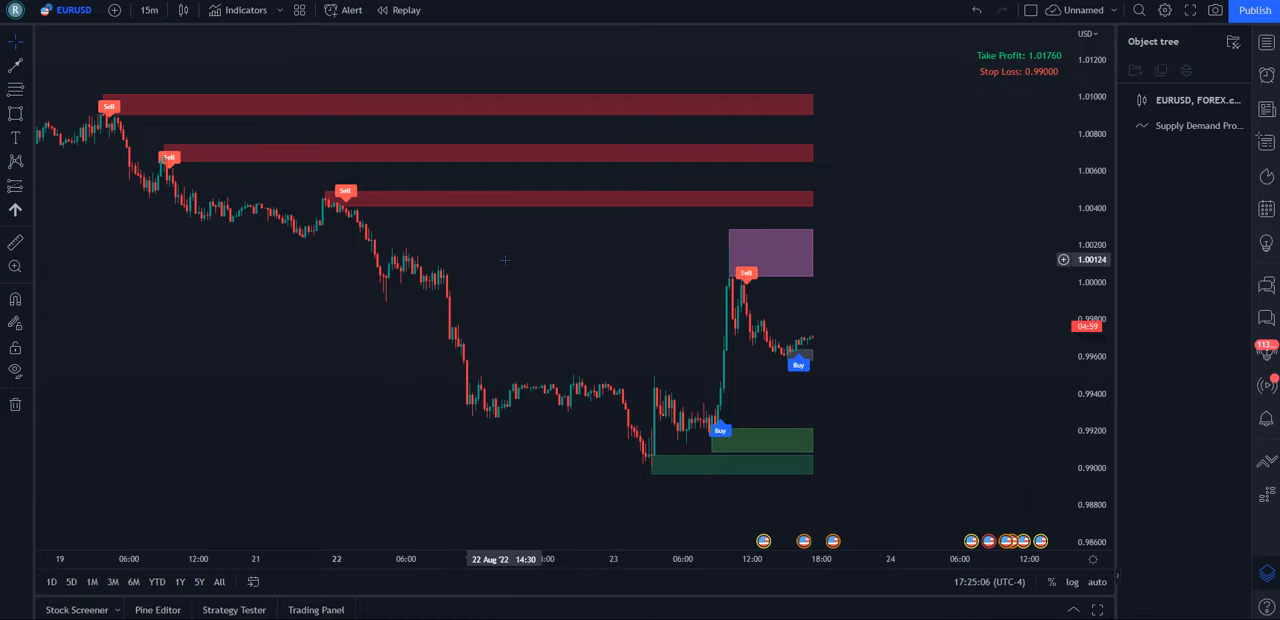
{"action": "mouse_move", "coordinate": [518, 259]}
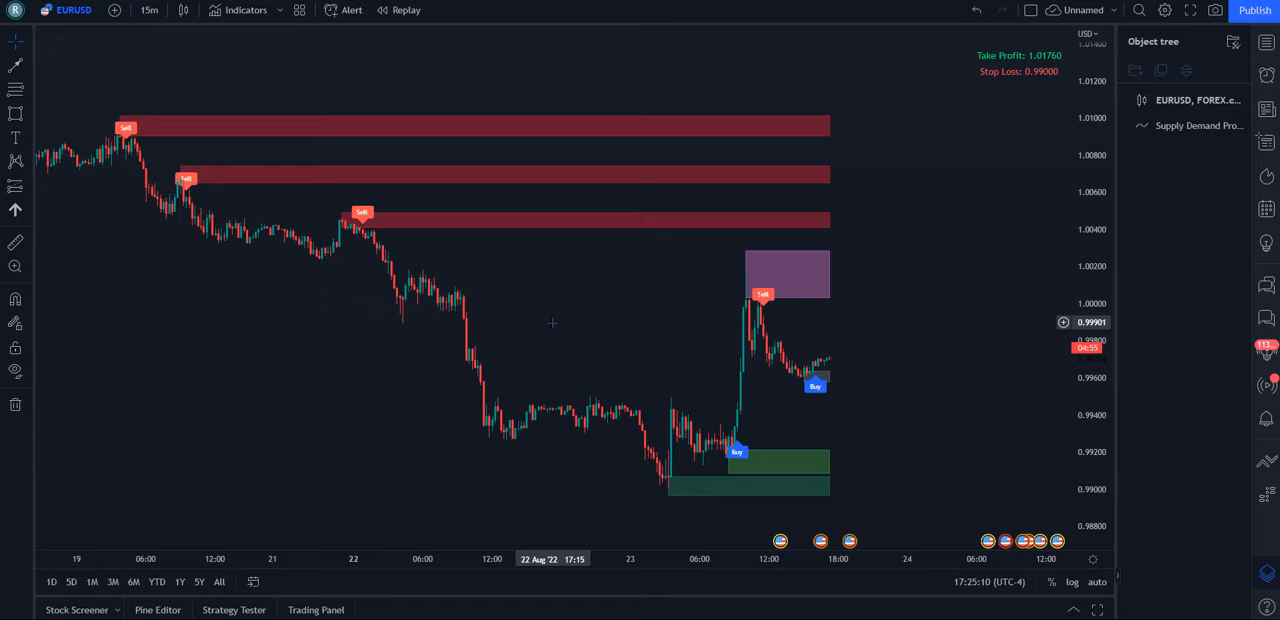
{"action": "mouse_move", "coordinate": [888, 301]}
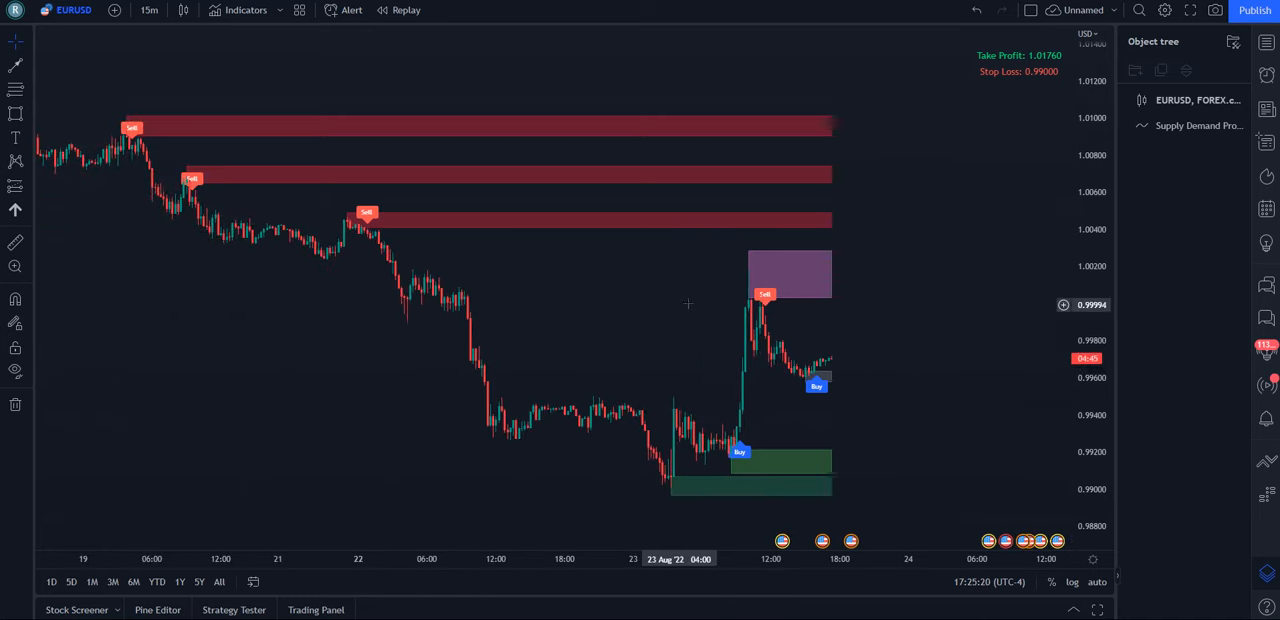
{"action": "mouse_move", "coordinate": [856, 348]}
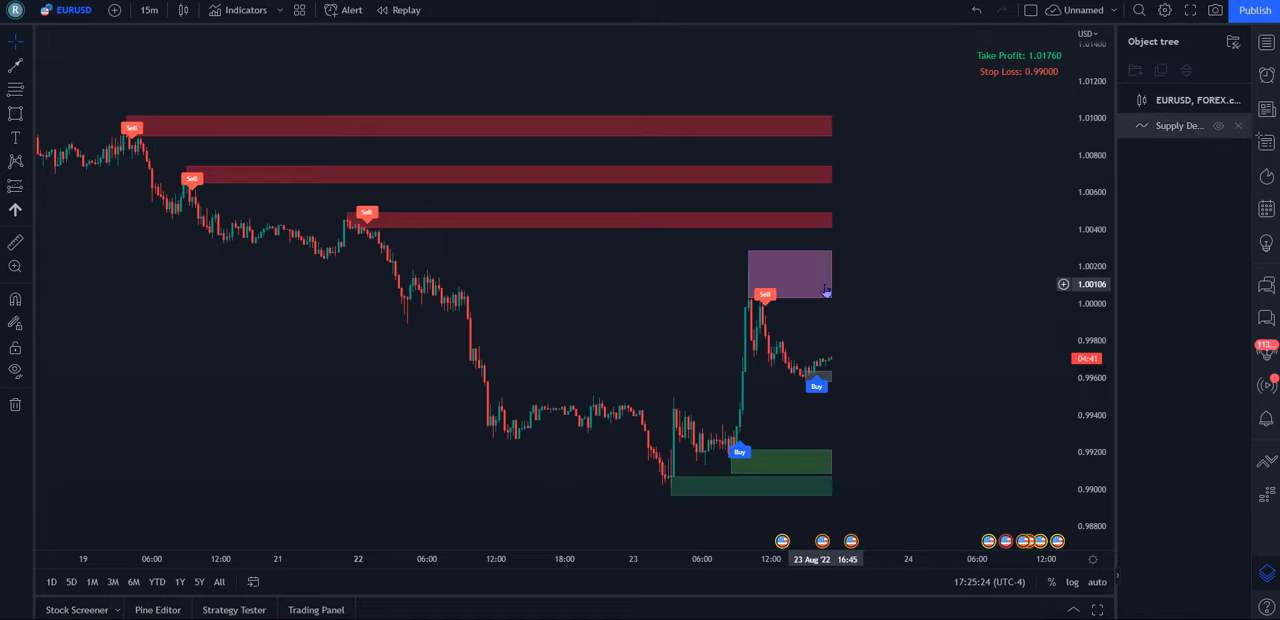
{"action": "mouse_move", "coordinate": [897, 234]}
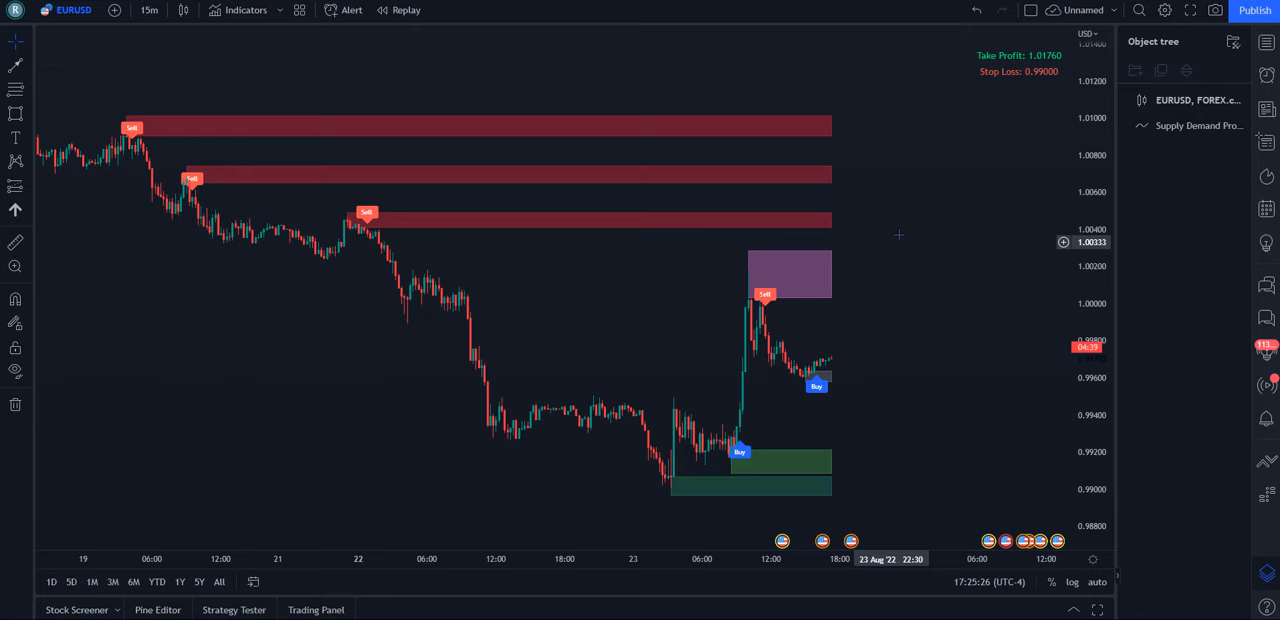
- Open Supply Demand Pro settings from the Object tree and enable Show turncoat zone
{"action": "right_click", "coordinate": [1197, 125]}
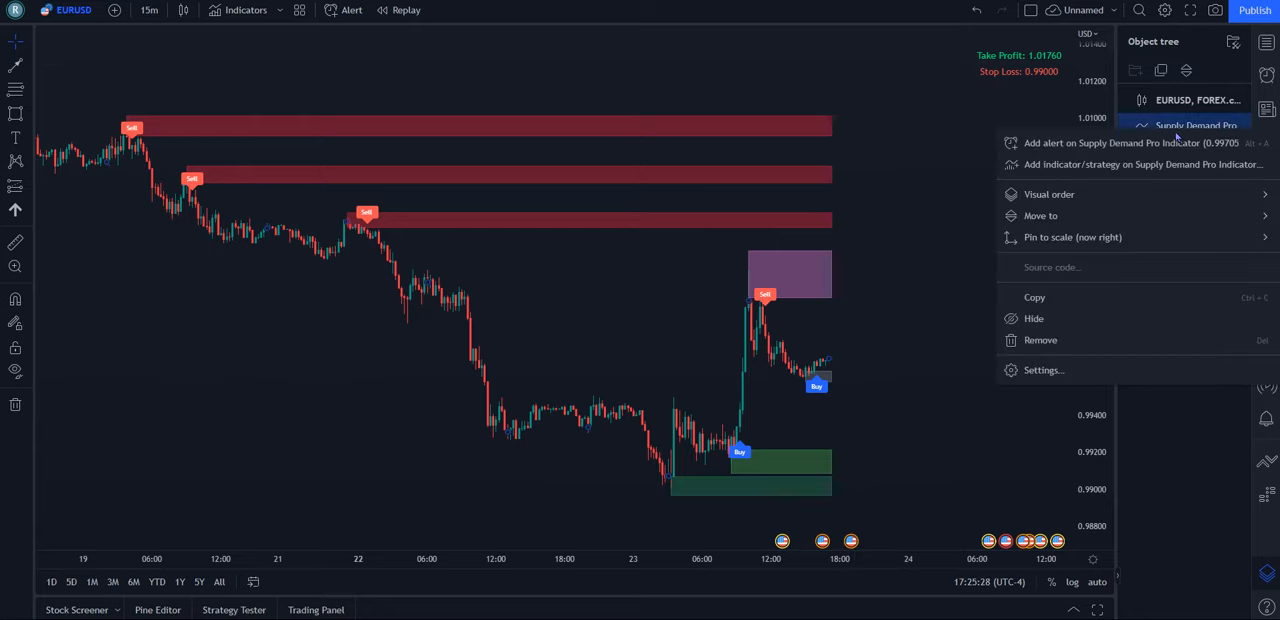
{"action": "left_click", "coordinate": [1044, 370]}
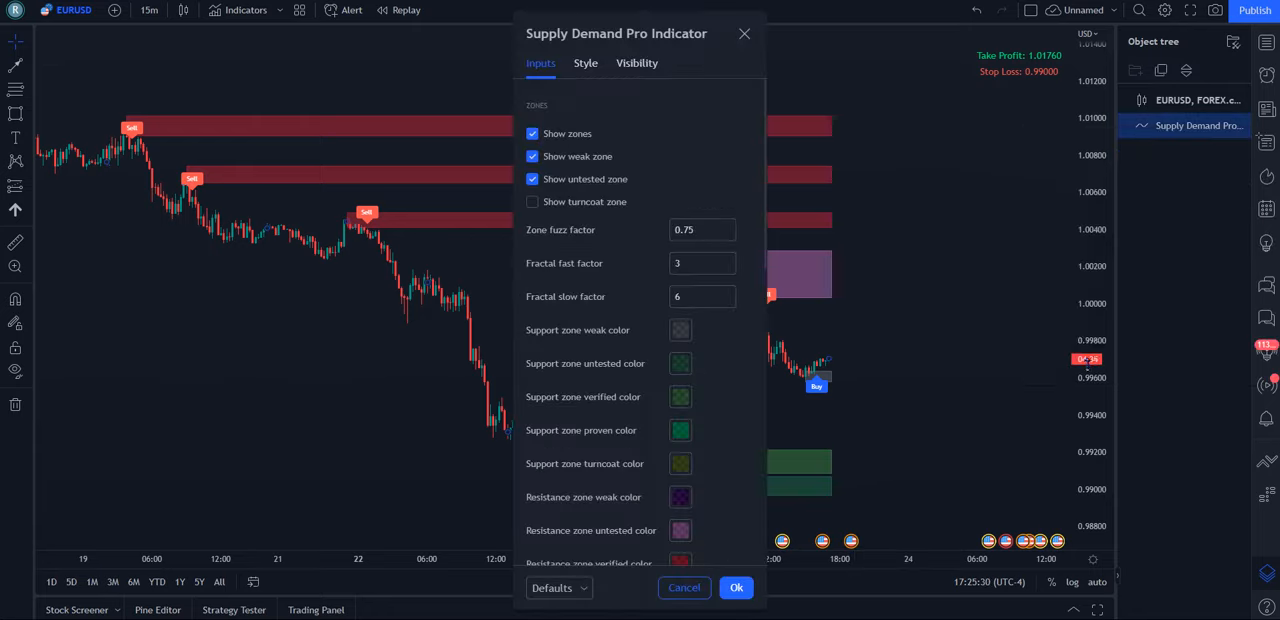
{"action": "left_click_drag", "start_coordinate": [617, 33], "coordinate": [940, 38]}
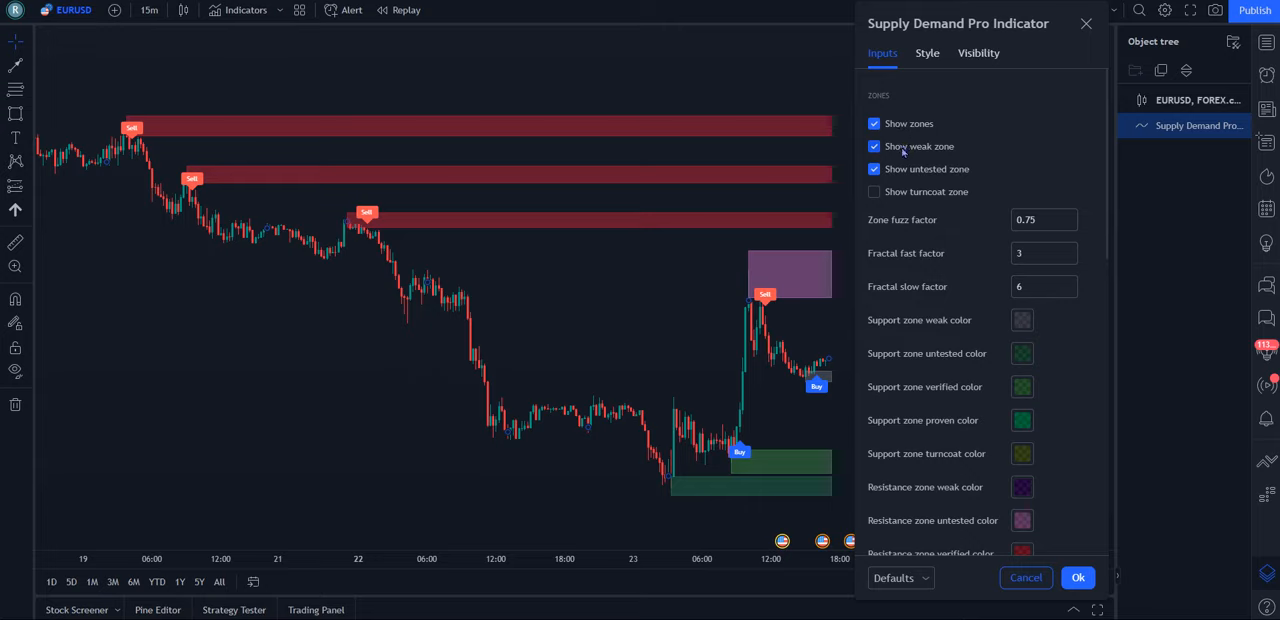
{"action": "mouse_move", "coordinate": [890, 180]}
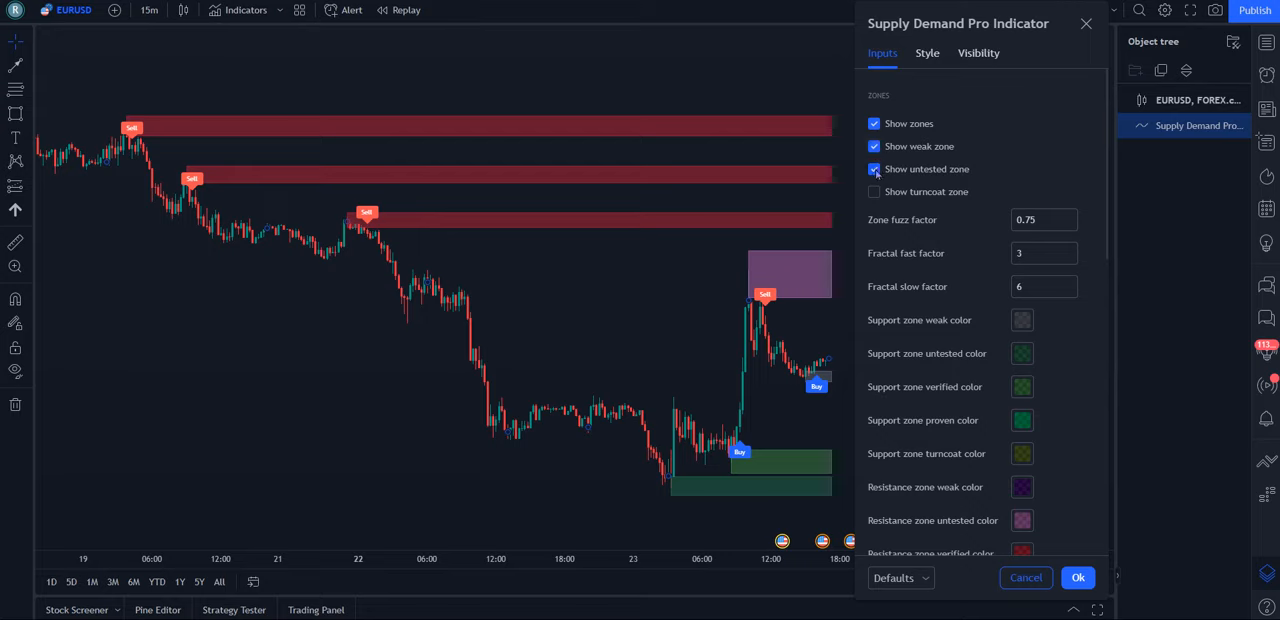
{"action": "left_click", "coordinate": [874, 169]}
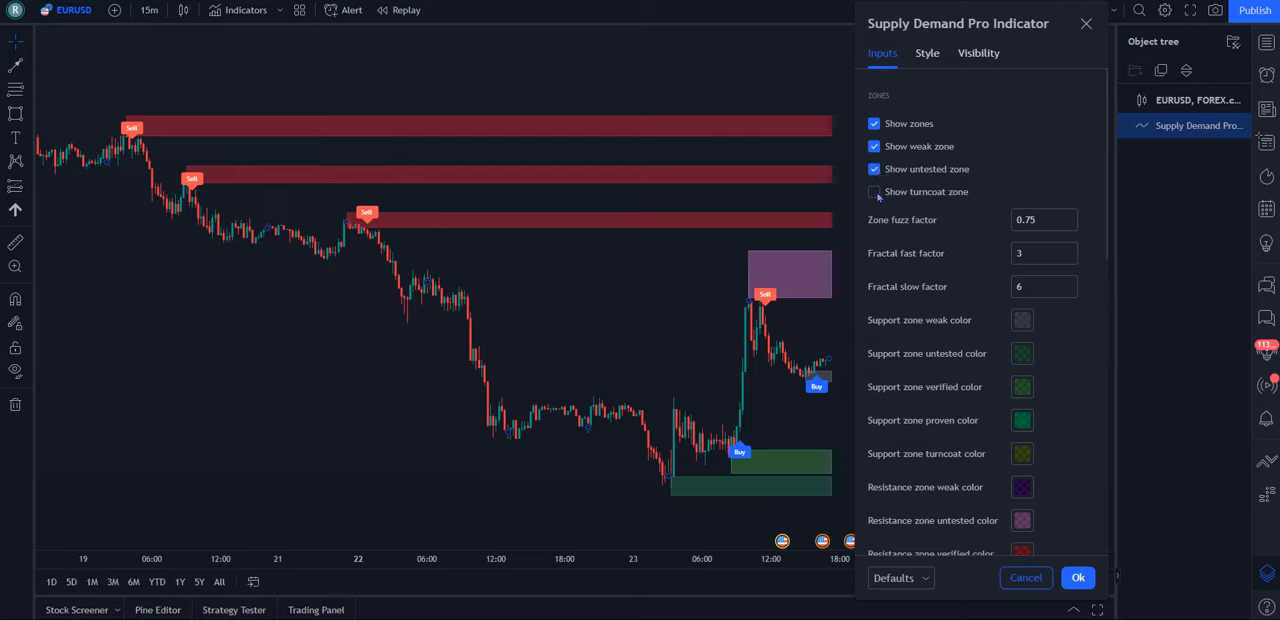
{"action": "left_click", "coordinate": [874, 191]}
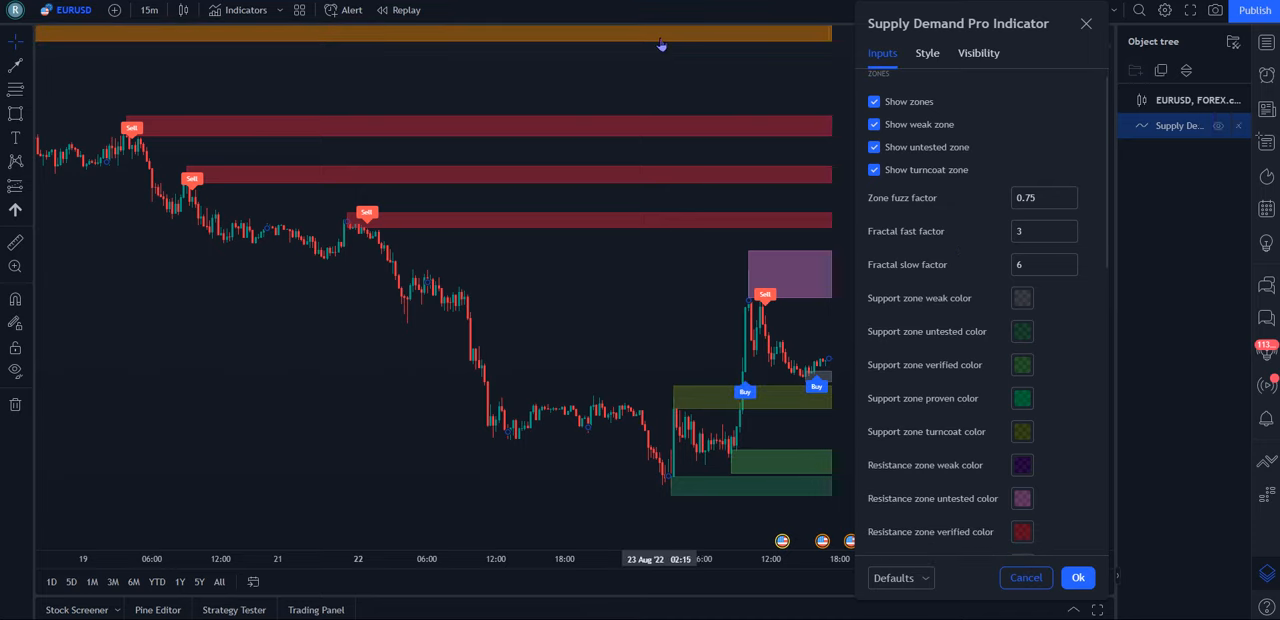
- Confirm the Supply Demand Pro settings with Ok, keeping turncoat zones enabled
{"action": "left_click", "coordinate": [1078, 577]}
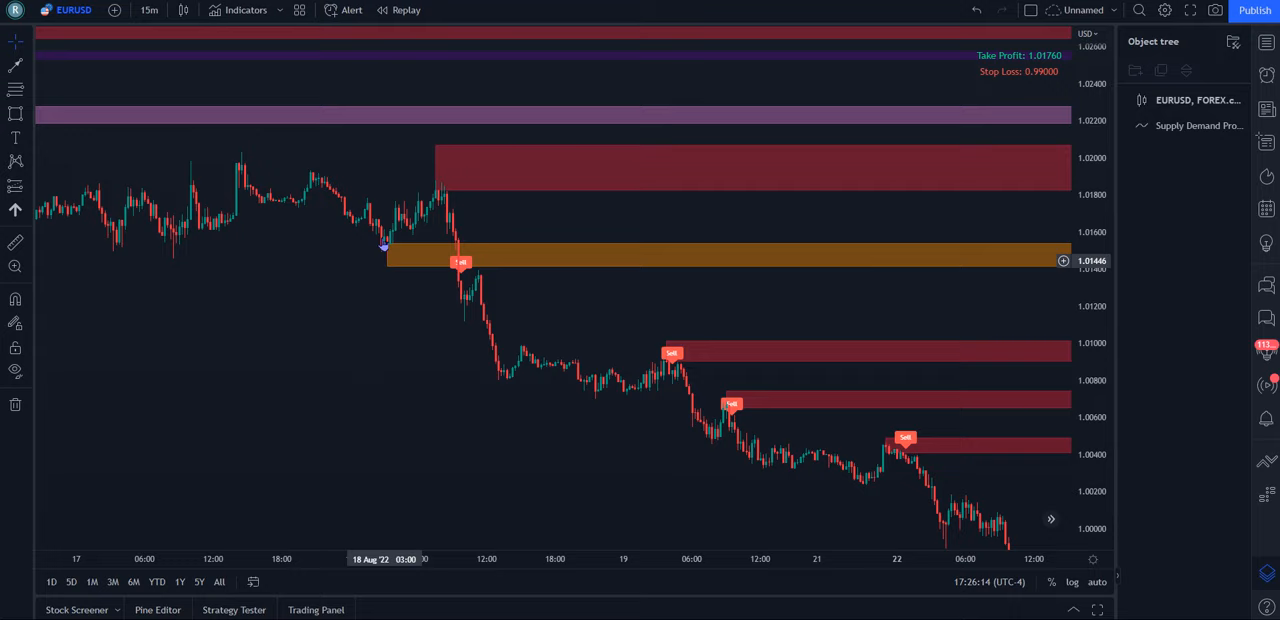
{"action": "mouse_move", "coordinate": [447, 196]}
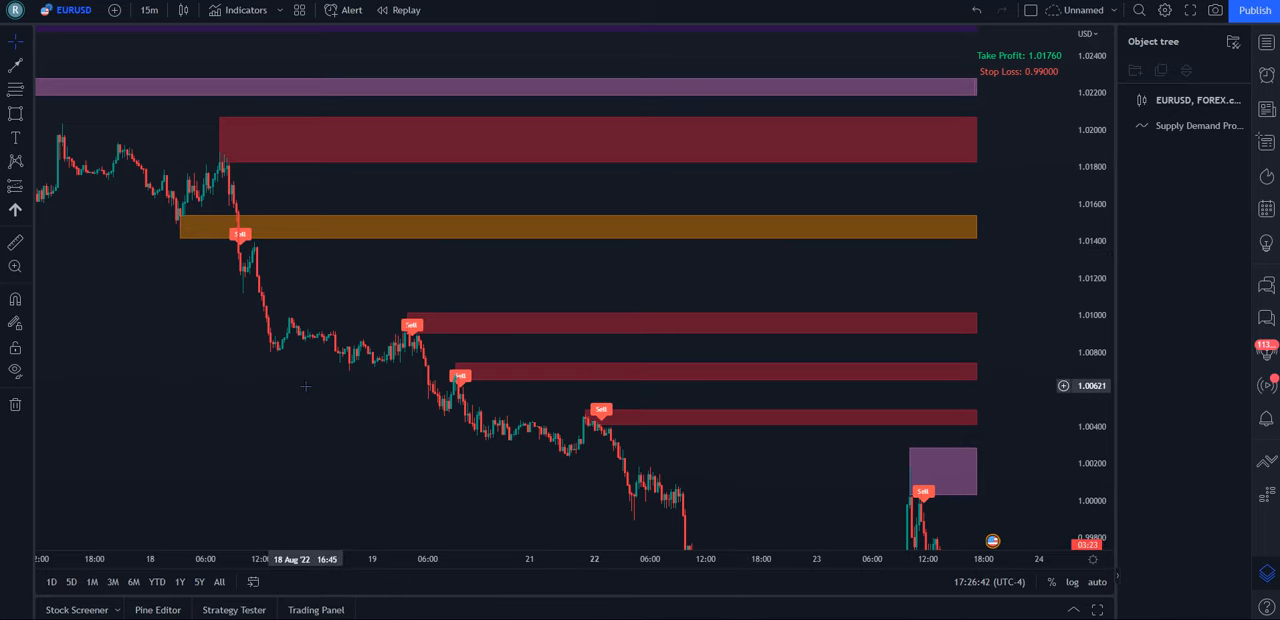
{"action": "mouse_move", "coordinate": [391, 294]}
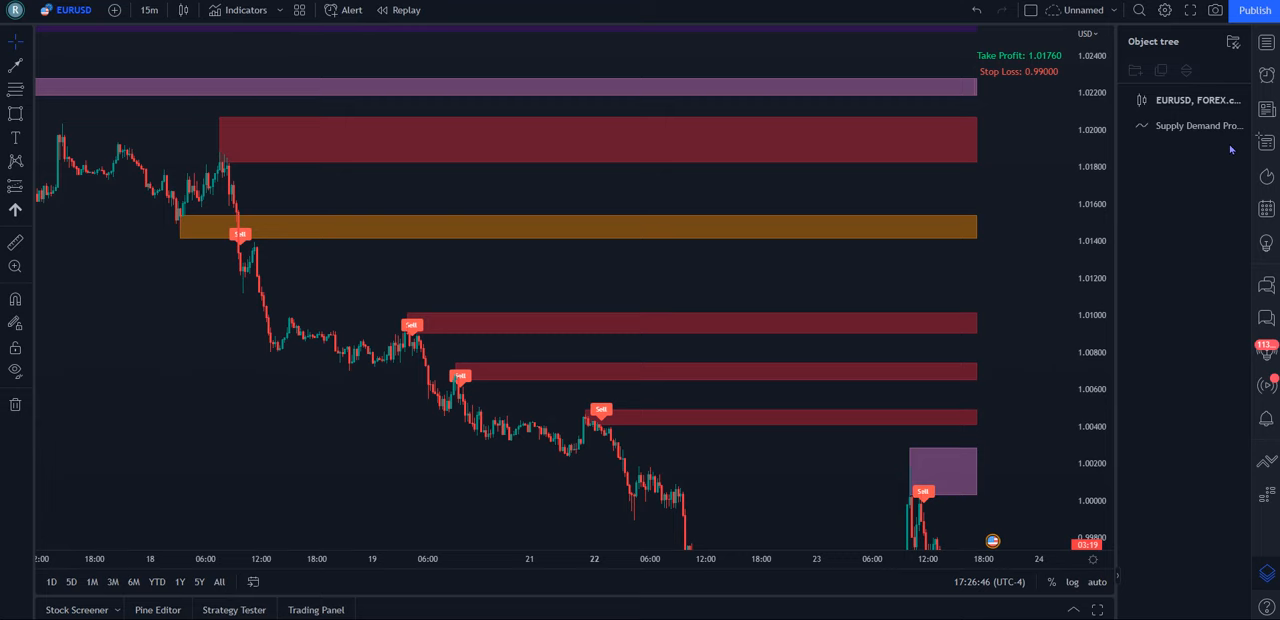
- Reopen Supply Demand Pro settings and untick Show turncoat zone
{"action": "double_click", "coordinate": [1198, 125]}
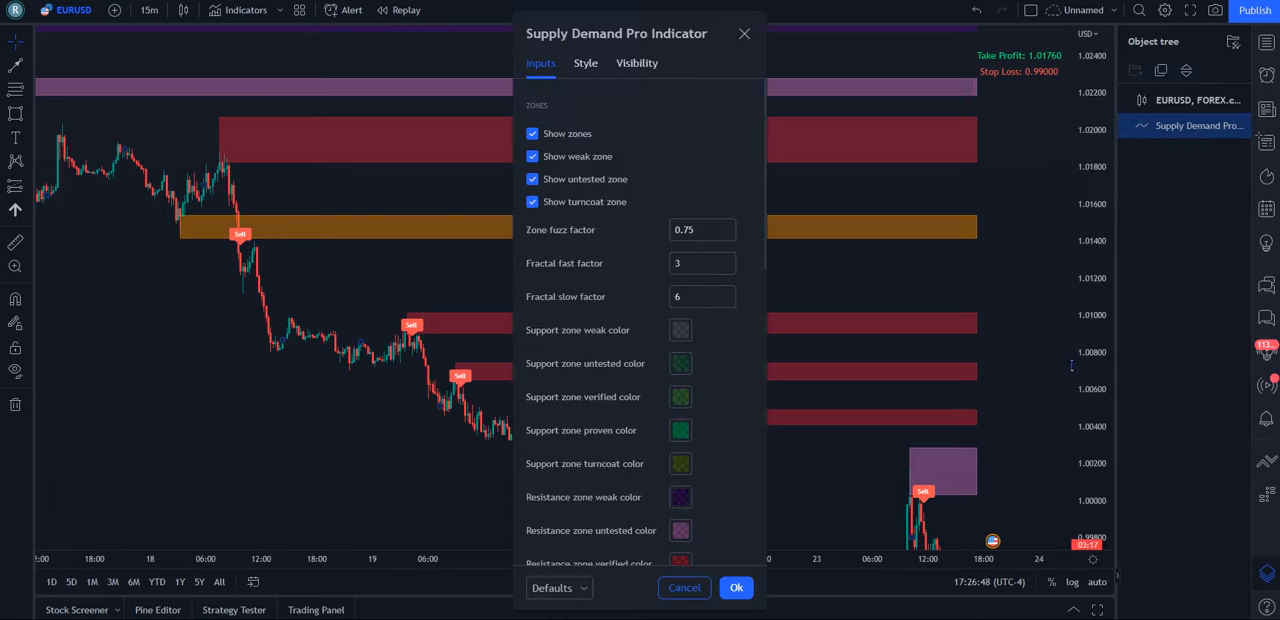
{"action": "left_click_drag", "start_coordinate": [616, 33], "coordinate": [973, 35]}
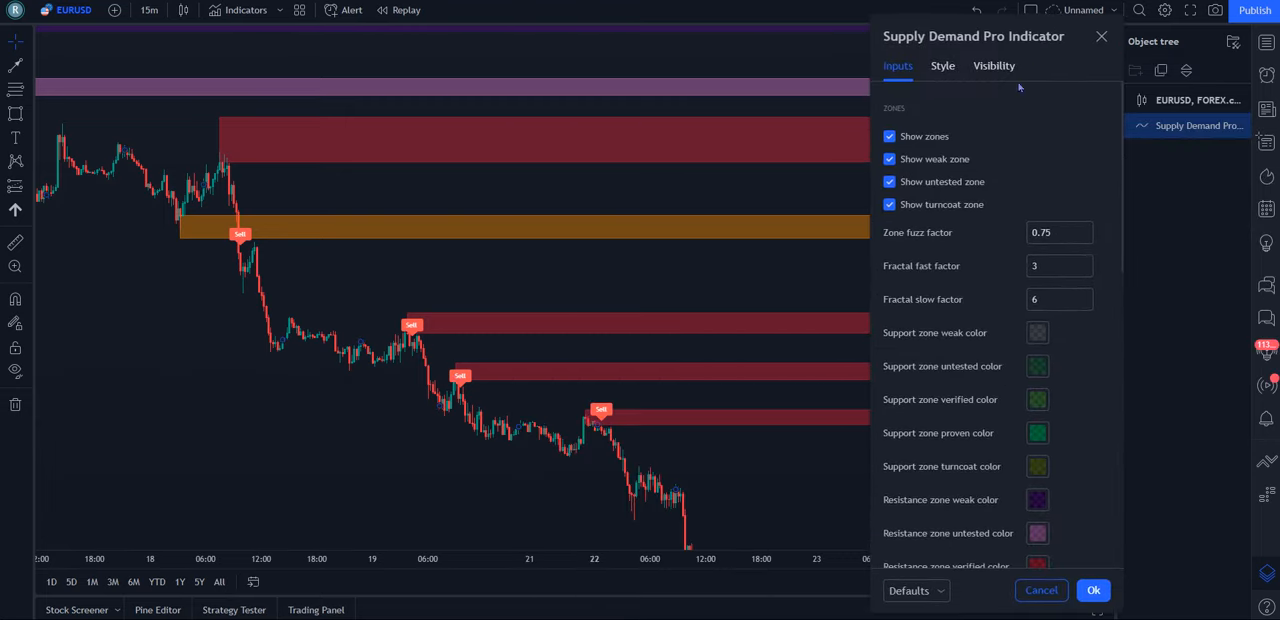
{"action": "left_click", "coordinate": [889, 204]}
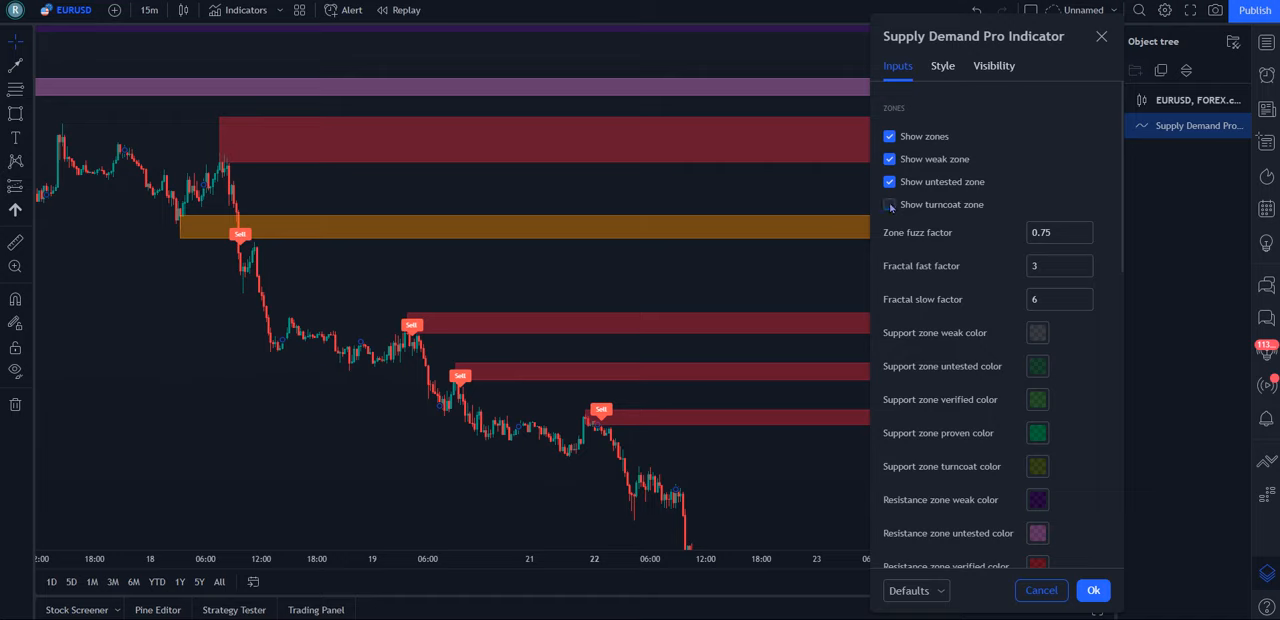
{"action": "left_click", "coordinate": [889, 204]}
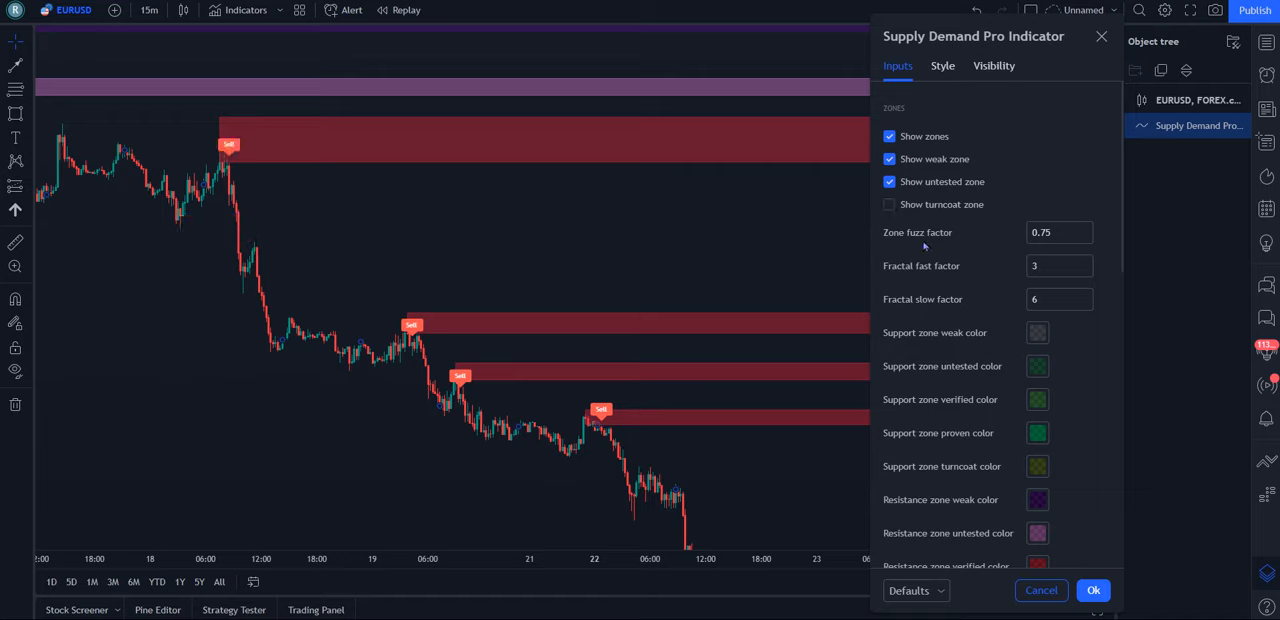
{"action": "mouse_move", "coordinate": [959, 237]}
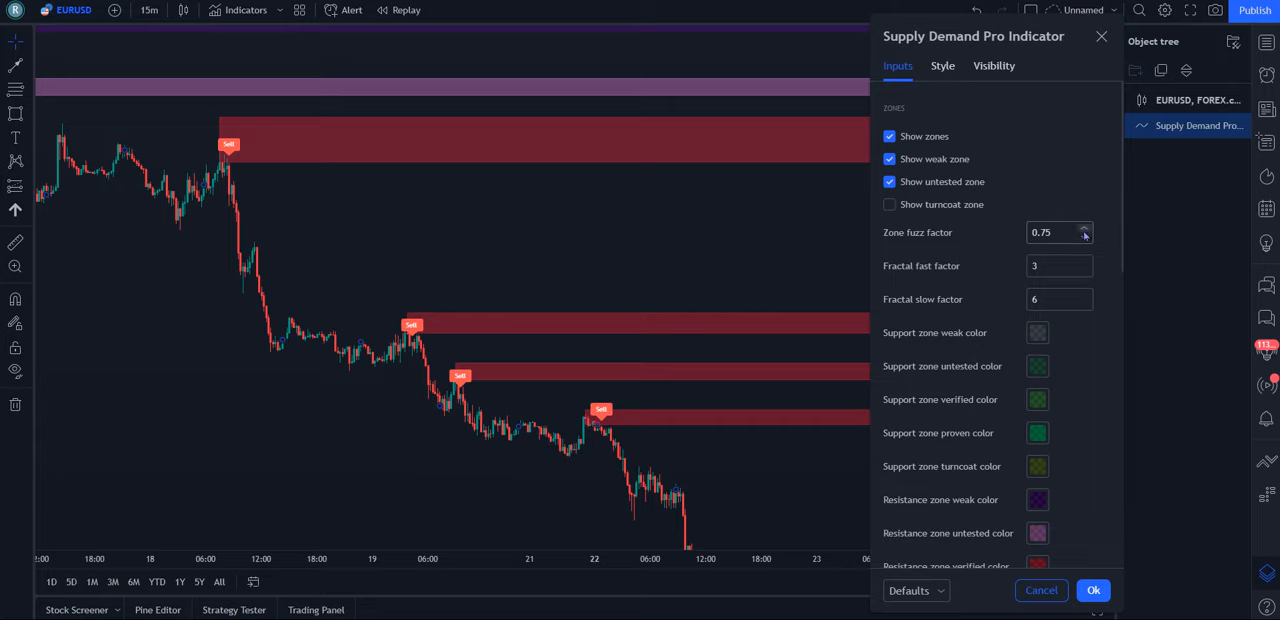
- Step the zone fuzz factor up to 2.75 and back down, then start editing it
{"action": "left_click", "coordinate": [1084, 229]}
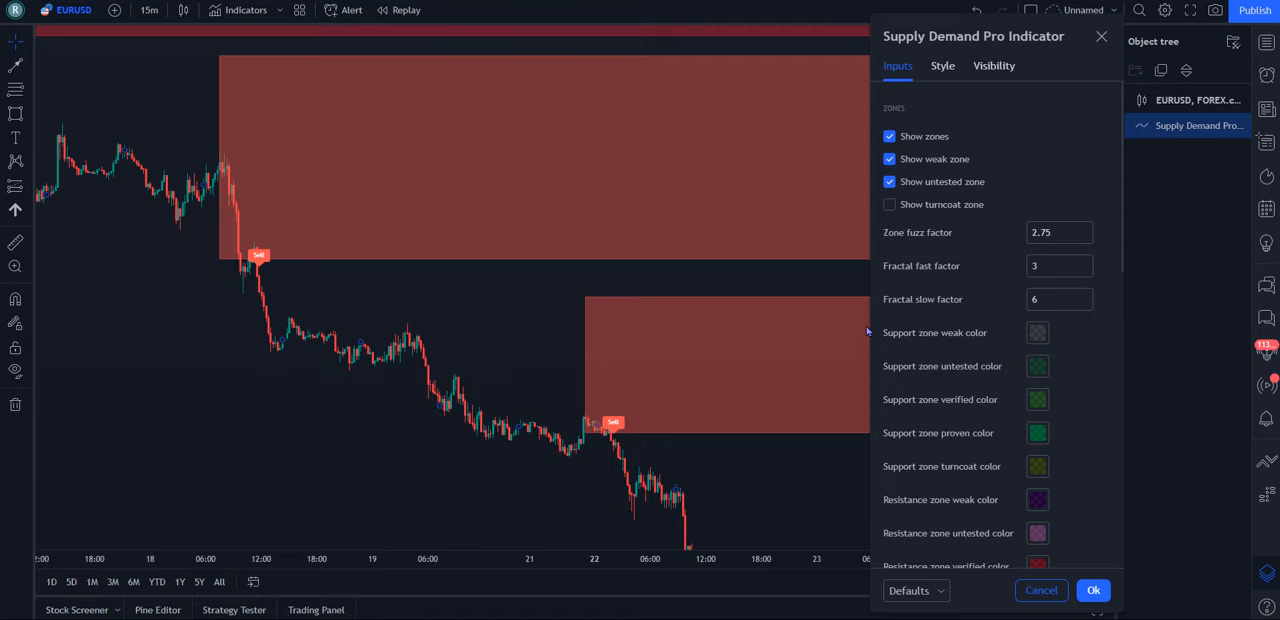
{"action": "mouse_move", "coordinate": [550, 267]}
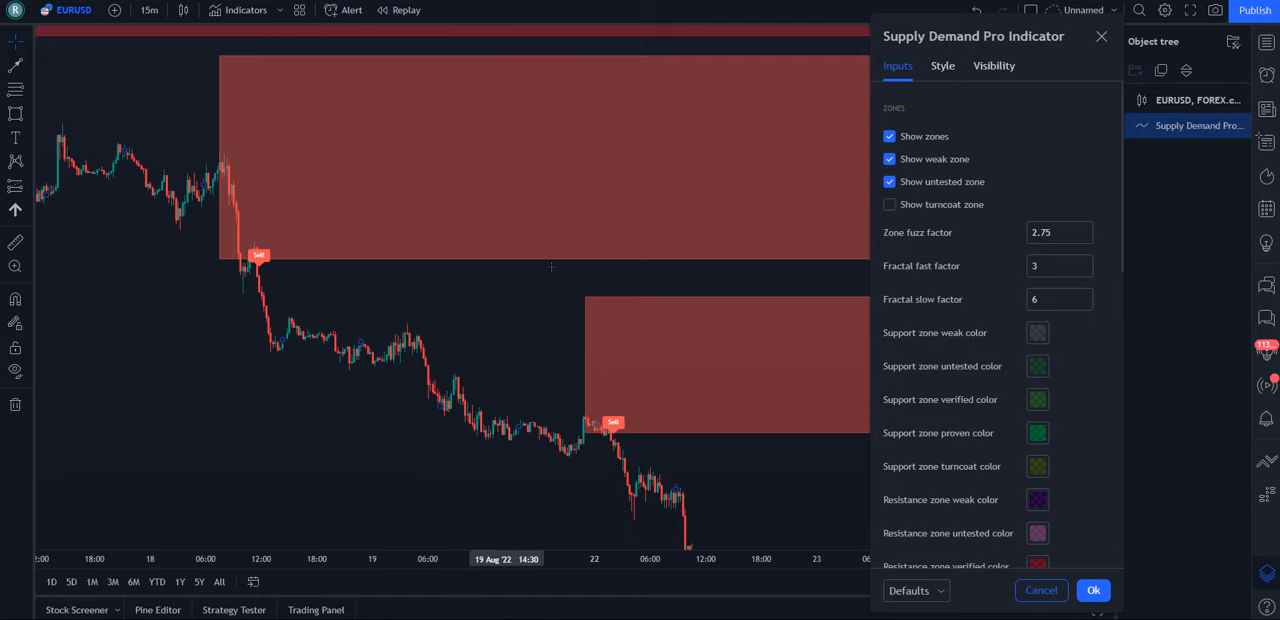
{"action": "mouse_move", "coordinate": [552, 327]}
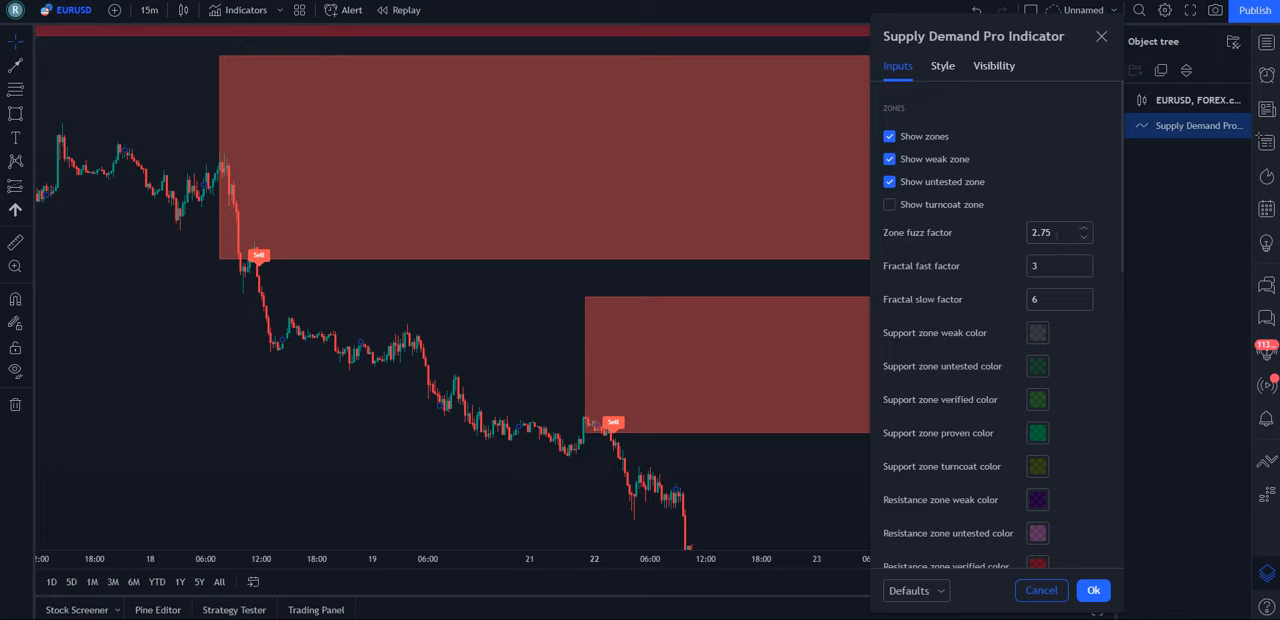
{"action": "mouse_move", "coordinate": [546, 108]}
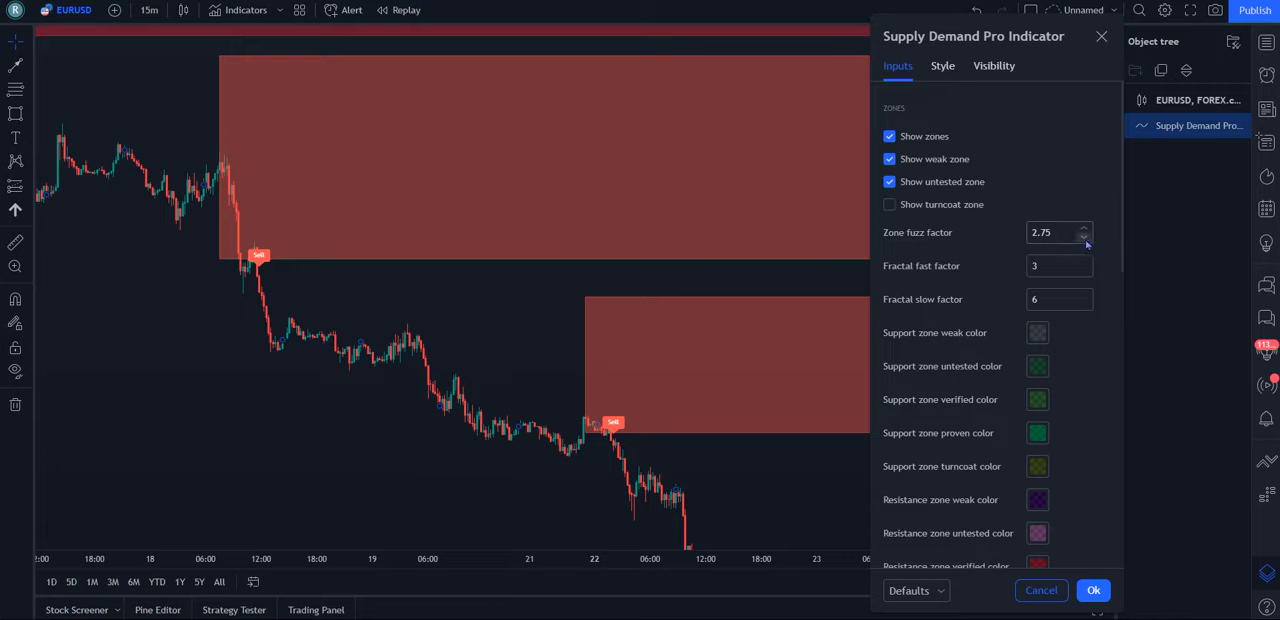
{"action": "left_click", "coordinate": [1083, 238]}
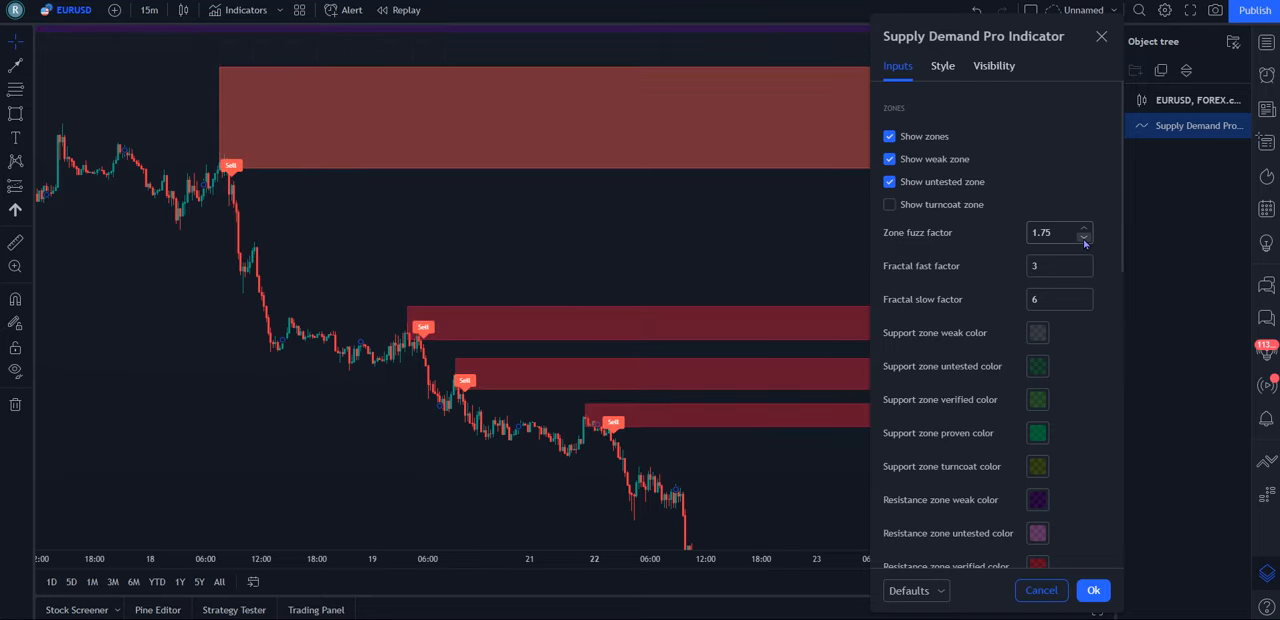
{"action": "left_click", "coordinate": [1083, 237]}
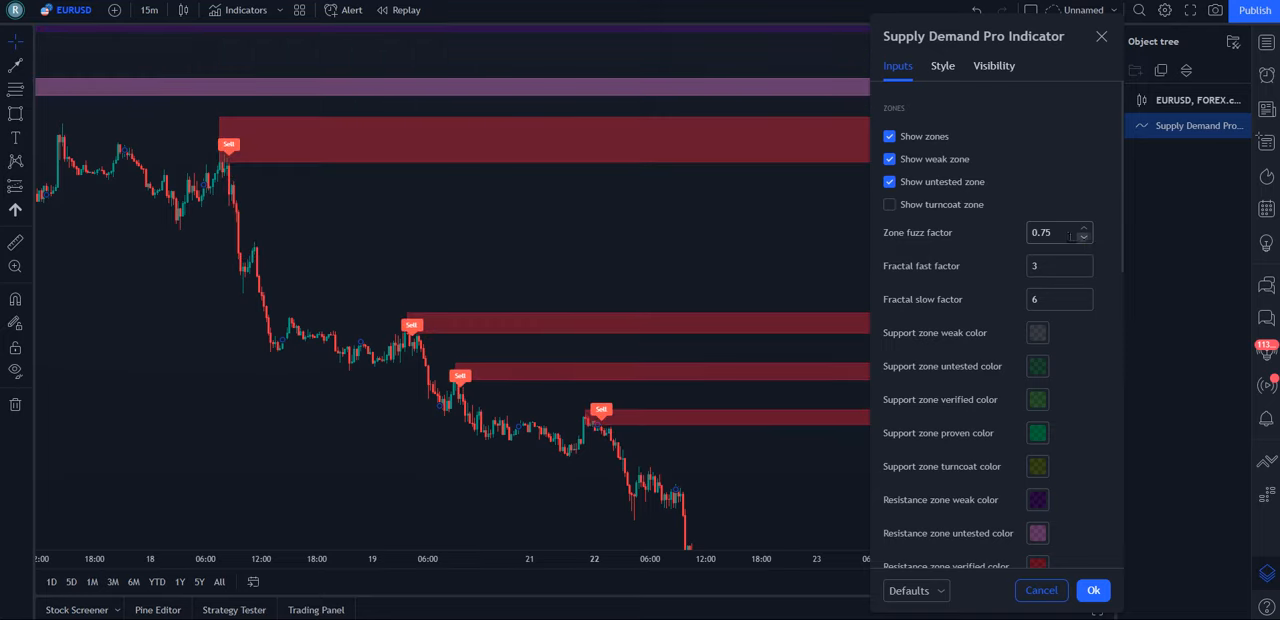
{"action": "left_click", "coordinate": [1050, 232]}
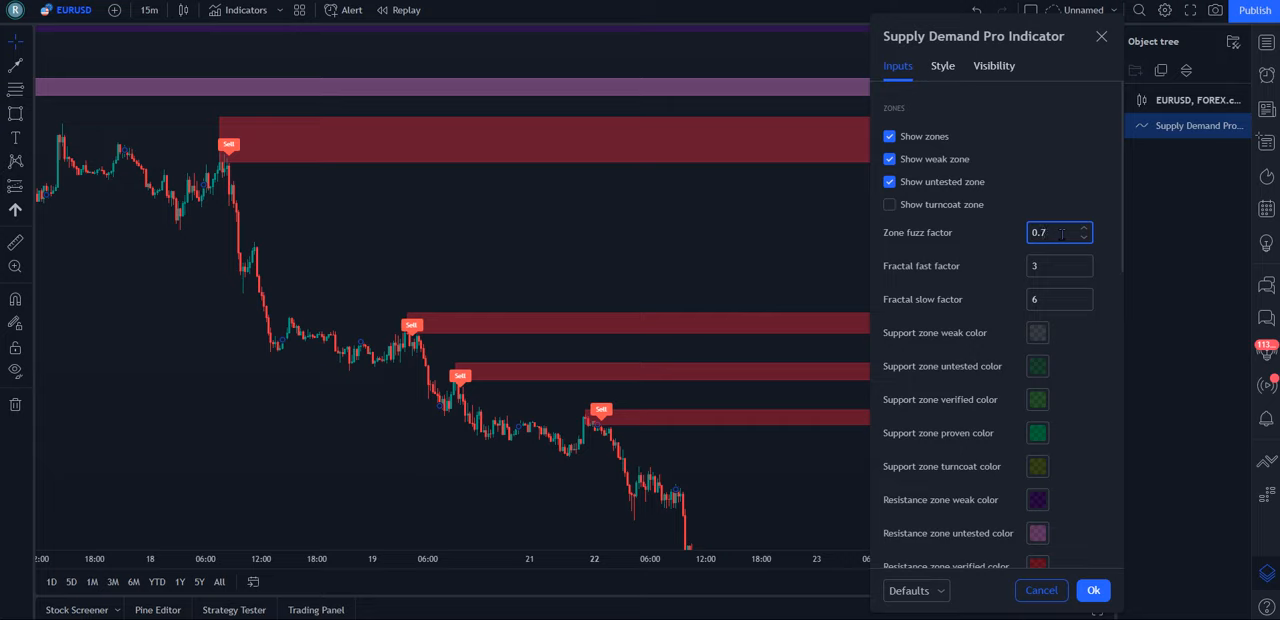
- Preview zone fuzz factor values 0.5 and 0.25, then enter 0.75
{"action": "left_click", "coordinate": [1083, 237]}
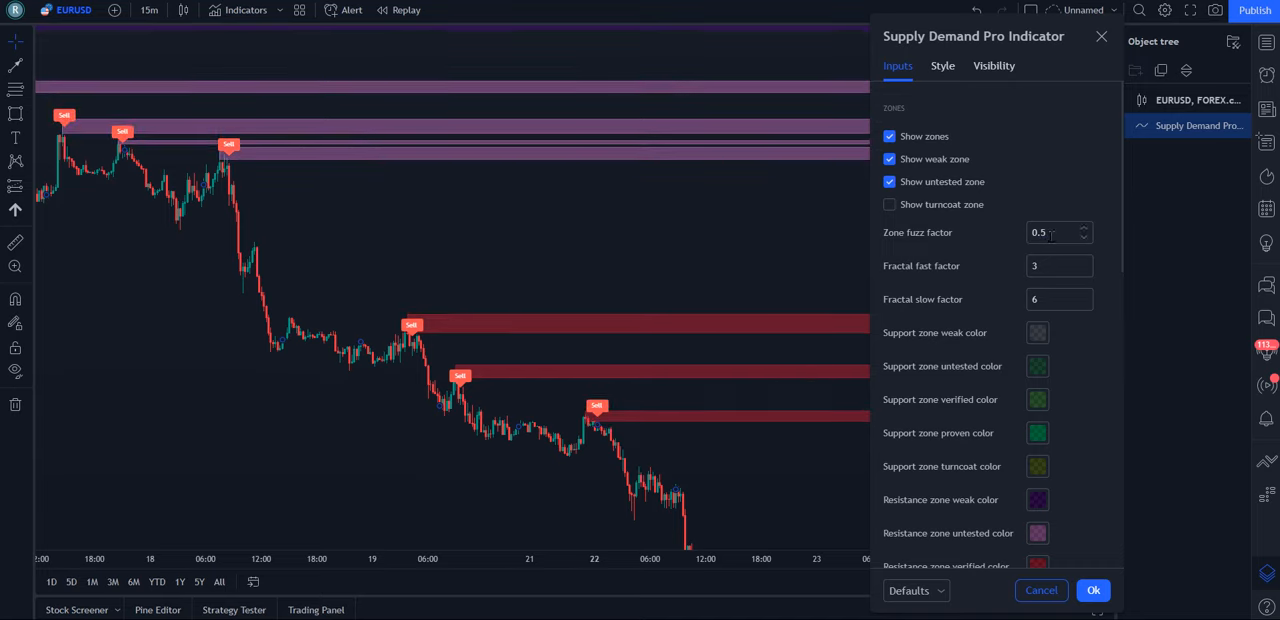
{"action": "mouse_move", "coordinate": [960, 190]}
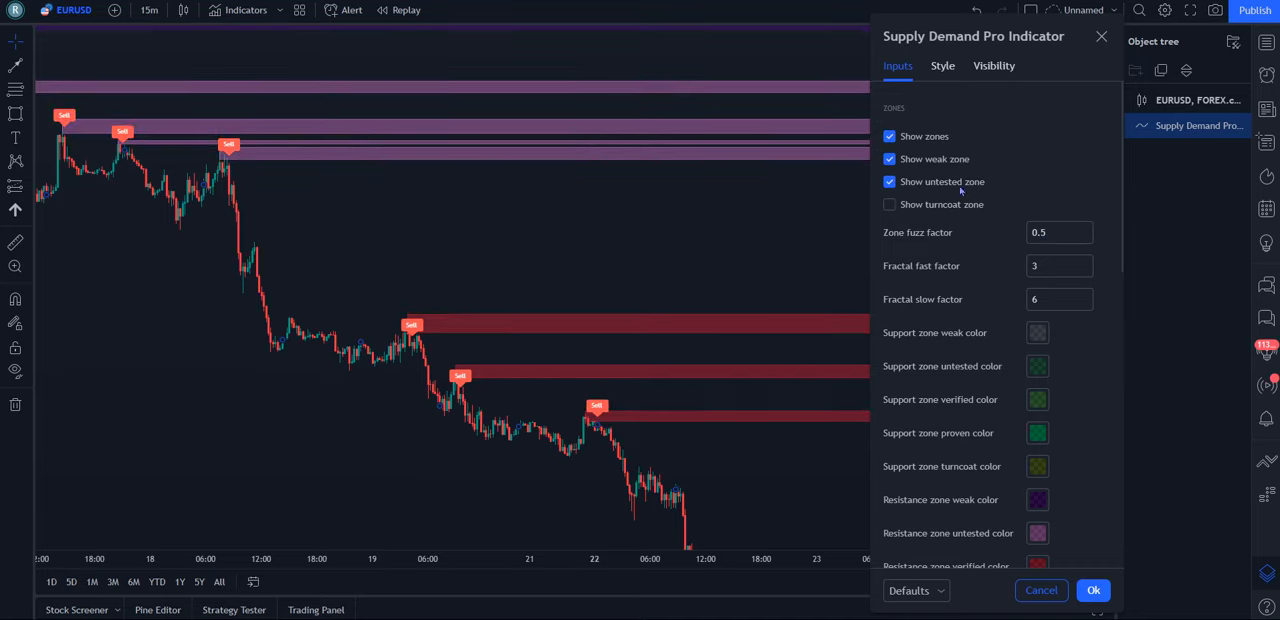
{"action": "left_click", "coordinate": [1059, 232]}
{"action": "type", "text": "0.25"}
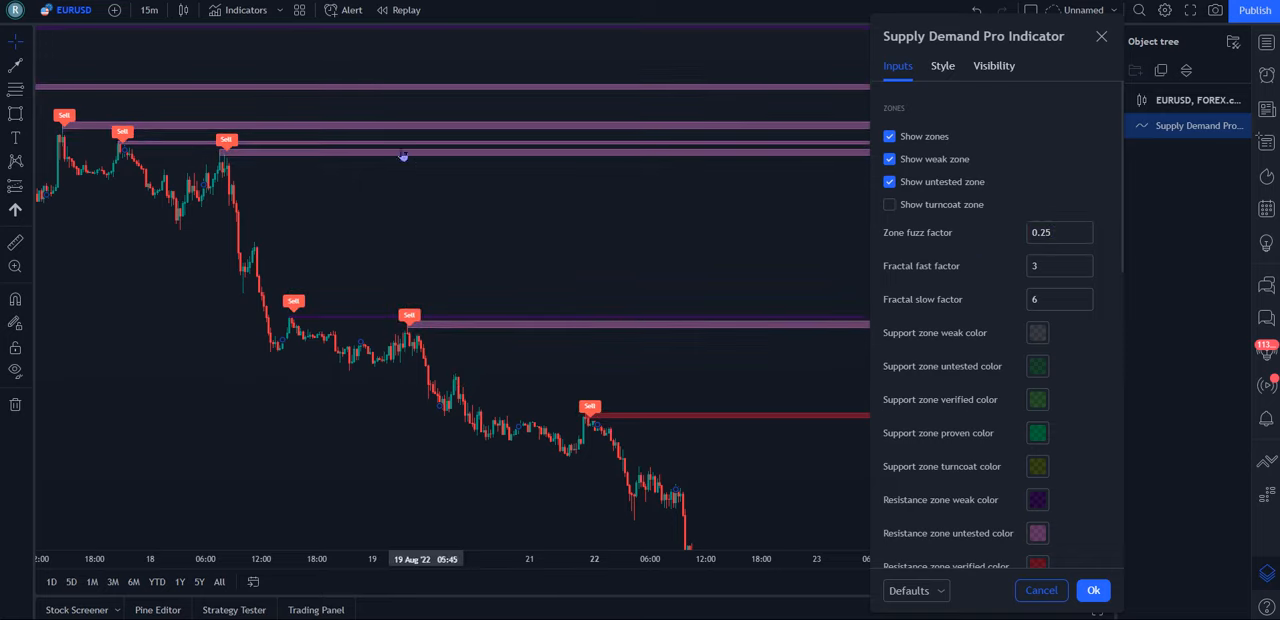
{"action": "mouse_move", "coordinate": [308, 204]}
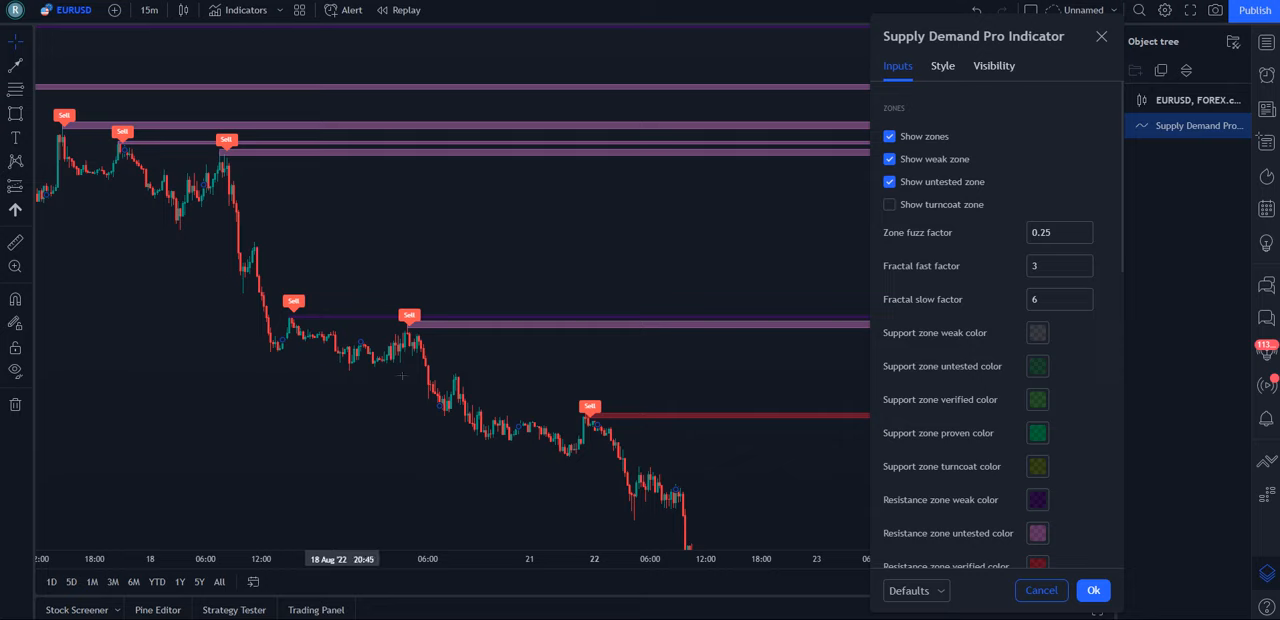
{"action": "mouse_move", "coordinate": [330, 255]}
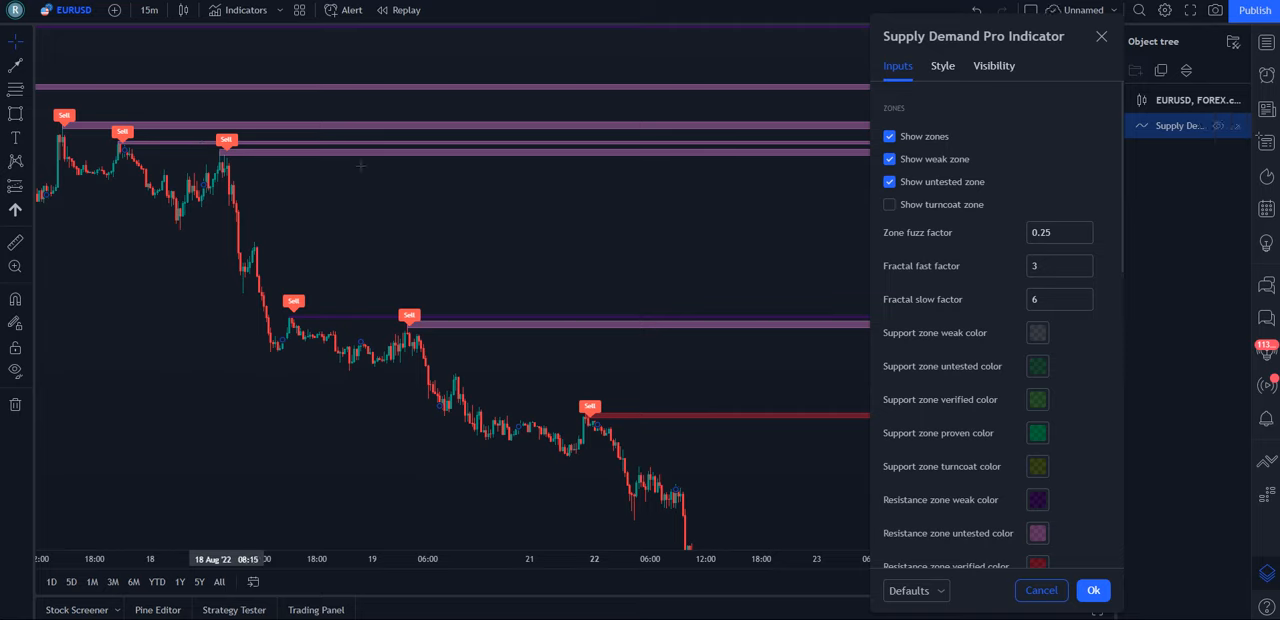
{"action": "left_click", "coordinate": [1055, 232]}
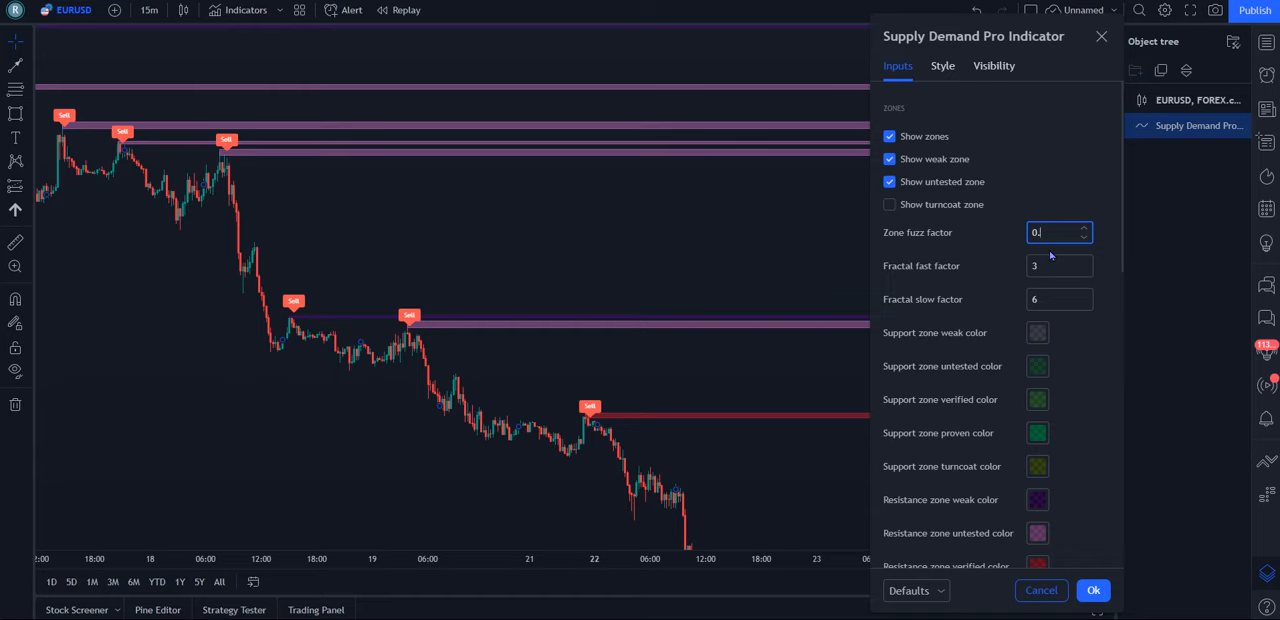
{"action": "type", "text": "0.75"}
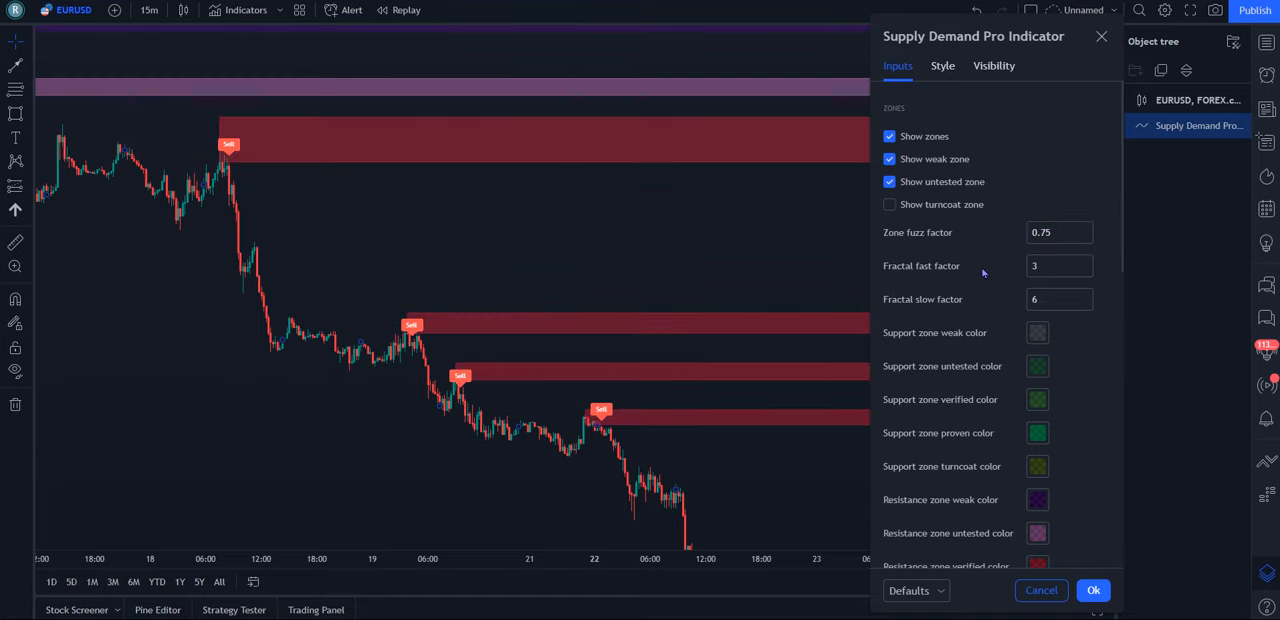
{"action": "mouse_move", "coordinate": [497, 165]}
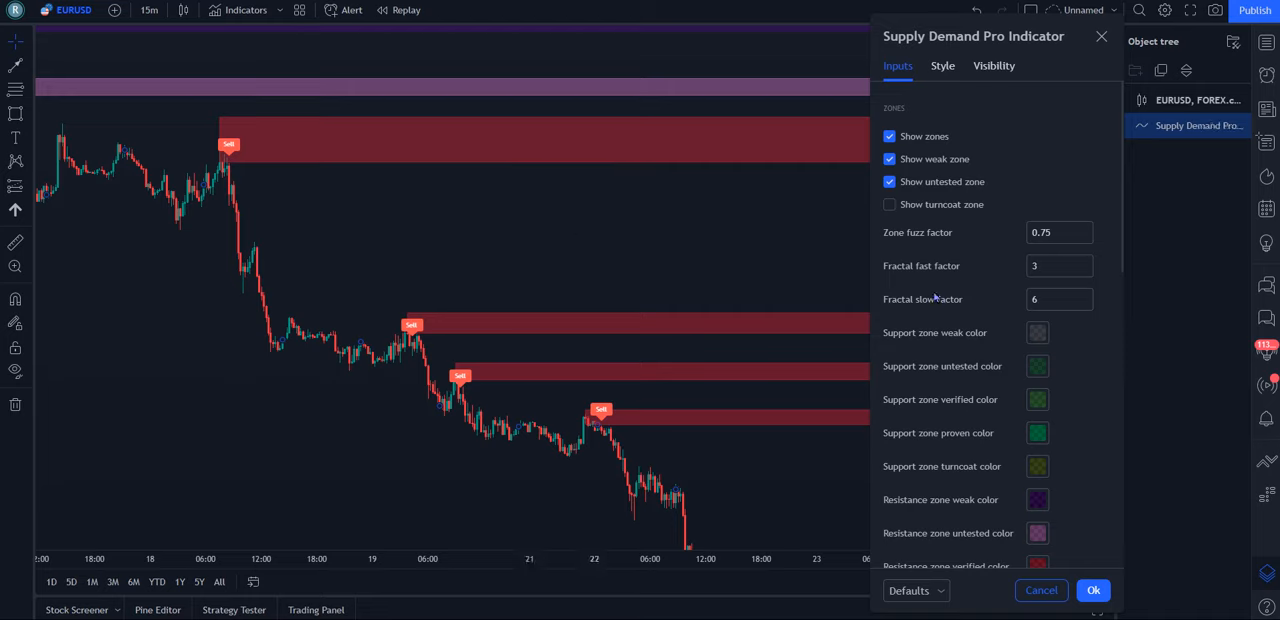
- Scroll through the zone colour, SL & TP and Arrows options, then close the dialog
{"action": "scroll", "scroll_direction": "up", "scroll_amount": 3}
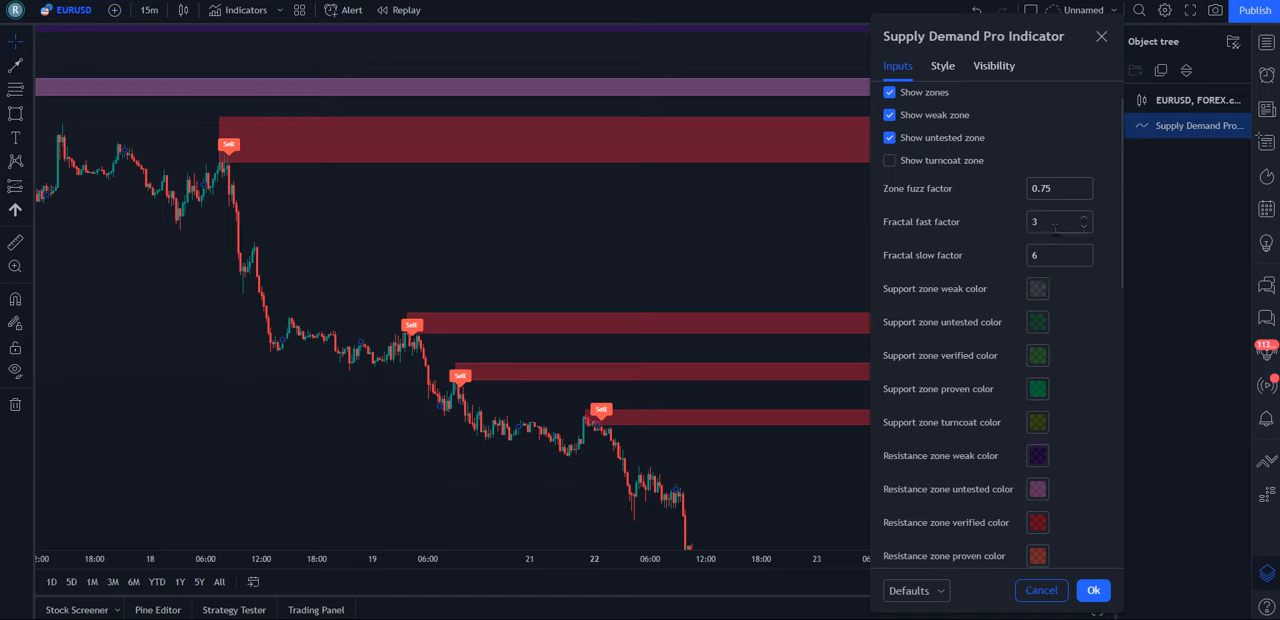
{"action": "scroll", "scroll_direction": "down", "scroll_amount": 3}
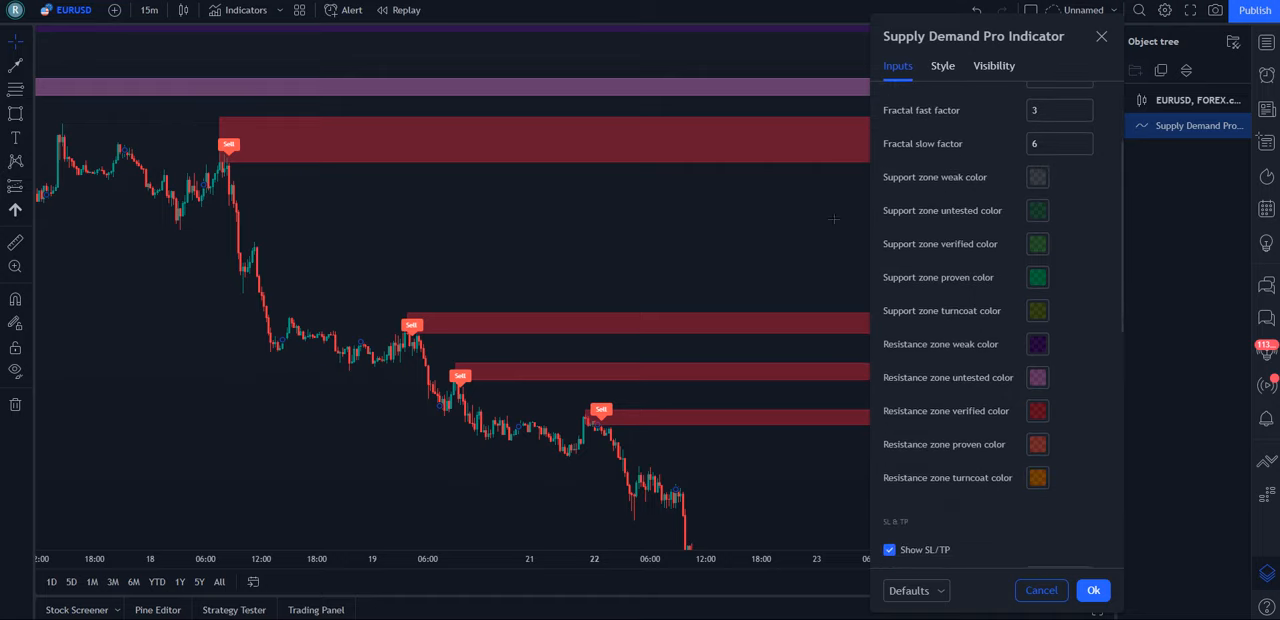
{"action": "scroll", "scroll_direction": "down", "scroll_amount": 3}
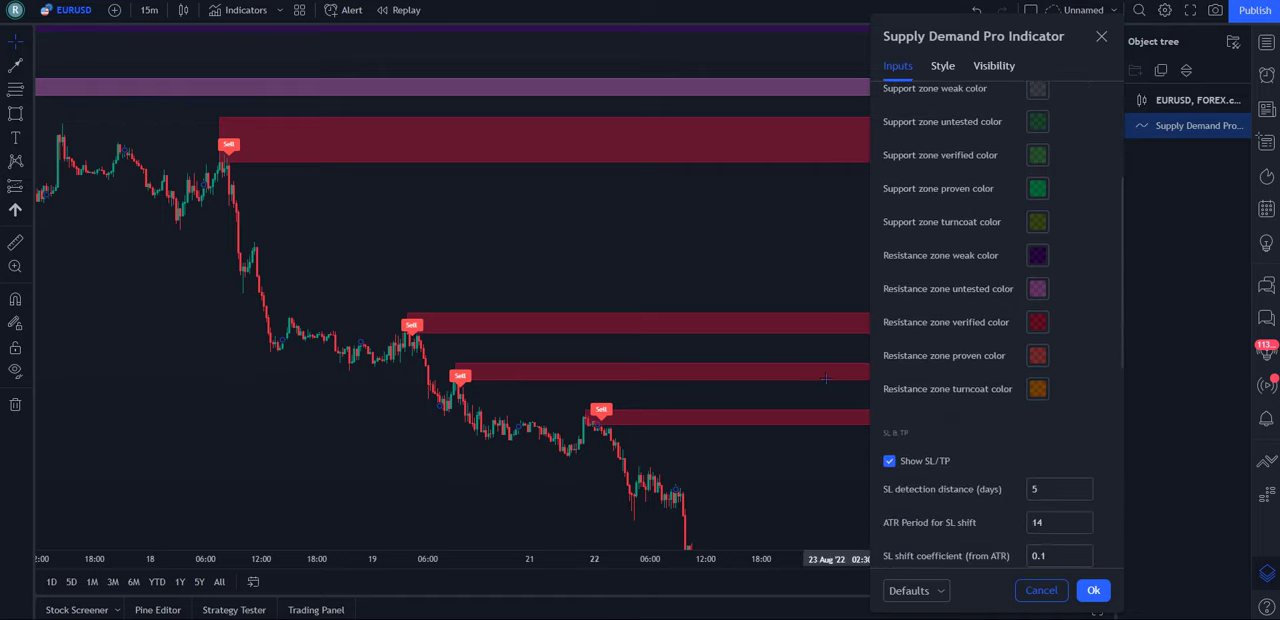
{"action": "scroll", "scroll_direction": "up", "scroll_amount": 3}
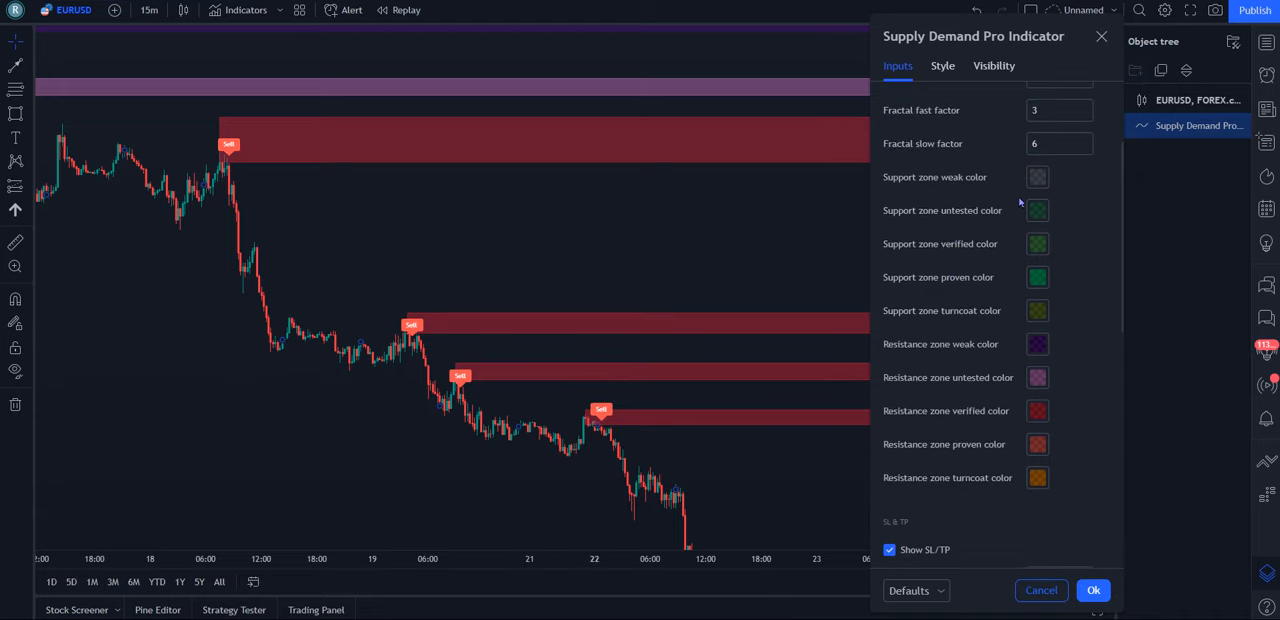
{"action": "scroll", "scroll_direction": "down", "scroll_amount": 3}
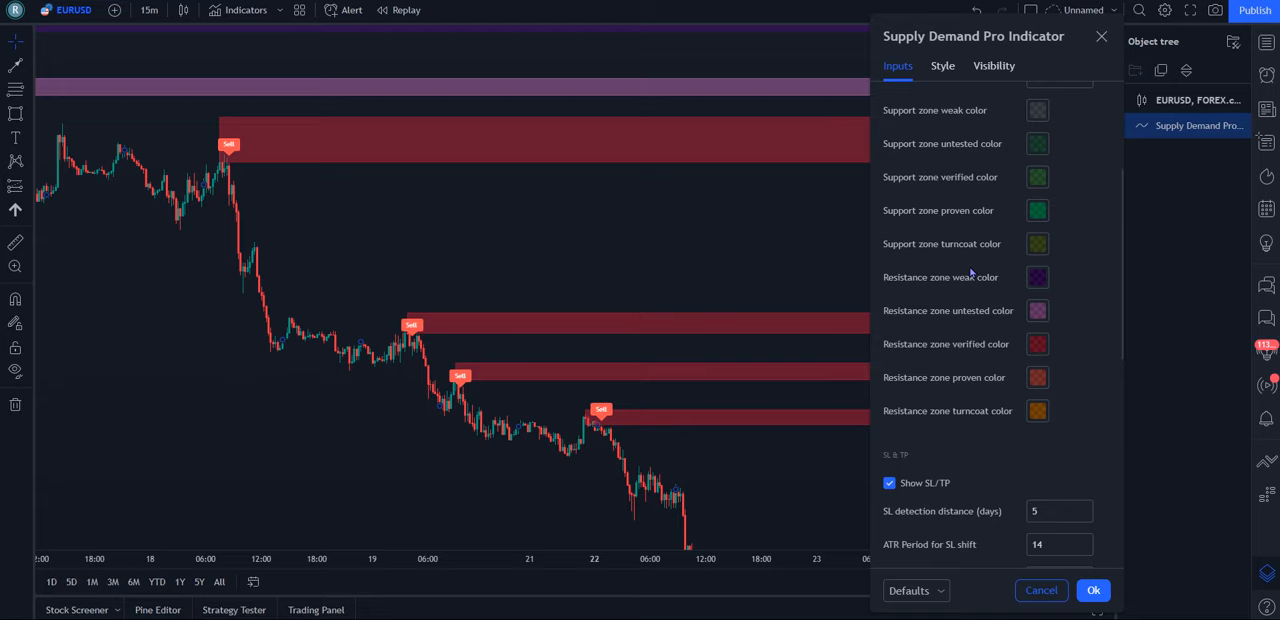
{"action": "scroll", "scroll_direction": "up", "scroll_amount": 3}
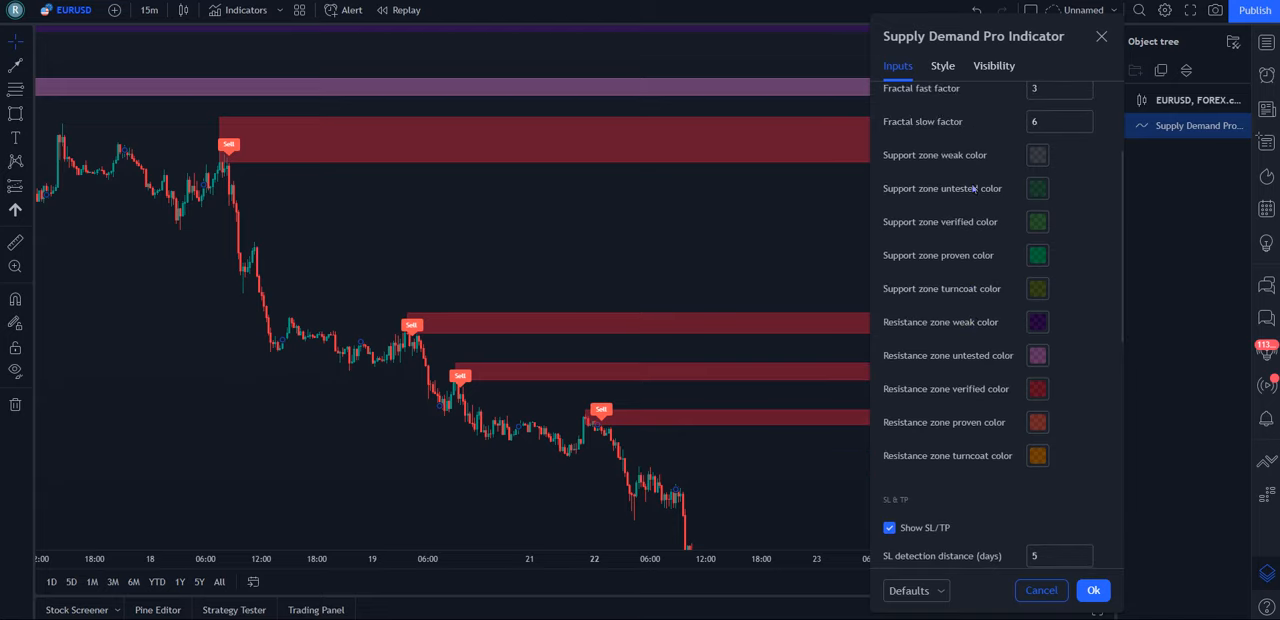
{"action": "mouse_move", "coordinate": [953, 170]}
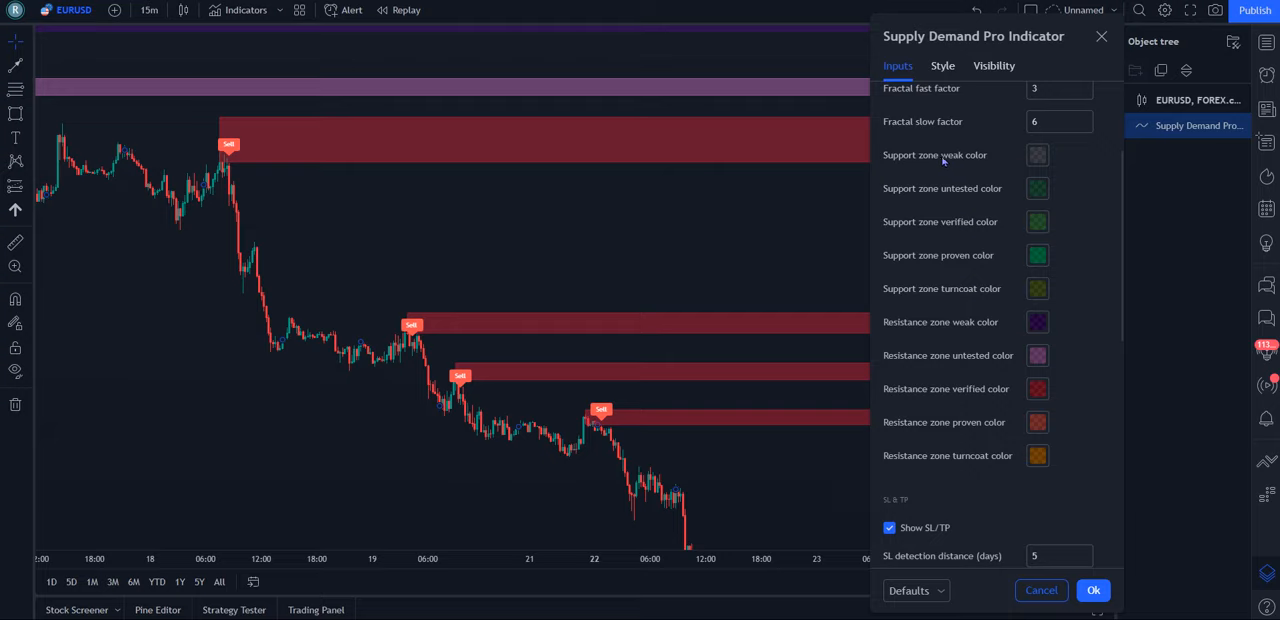
{"action": "mouse_move", "coordinate": [686, 163]}
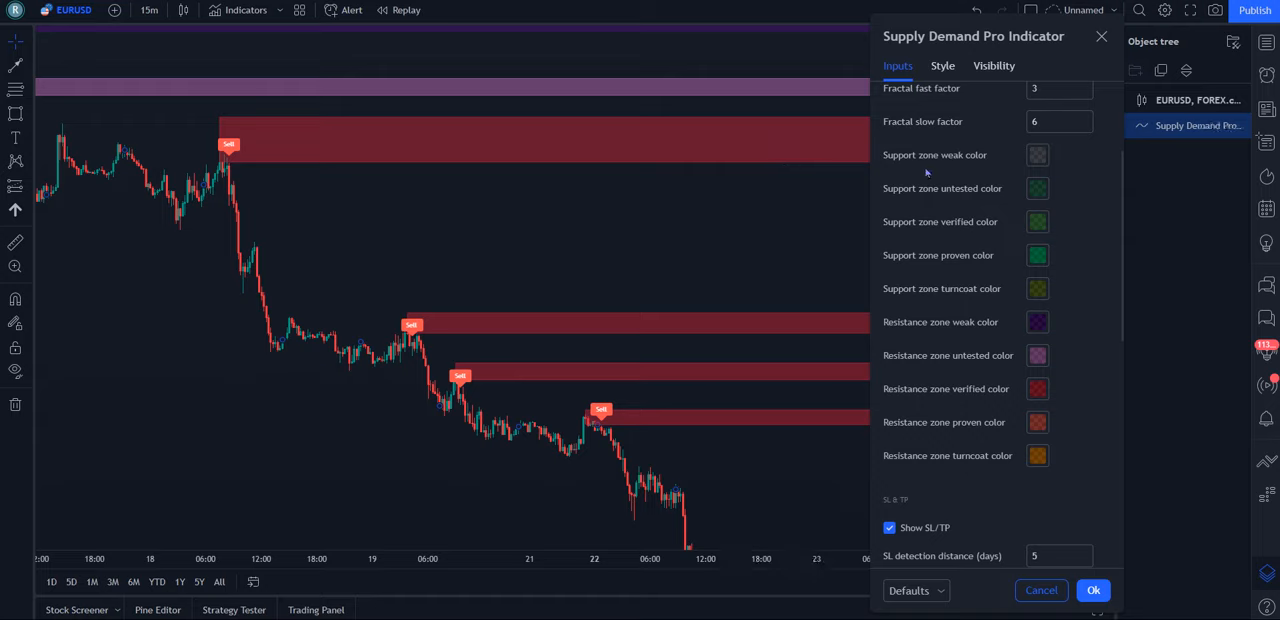
{"action": "mouse_move", "coordinate": [972, 197]}
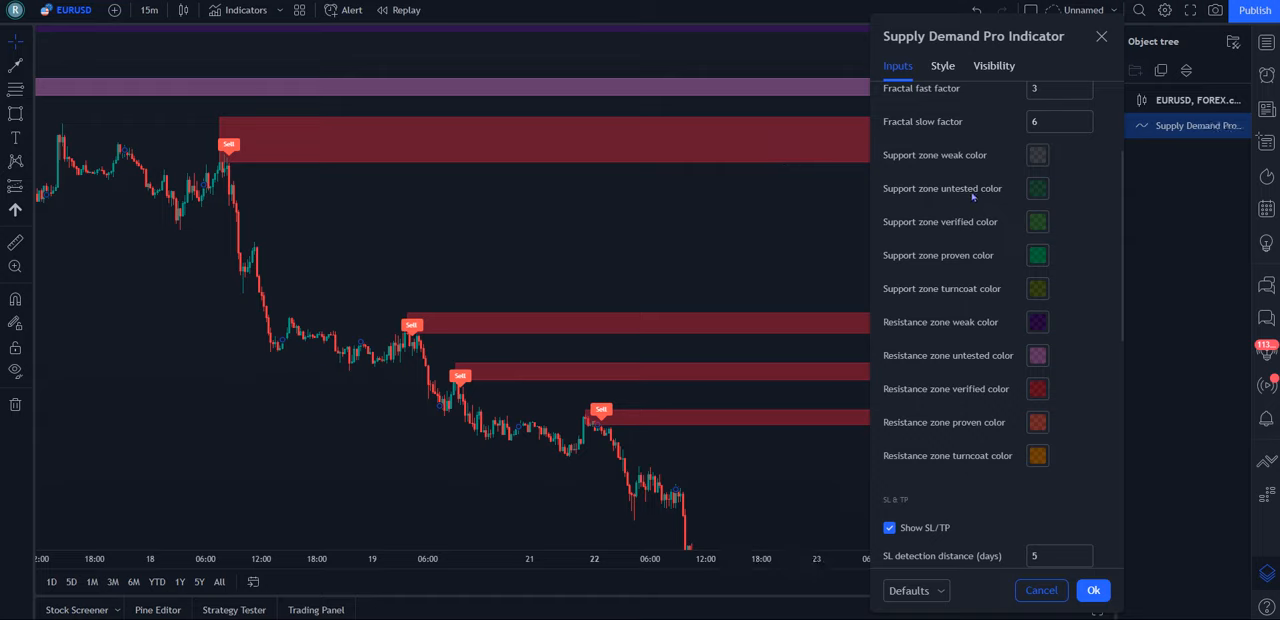
{"action": "mouse_move", "coordinate": [953, 287]}
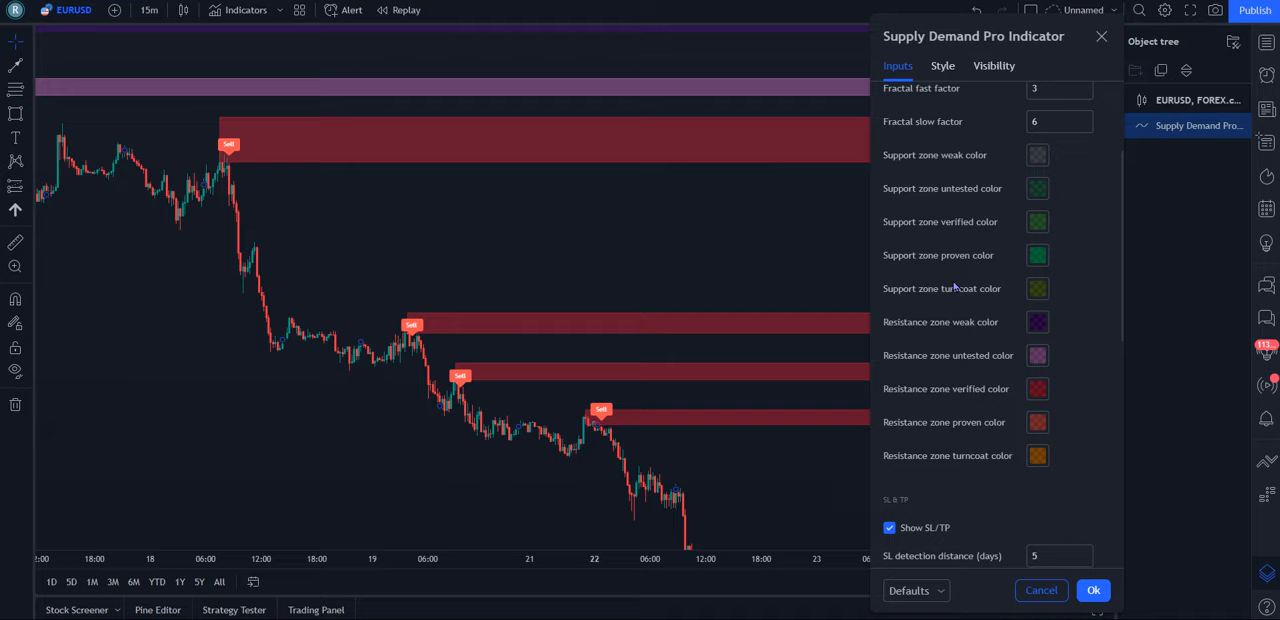
{"action": "scroll", "scroll_direction": "down", "scroll_amount": 3}
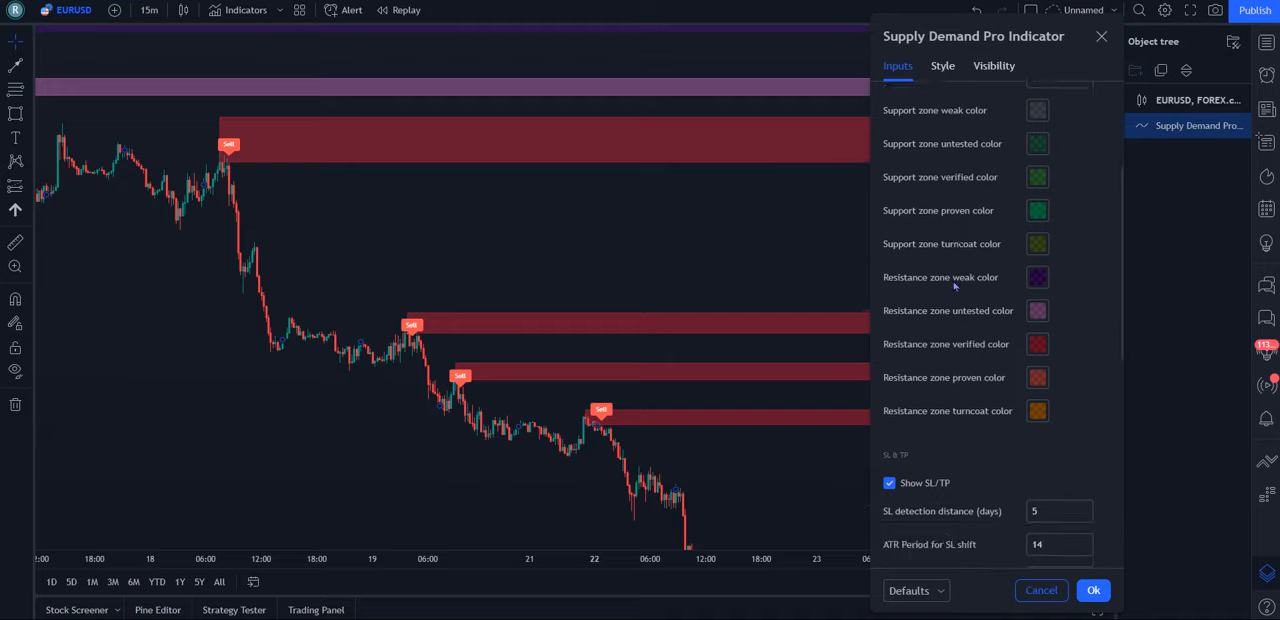
{"action": "scroll", "scroll_direction": "down", "scroll_amount": 3}
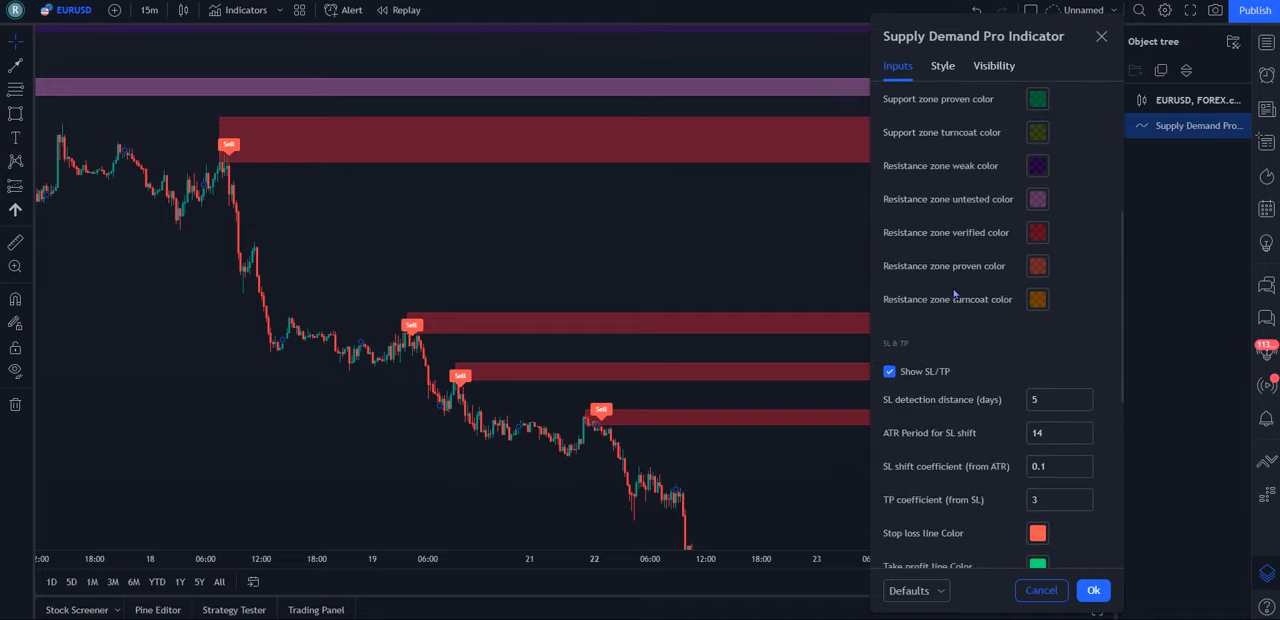
{"action": "scroll", "scroll_direction": "down", "scroll_amount": 3}
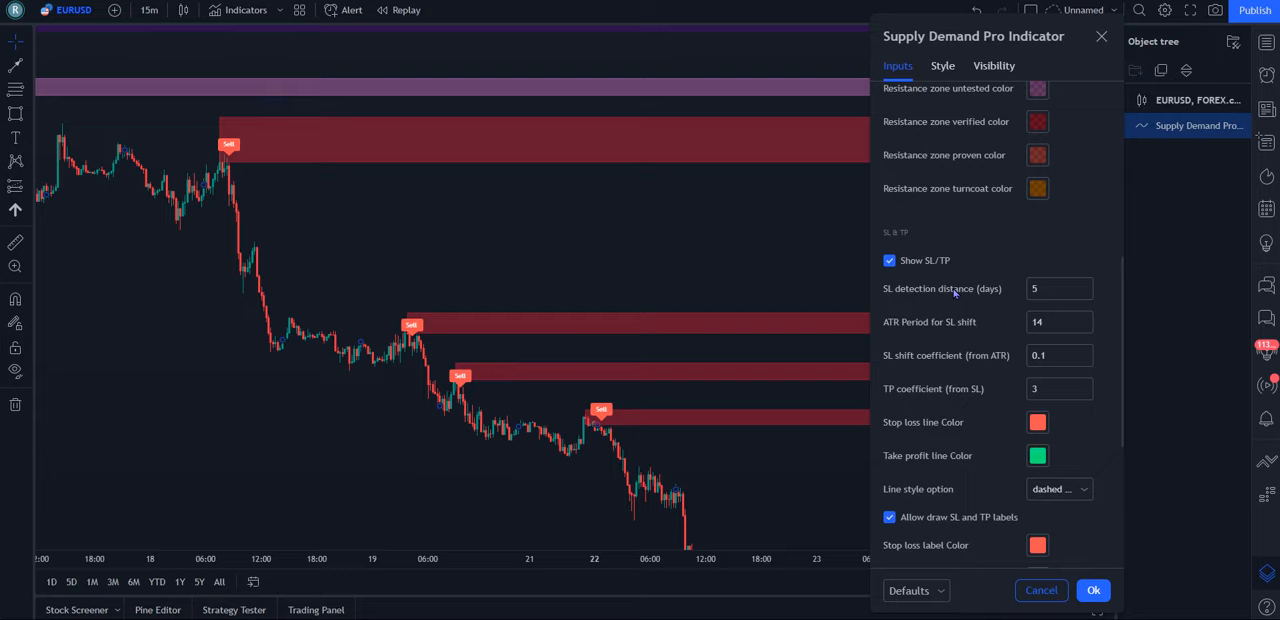
{"action": "scroll", "scroll_direction": "down", "scroll_amount": 3}
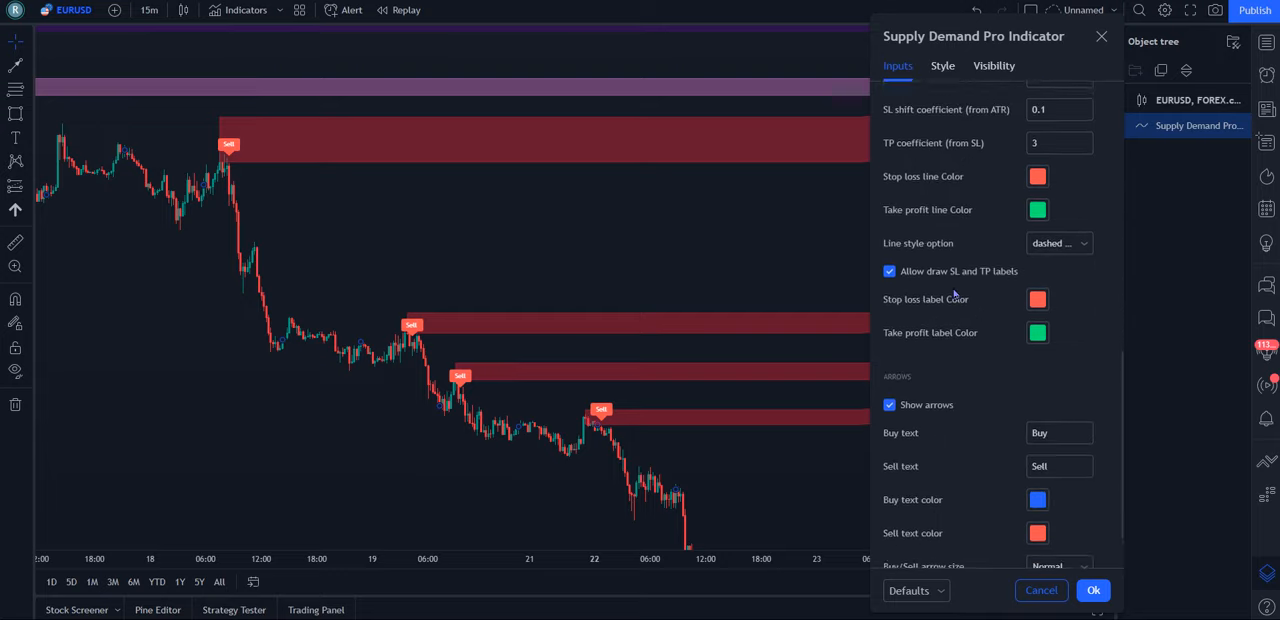
{"action": "scroll", "scroll_direction": "down", "scroll_amount": 3}
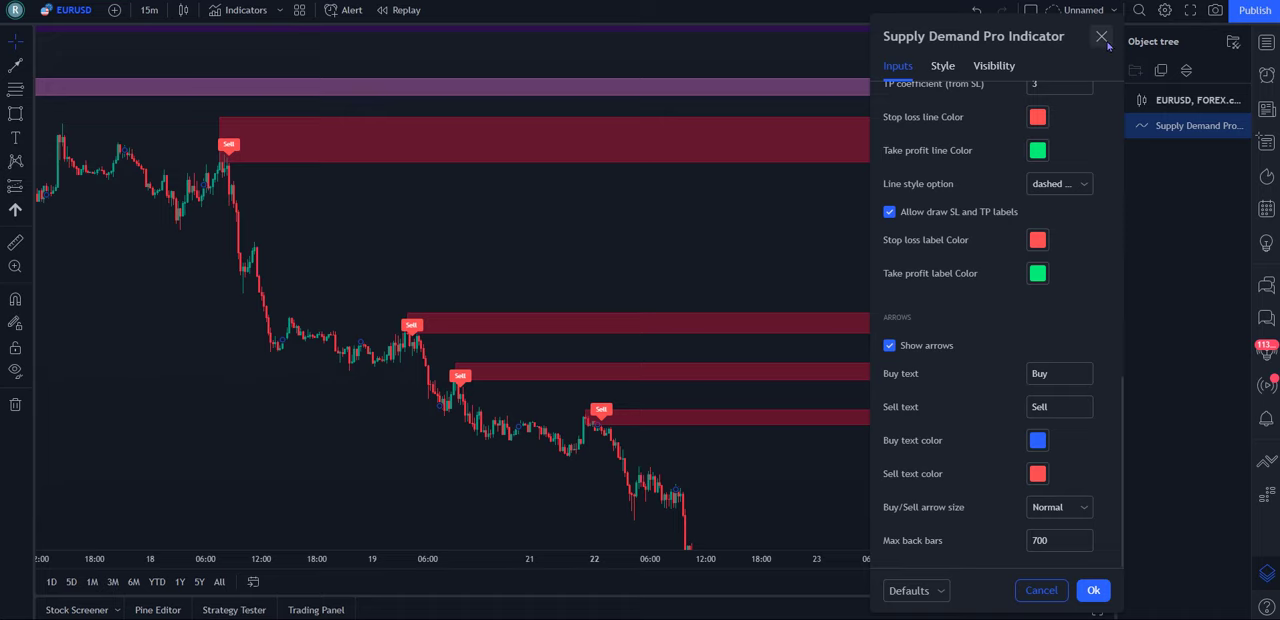
{"action": "left_click", "coordinate": [1101, 36]}
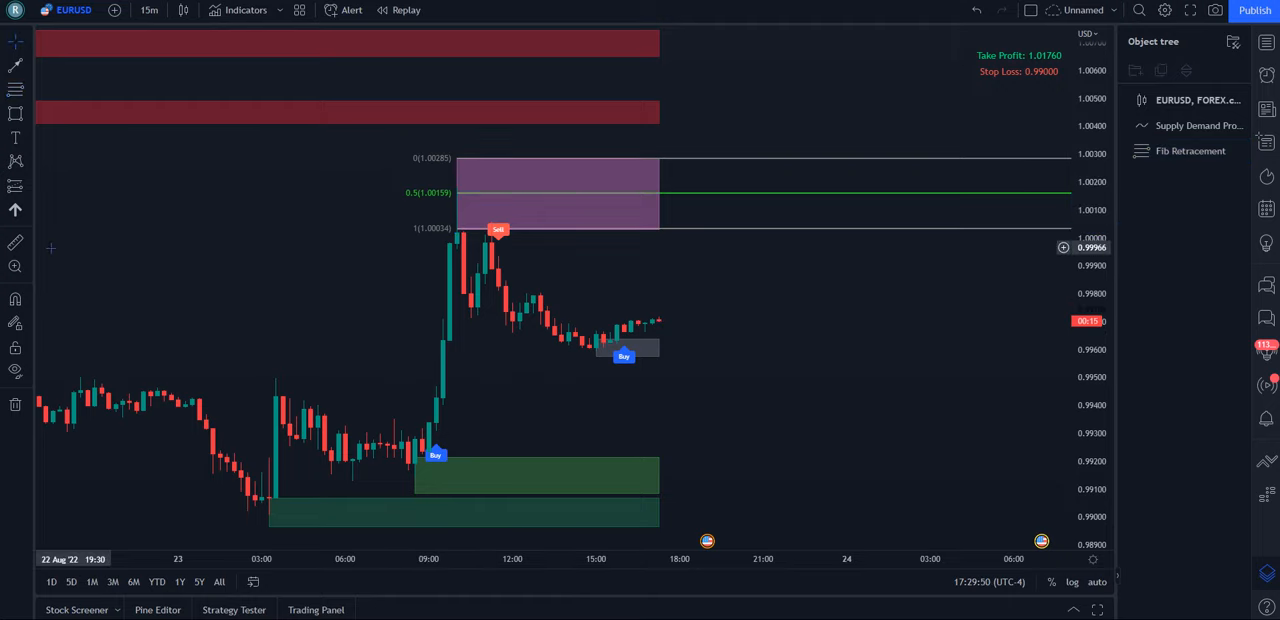
{"action": "mouse_move", "coordinate": [811, 385]}
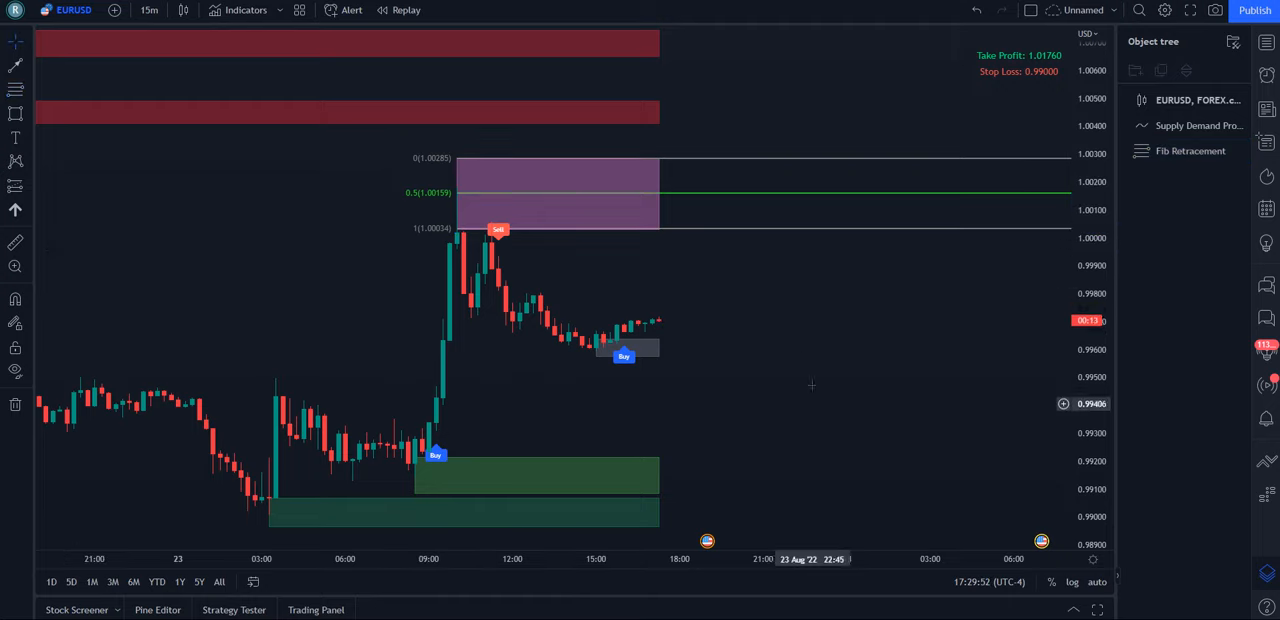
{"action": "mouse_move", "coordinate": [802, 355]}
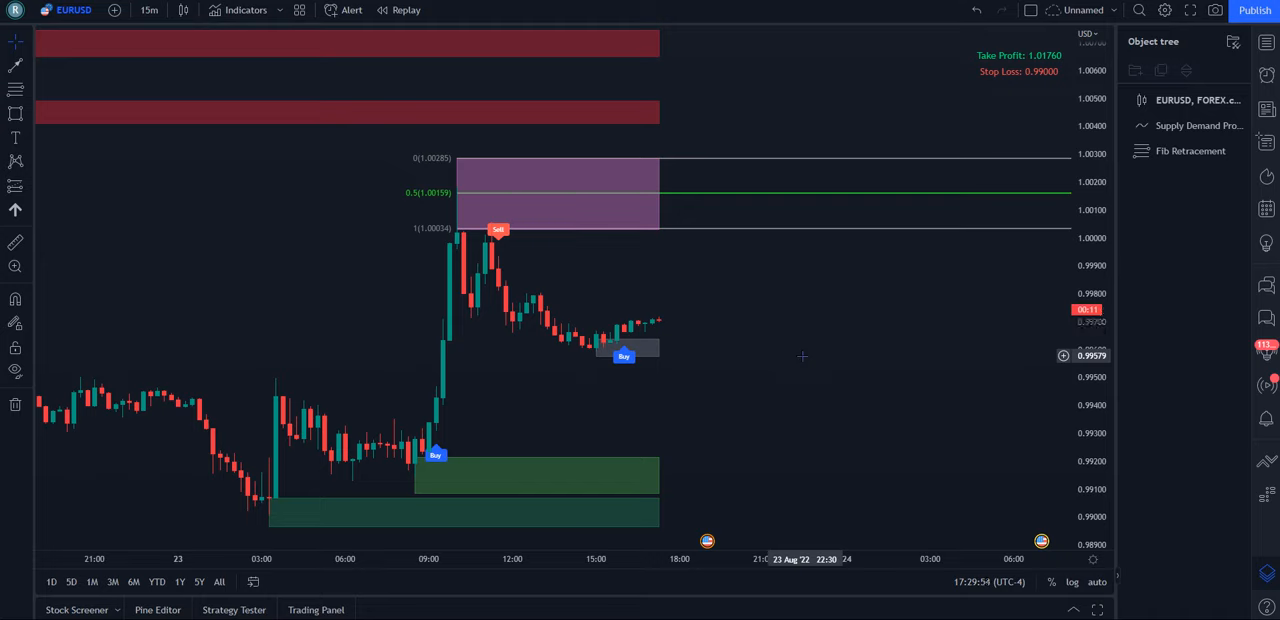
{"action": "mouse_move", "coordinate": [498, 294]}
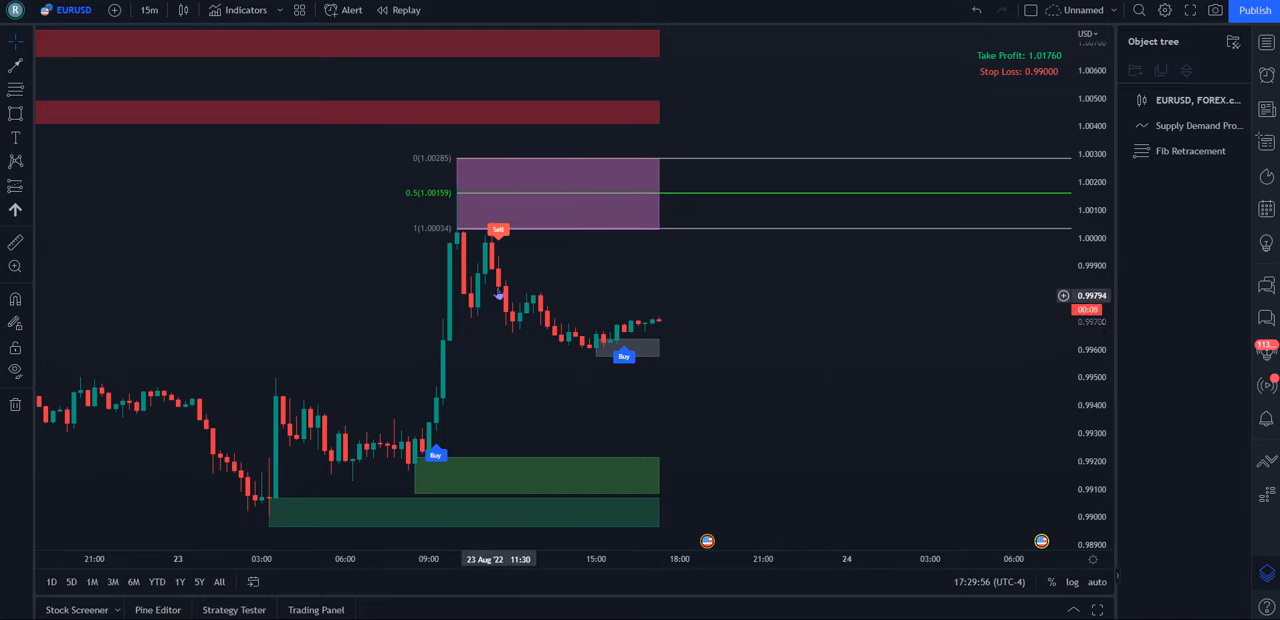
- Open the context menu for the chart object in the Object tree
{"action": "right_click", "coordinate": [1190, 150]}
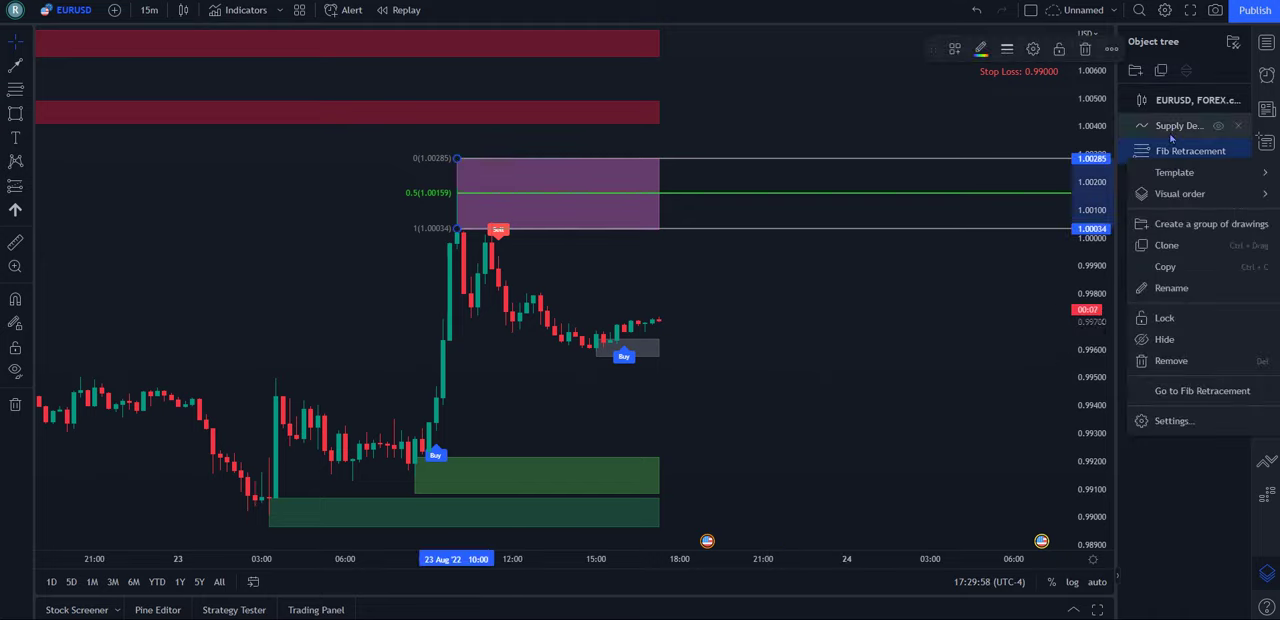
{"action": "left_click", "coordinate": [1174, 420]}
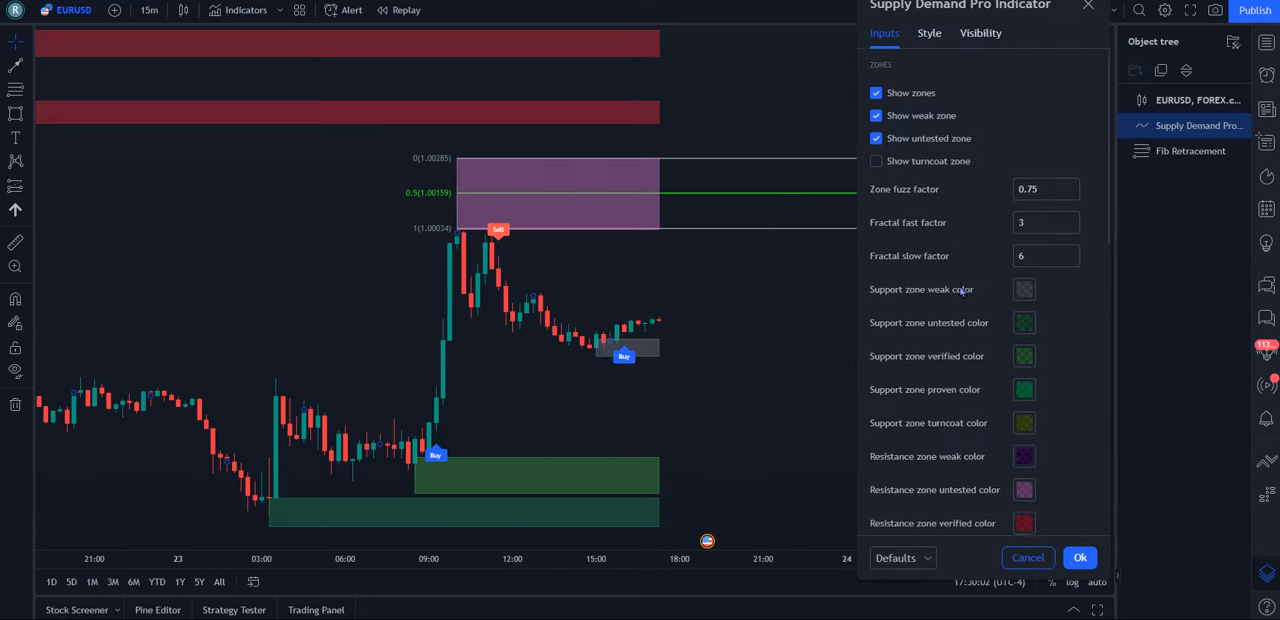
{"action": "scroll", "scroll_direction": "down", "scroll_amount": 3}
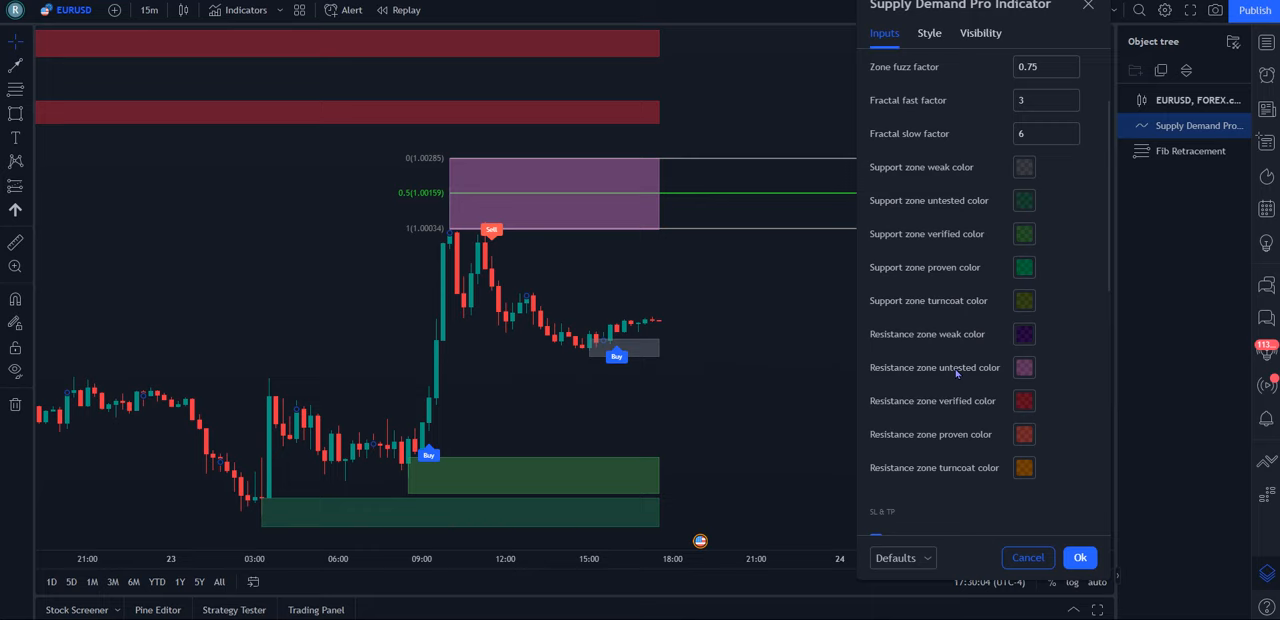
{"action": "scroll", "scroll_direction": "down", "scroll_amount": 3}
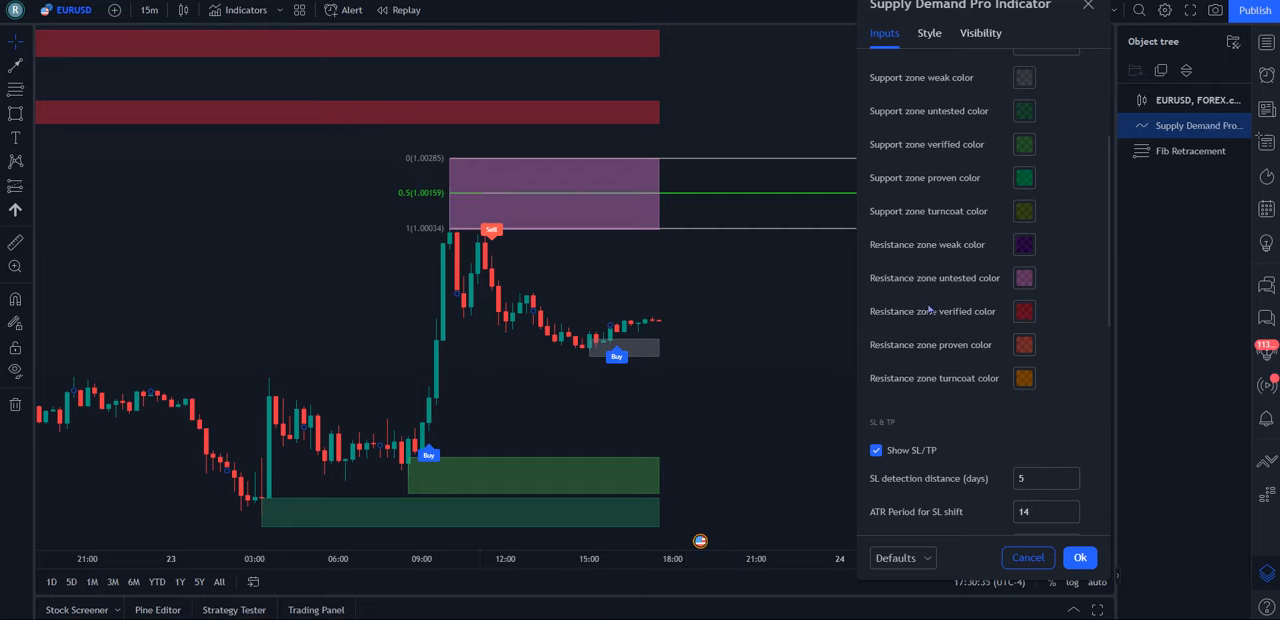
{"action": "mouse_move", "coordinate": [888, 283]}
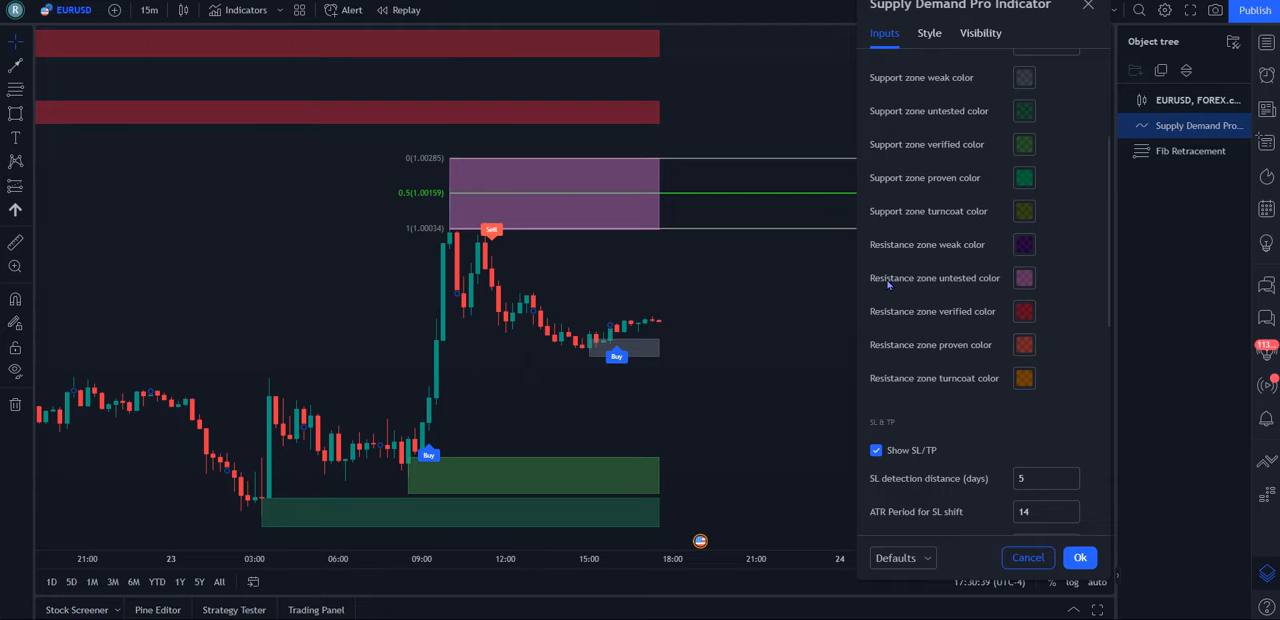
{"action": "left_click", "coordinate": [1080, 557]}
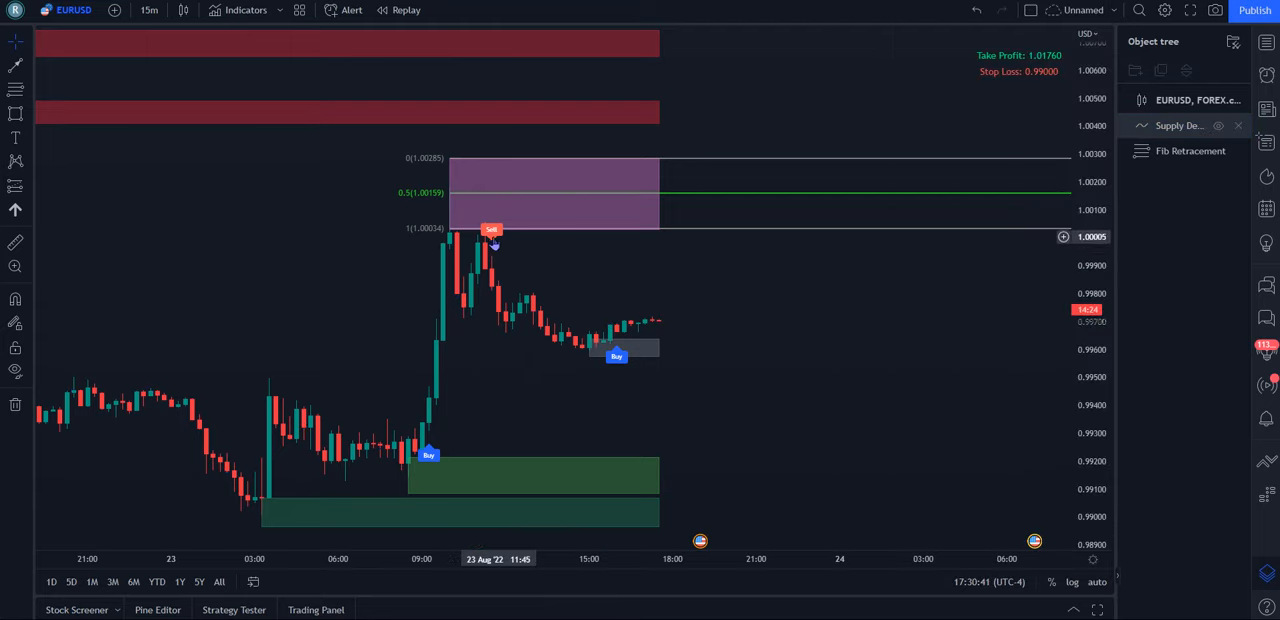
{"action": "left_click", "coordinate": [1190, 150]}
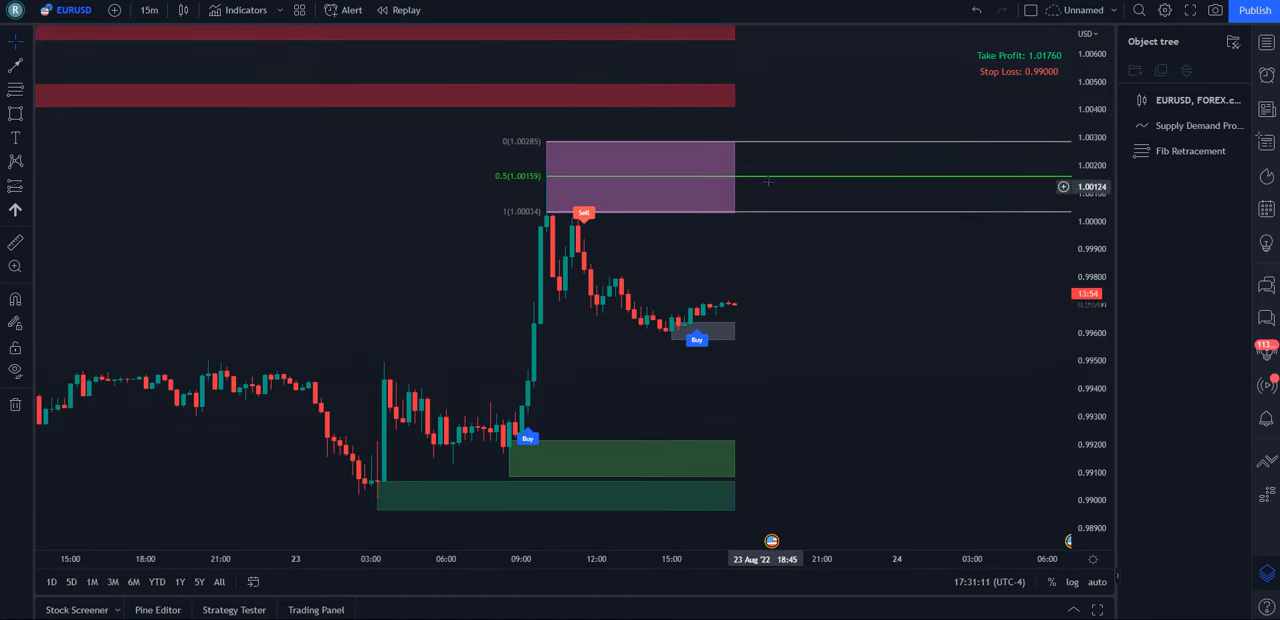
{"action": "mouse_move", "coordinate": [843, 356]}
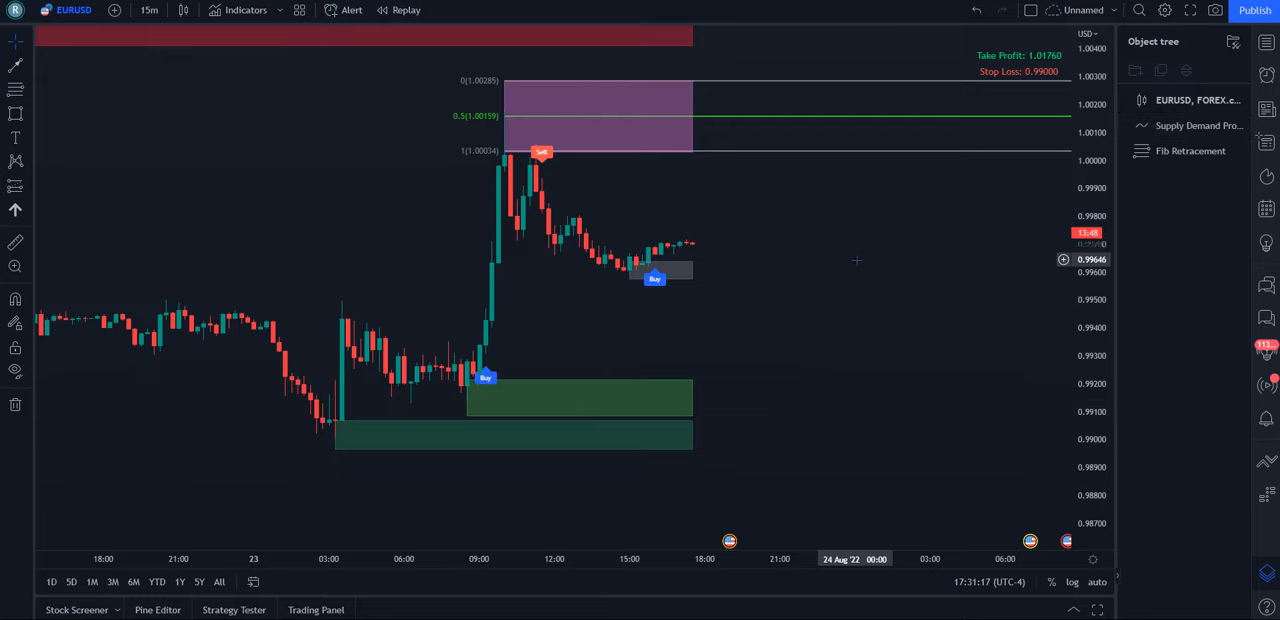
{"action": "mouse_move", "coordinate": [755, 318]}
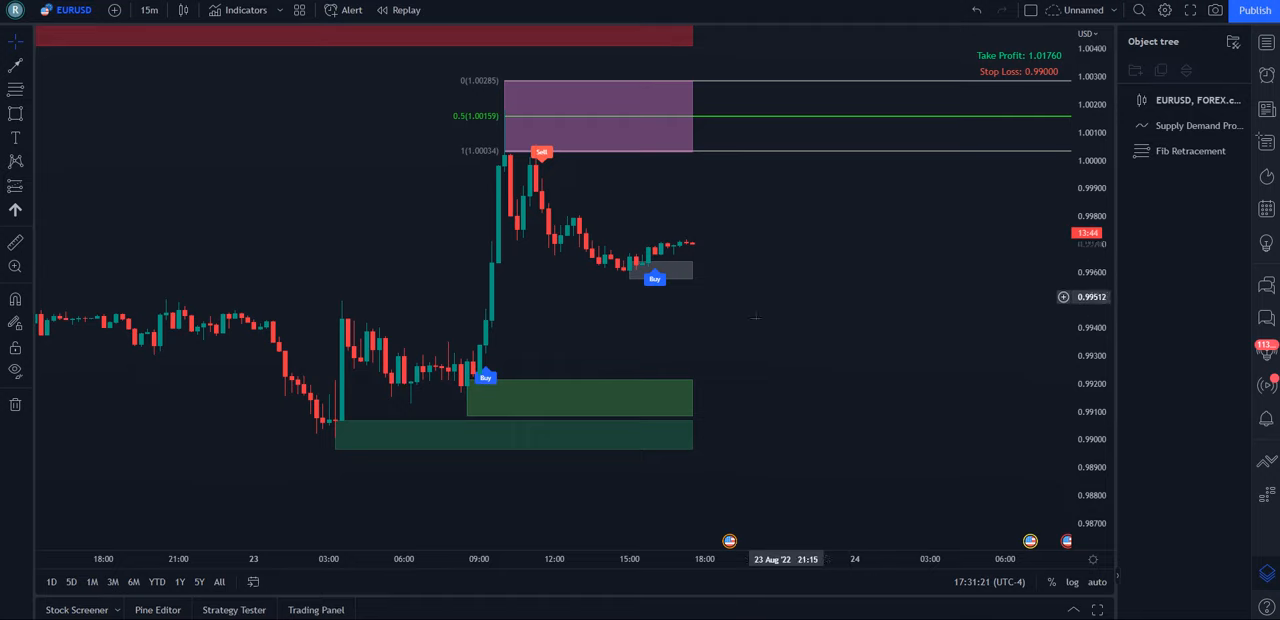
{"action": "mouse_move", "coordinate": [783, 349]}
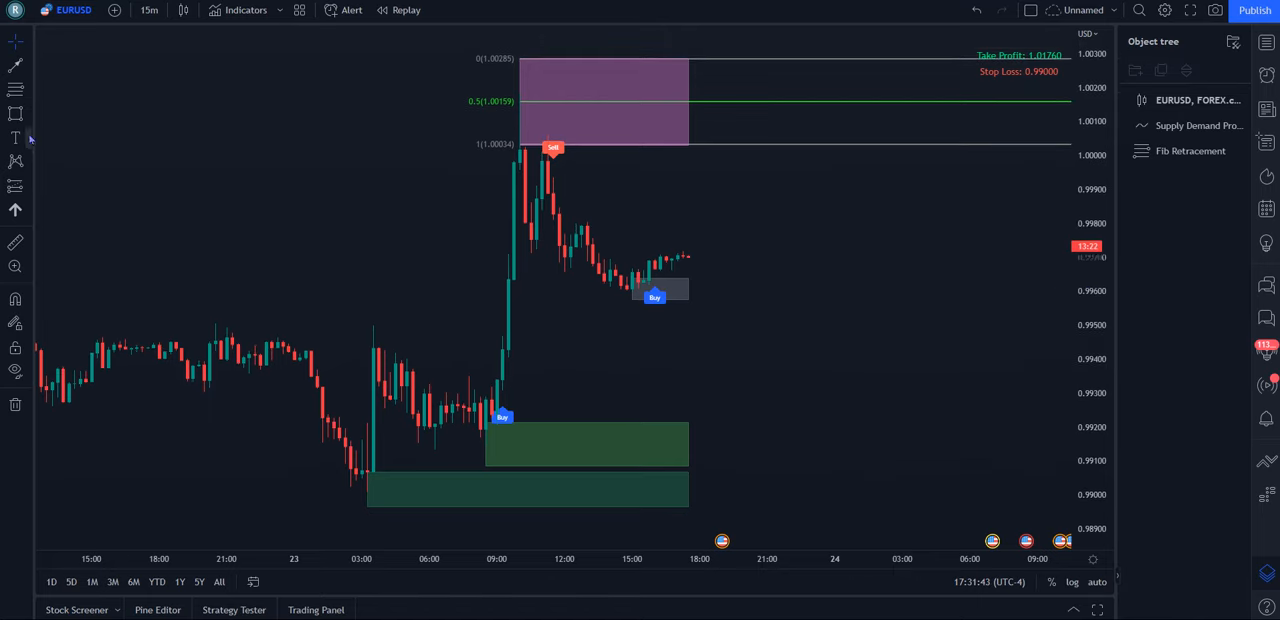
{"action": "mouse_move", "coordinate": [367, 493]}
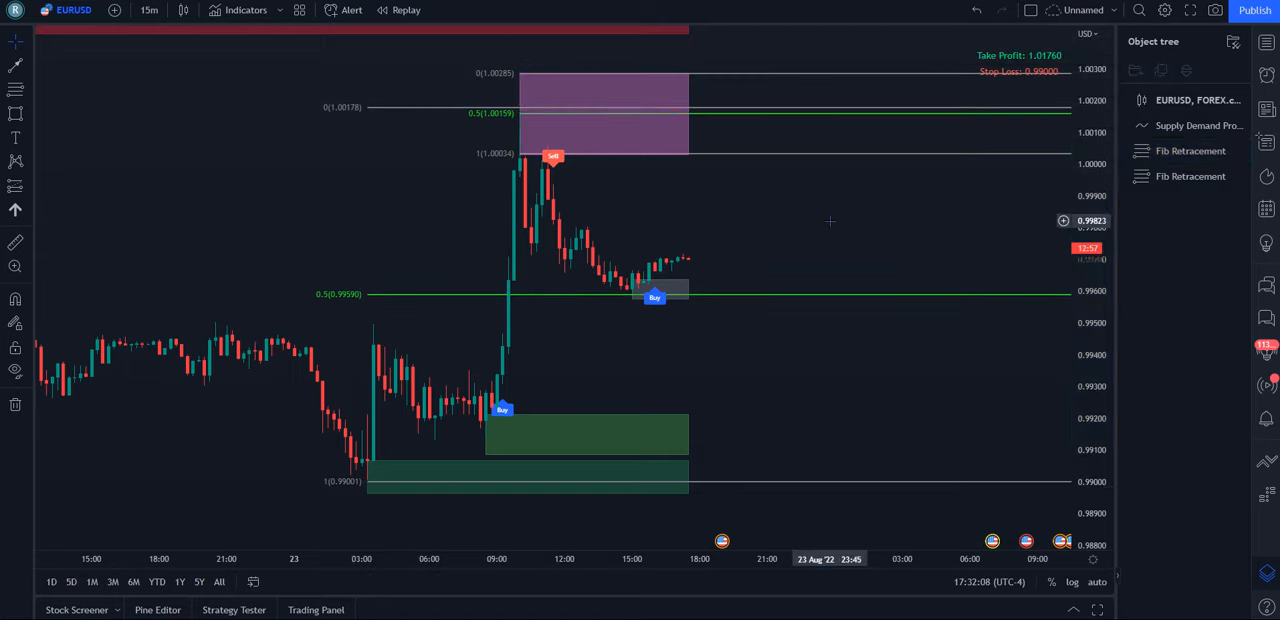
{"action": "mouse_move", "coordinate": [680, 267]}
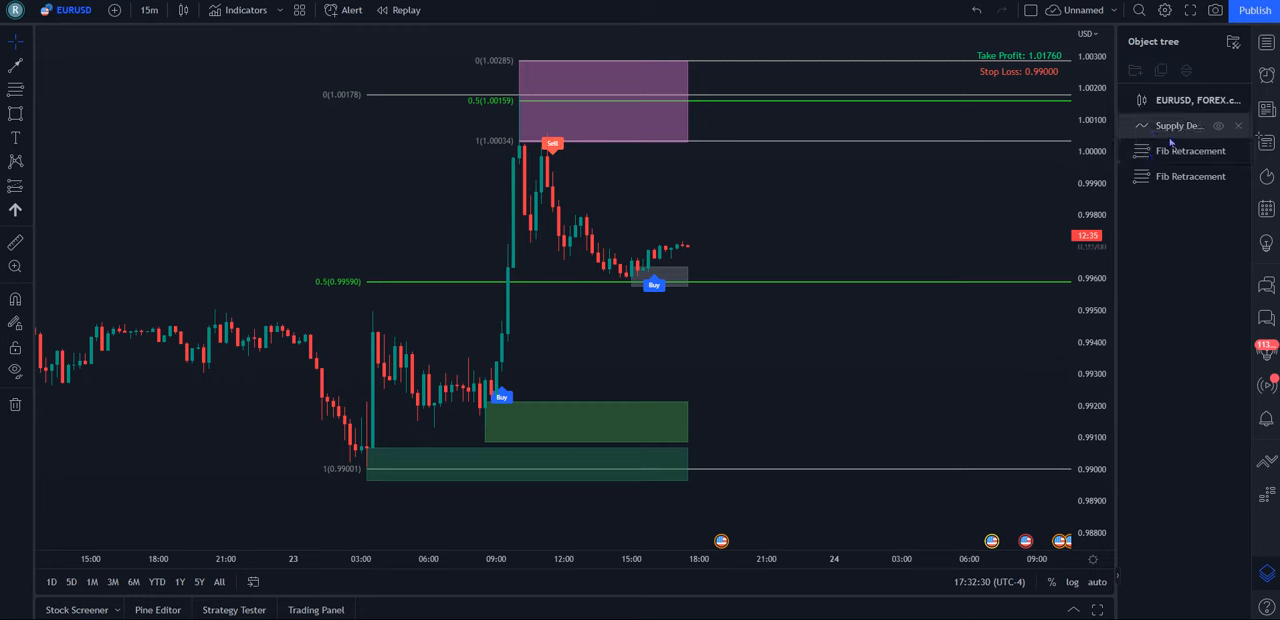
{"action": "double_click", "coordinate": [1180, 125]}
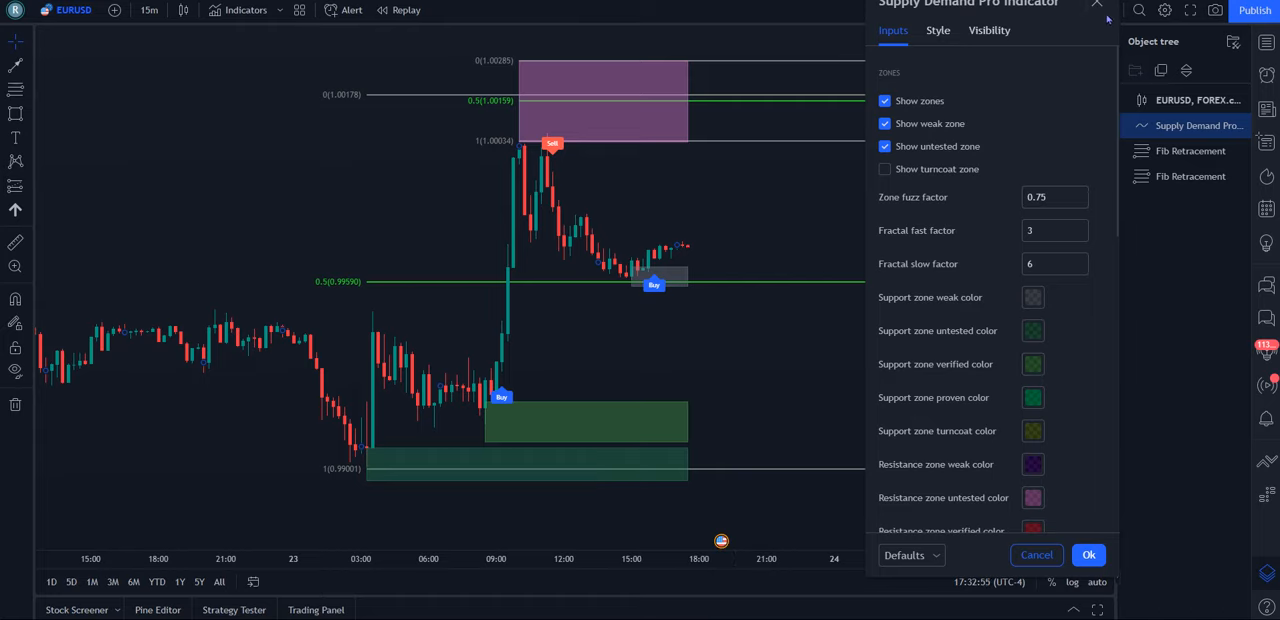
{"action": "left_click", "coordinate": [1088, 555]}
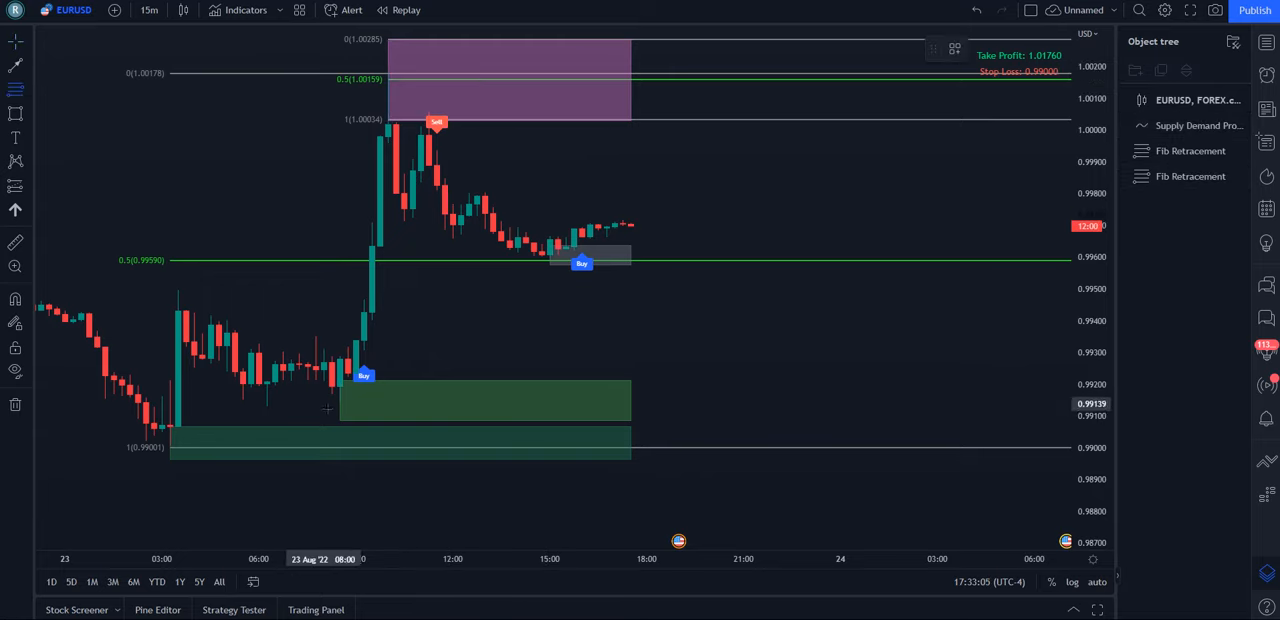
- Draw a Fib retracement across the upper demand zone from 0.99213 to 0.99089
{"action": "left_click", "coordinate": [1190, 150]}
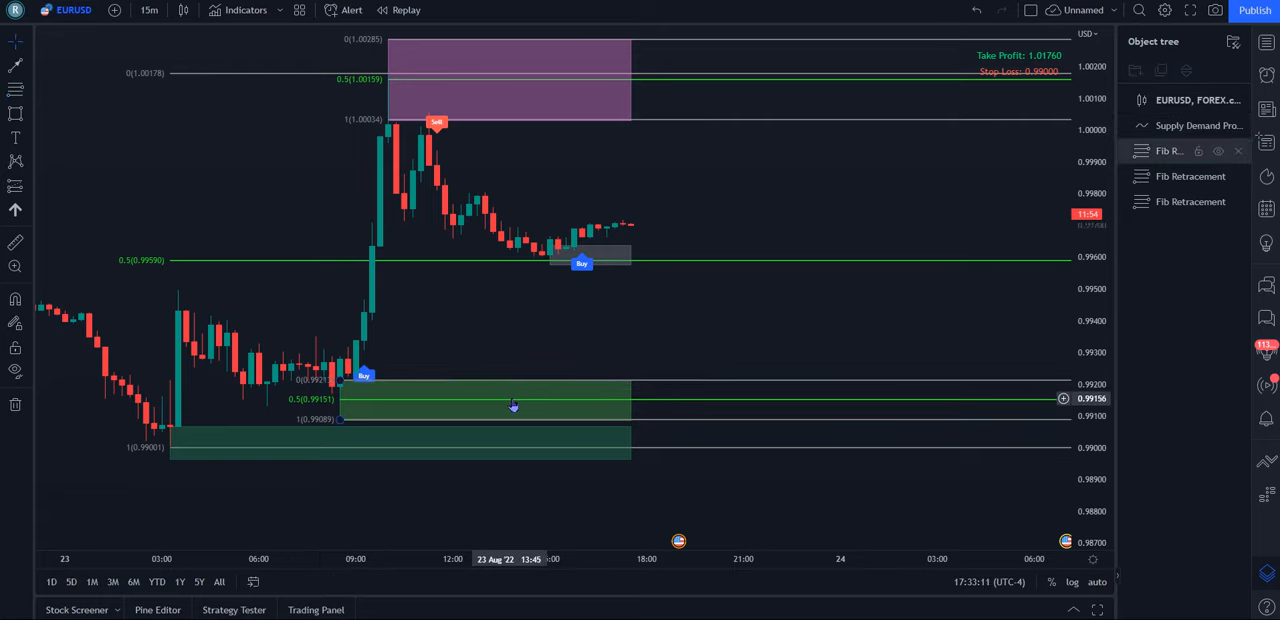
{"action": "mouse_move", "coordinate": [459, 405]}
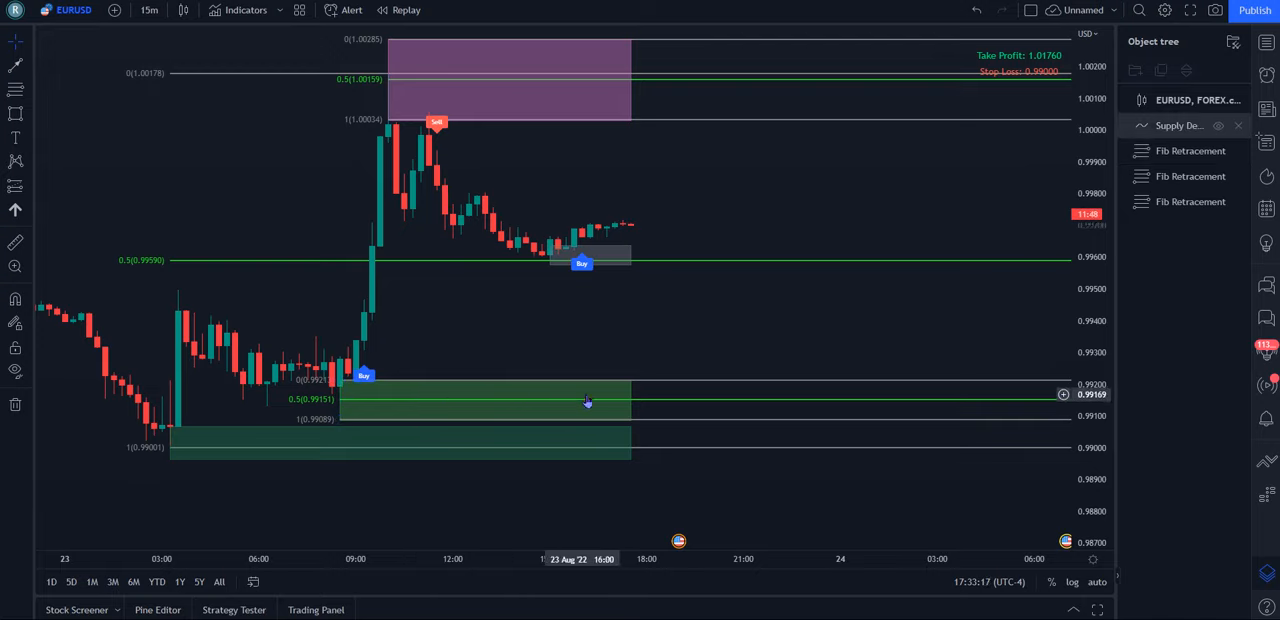
{"action": "left_click", "coordinate": [1180, 151]}
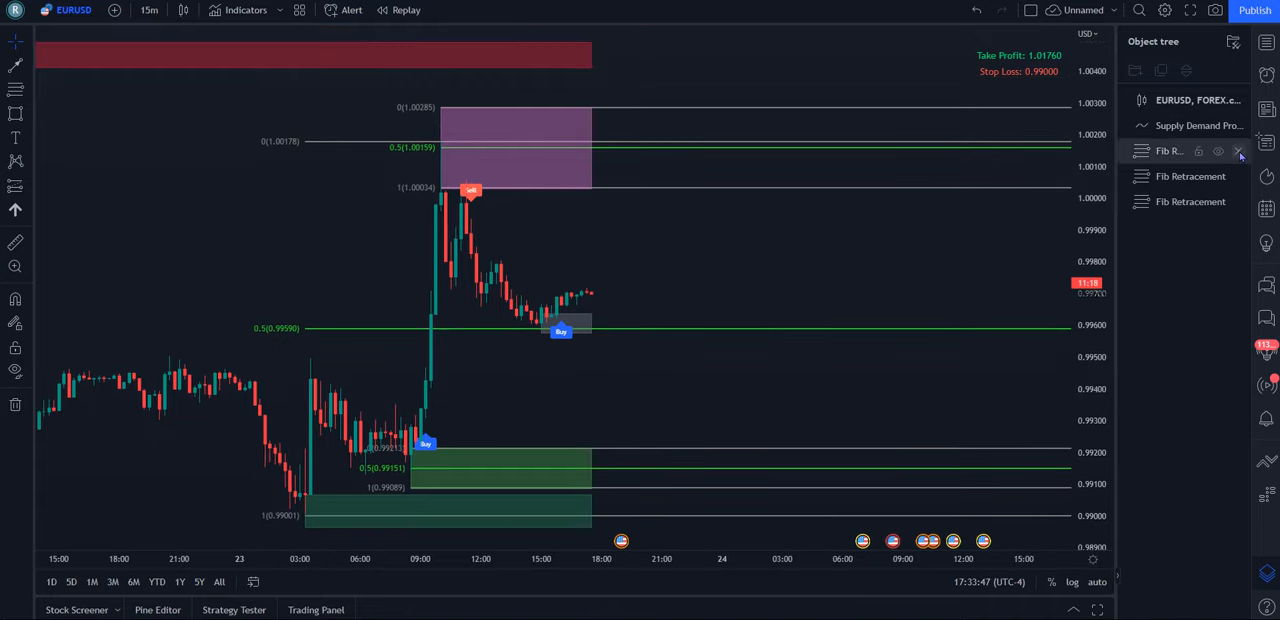
- Delete the three Fib retracements and switch EURUSD to the 1-hour timeframe
{"action": "left_click", "coordinate": [1240, 151]}
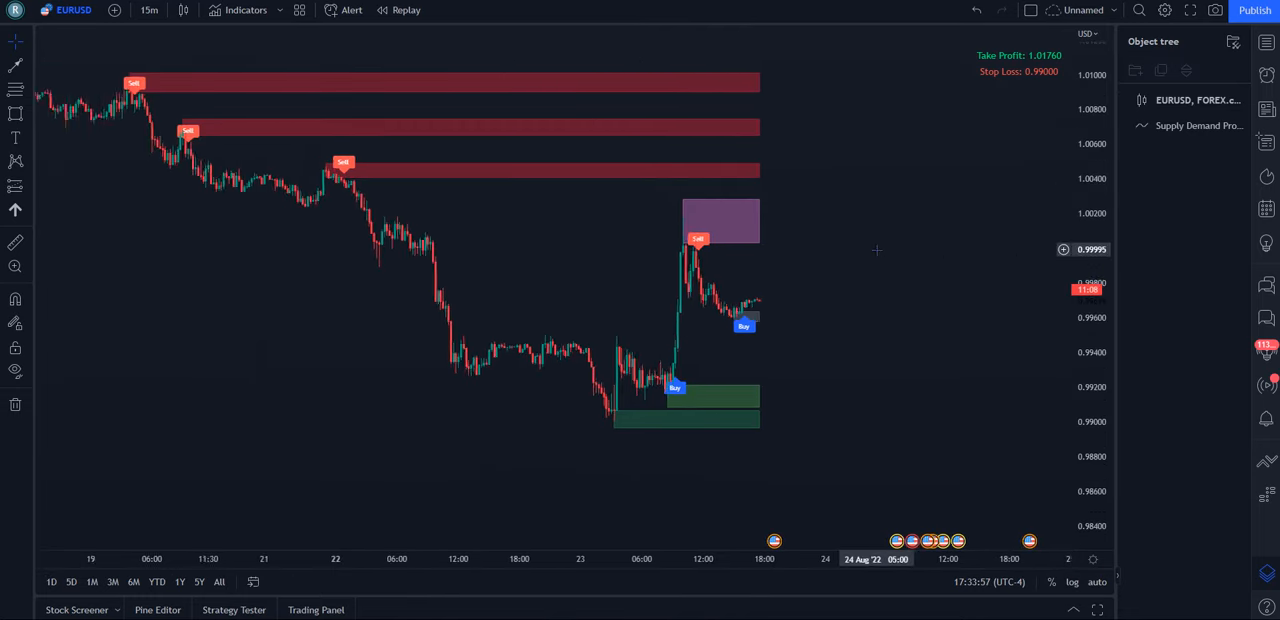
{"action": "left_click", "coordinate": [149, 10]}
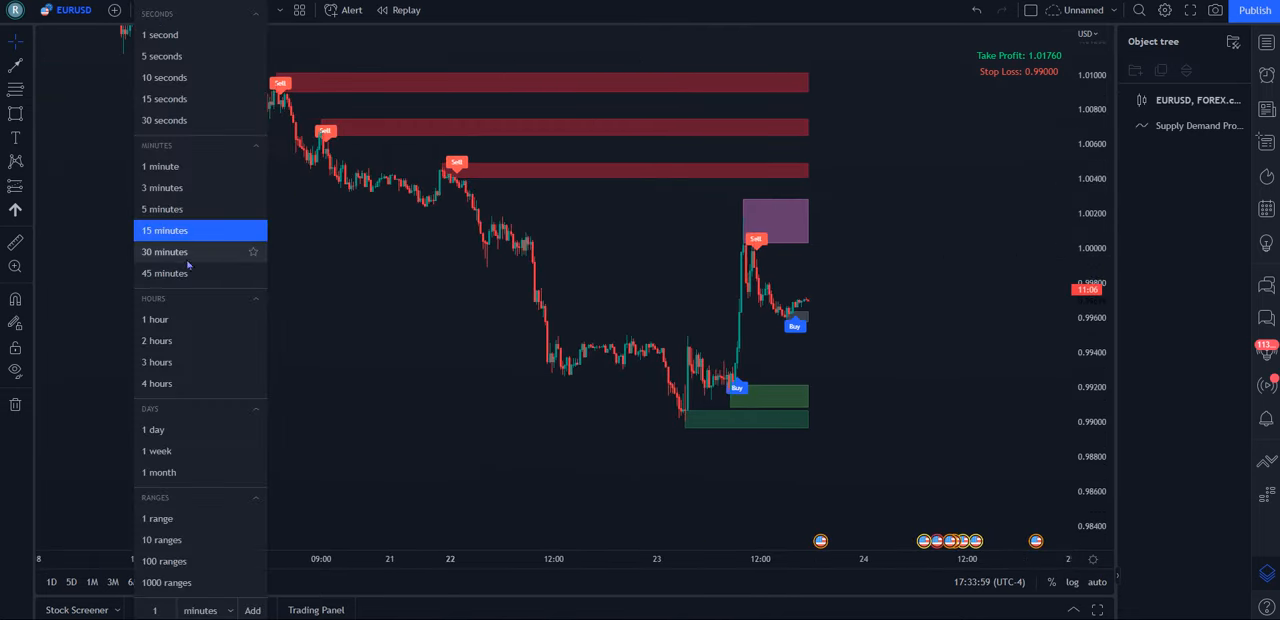
{"action": "left_click", "coordinate": [155, 319]}
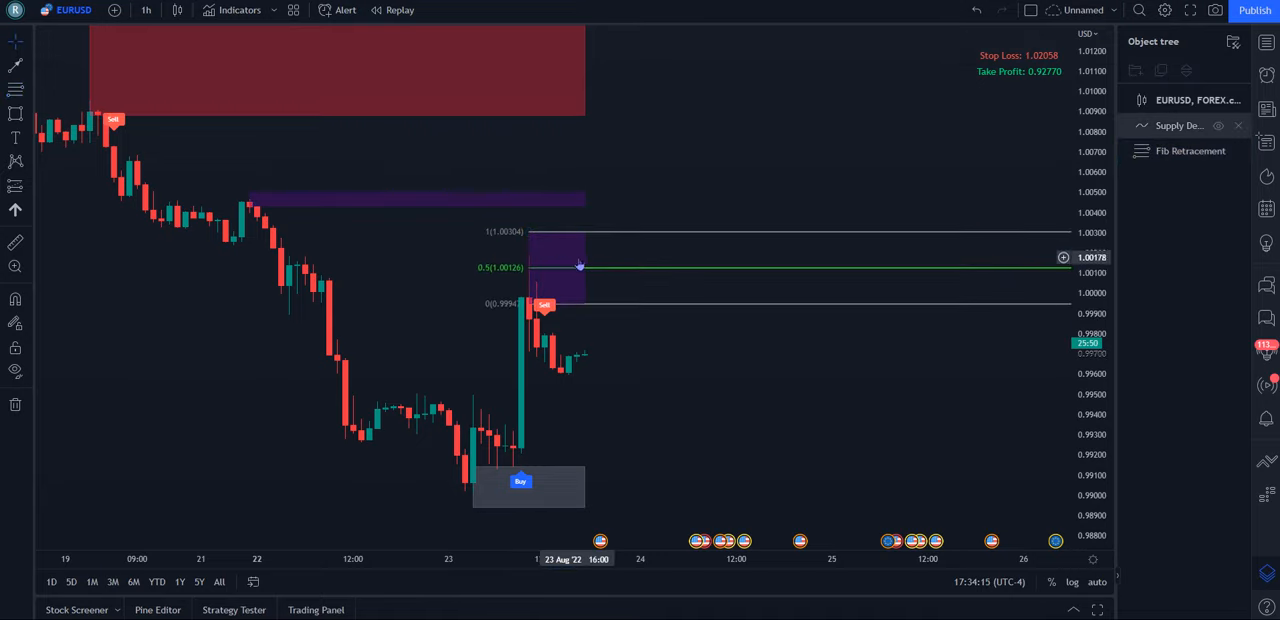
- Set the EURUSD chart interval to 5 minutes and select an Object tree entry
{"action": "left_click", "coordinate": [146, 10]}
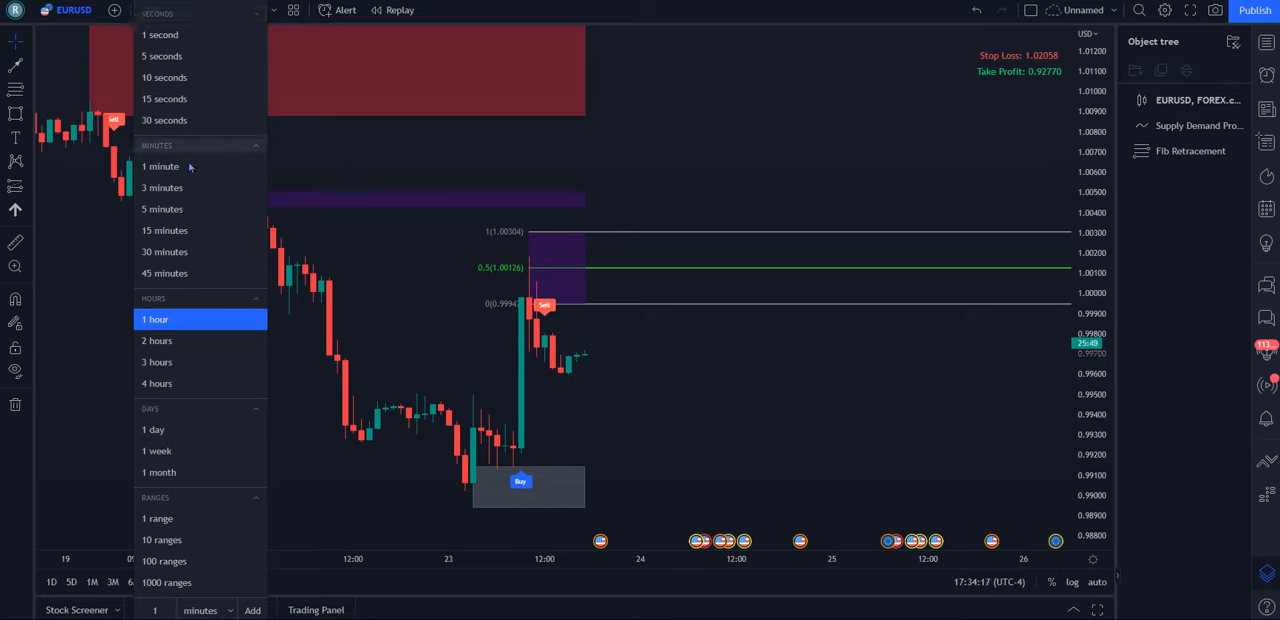
{"action": "left_click", "coordinate": [162, 209]}
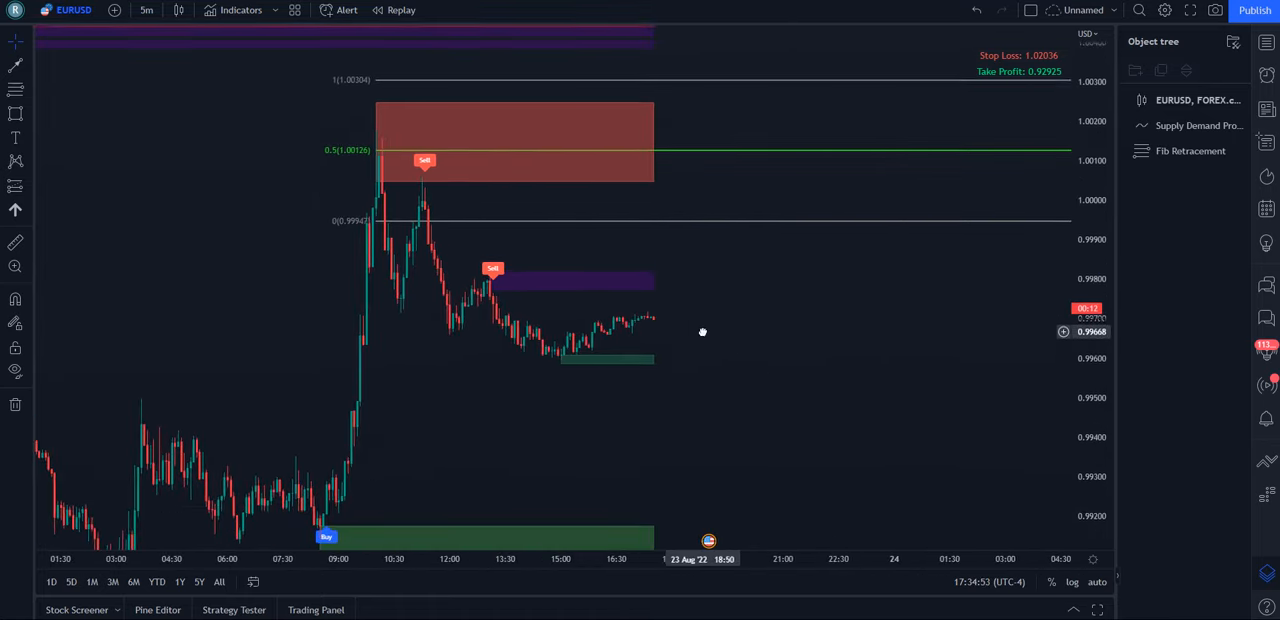
{"action": "left_click", "coordinate": [1185, 125]}
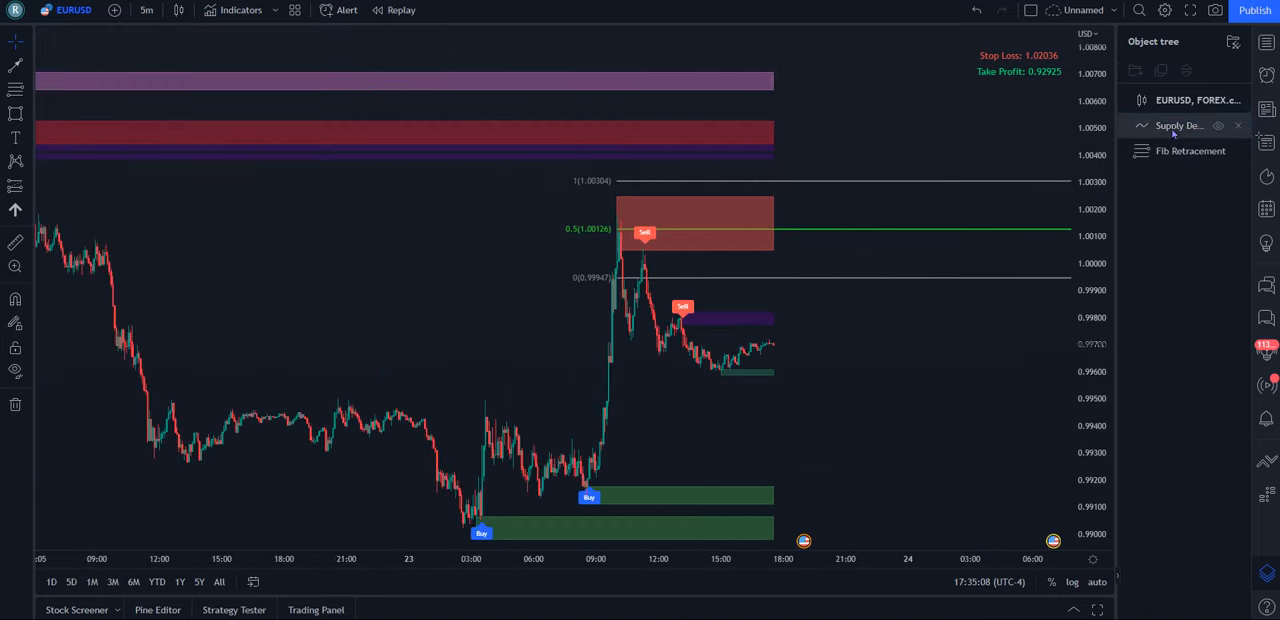
- Turn off Show weak zone in the Supply Demand Pro indicator settings
{"action": "double_click", "coordinate": [1180, 125]}
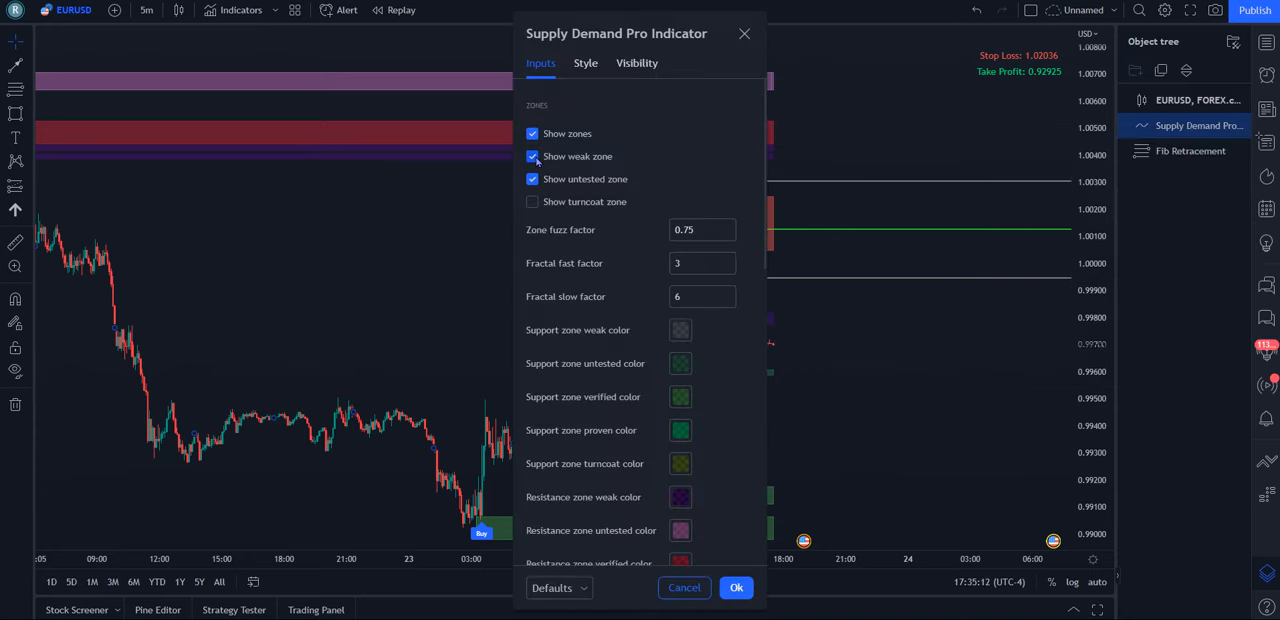
{"action": "left_click", "coordinate": [736, 587]}
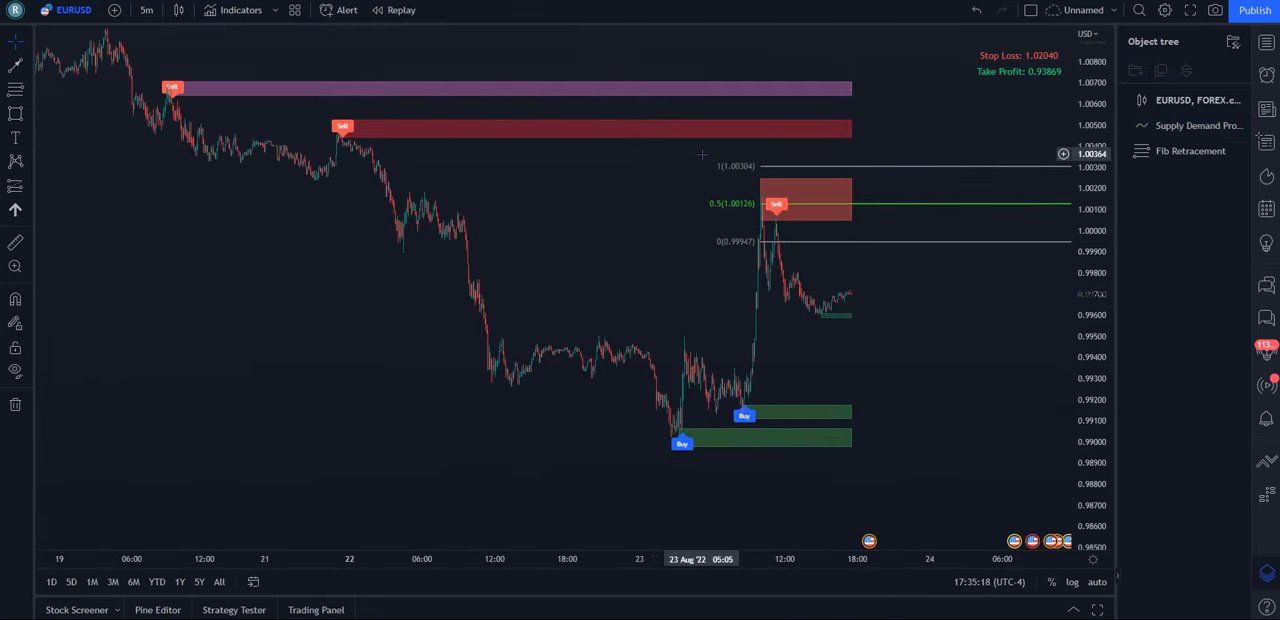
{"action": "mouse_move", "coordinate": [530, 175]}
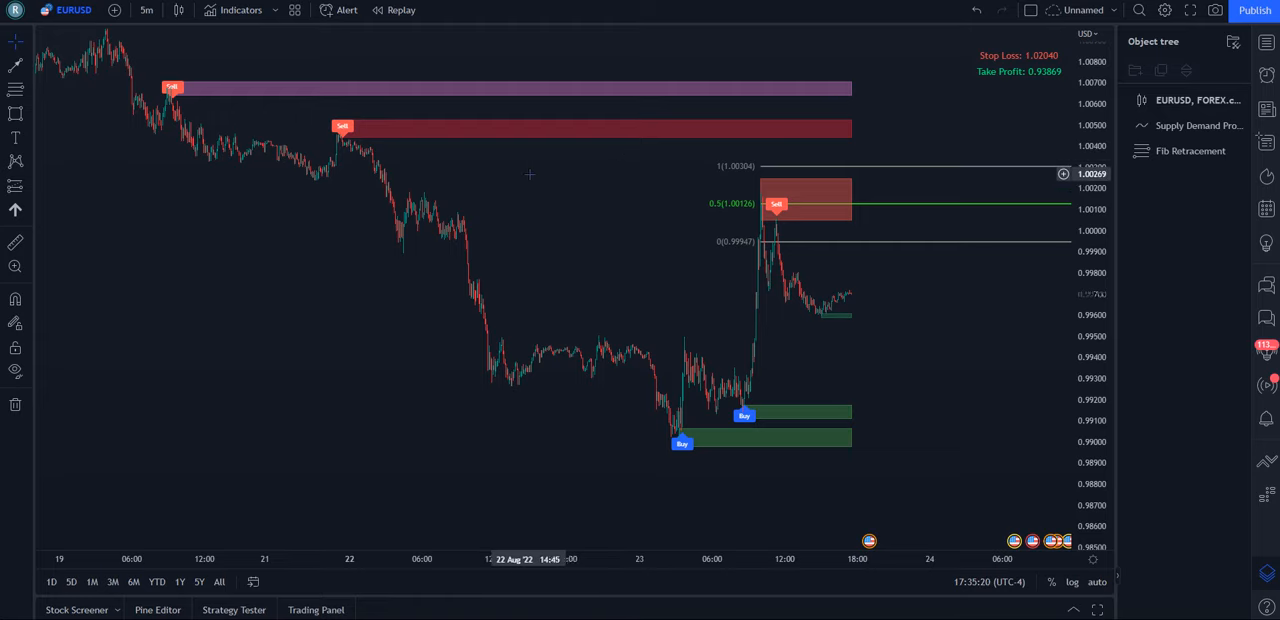
{"action": "mouse_move", "coordinate": [507, 203]}
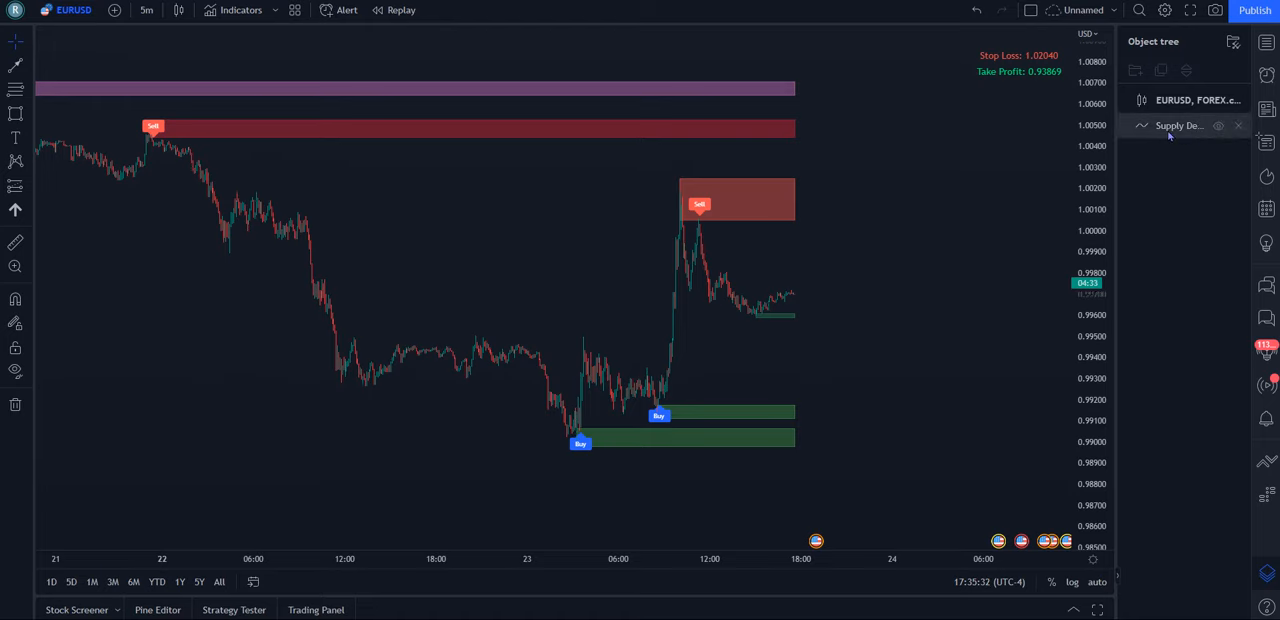
- Set the Supply Demand Pro Zone fuzz factor to 0.25 and apply it
{"action": "right_click", "coordinate": [1180, 125]}
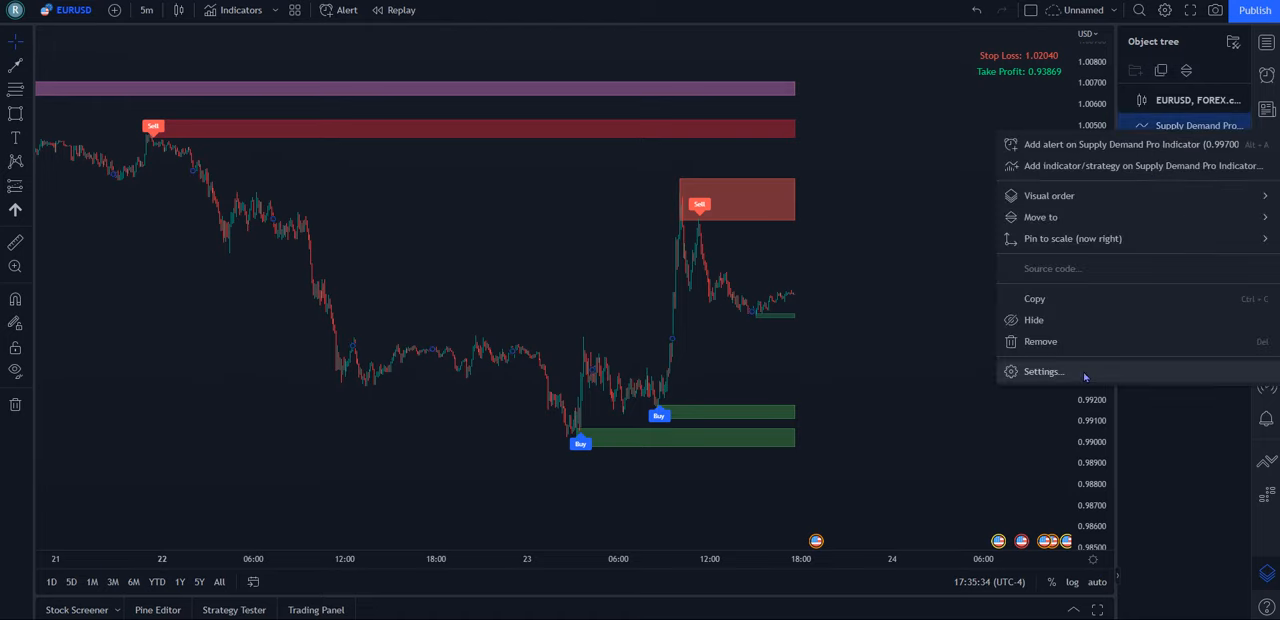
{"action": "left_click", "coordinate": [1043, 371]}
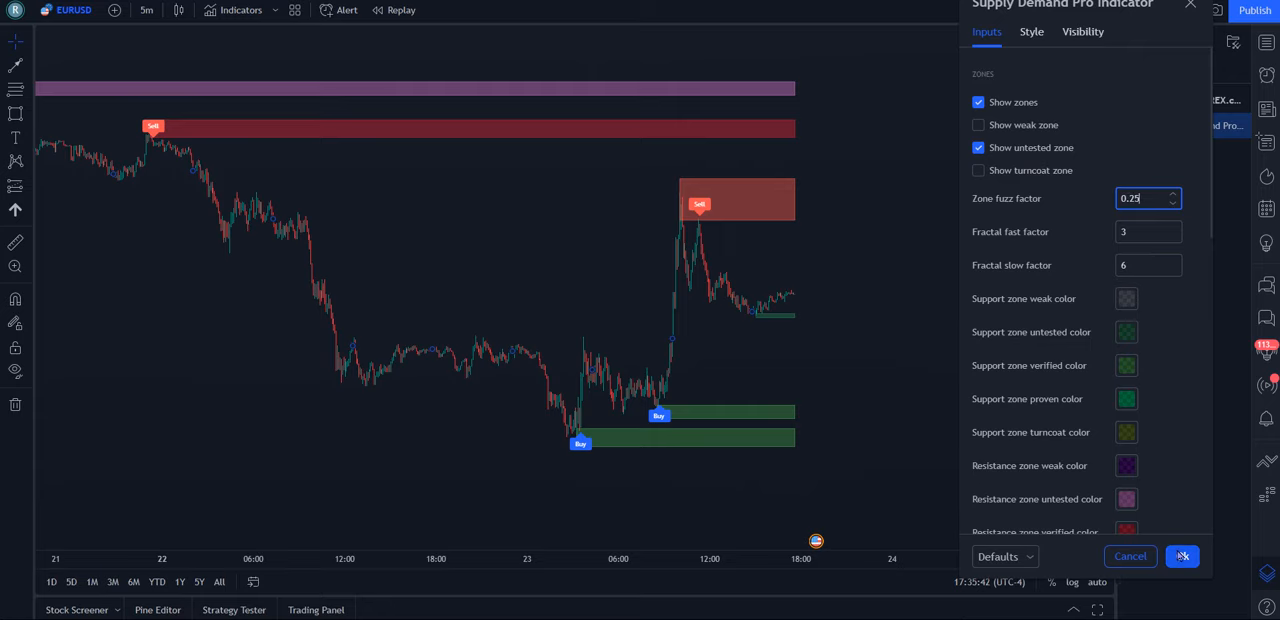
{"action": "left_click", "coordinate": [1182, 556]}
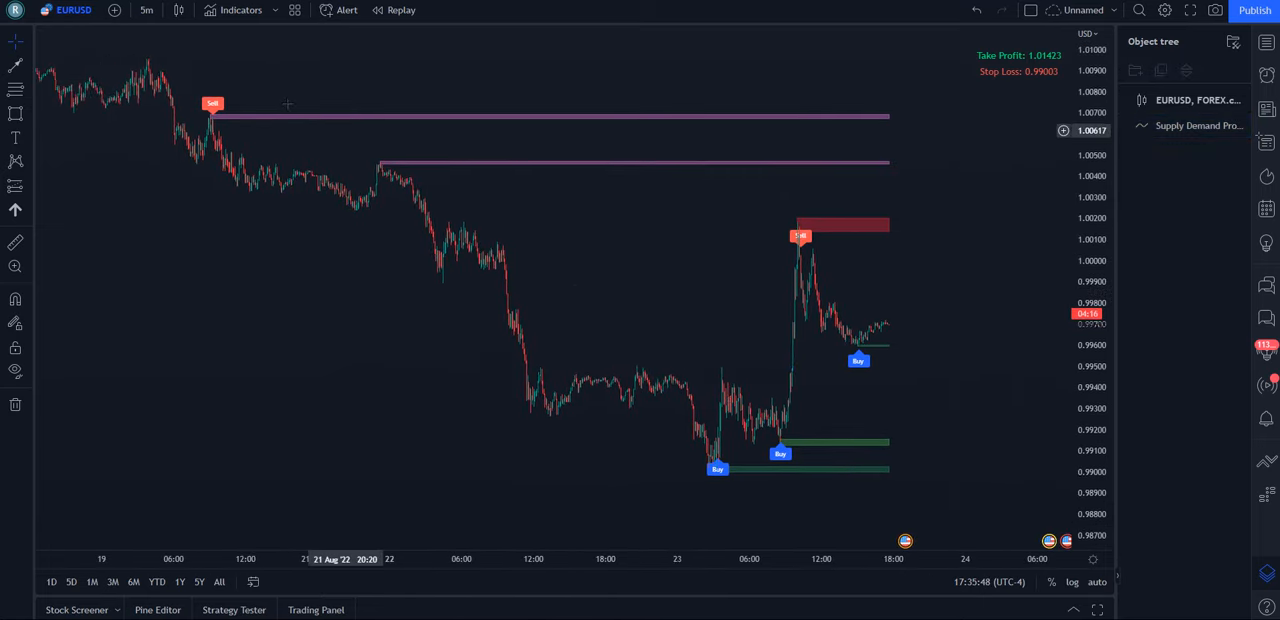
{"action": "mouse_move", "coordinate": [620, 178]}
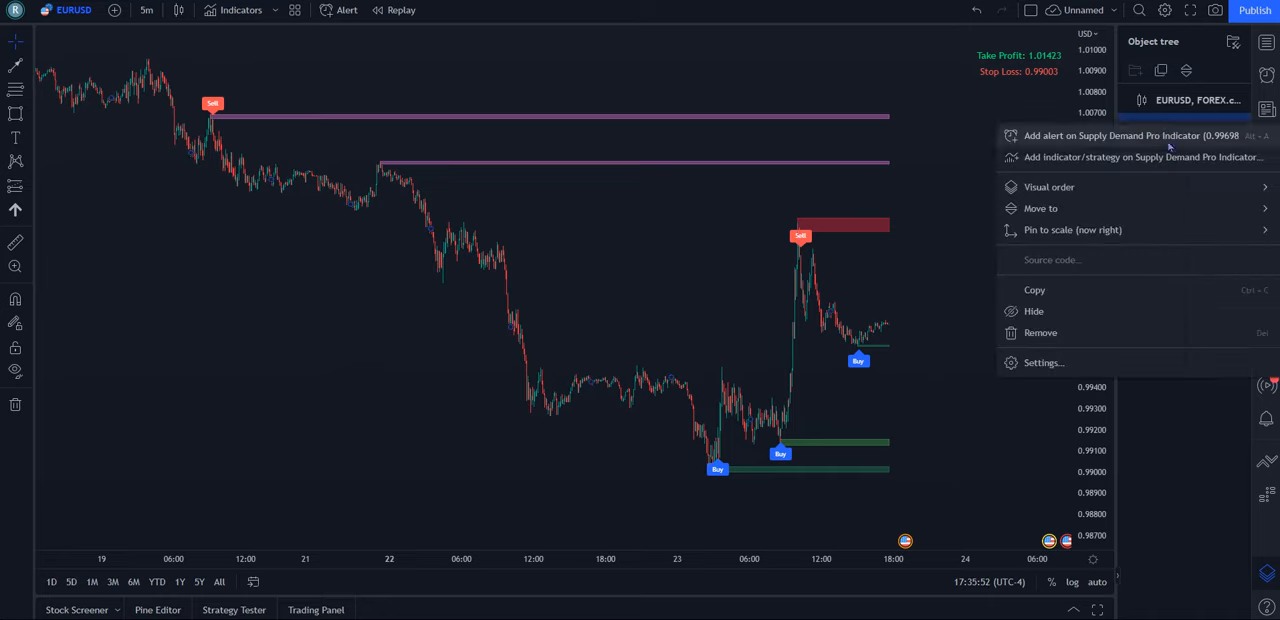
{"action": "mouse_move", "coordinate": [1138, 373]}
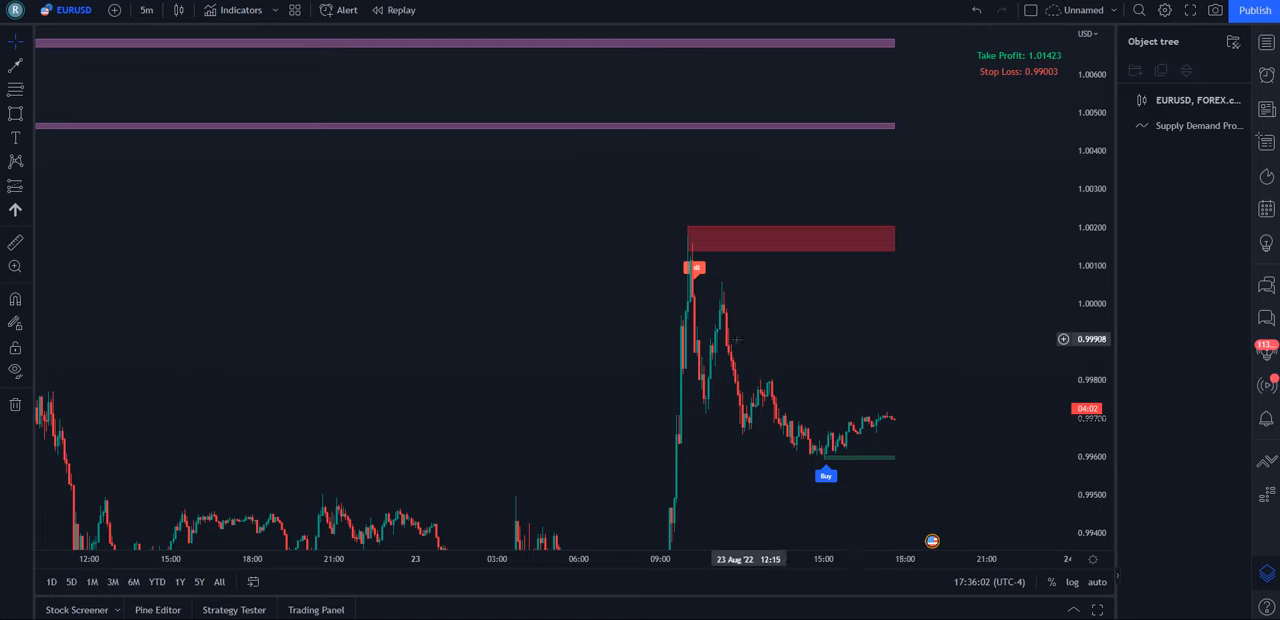
{"action": "scroll", "scroll_direction": "right", "scroll_amount": 3}
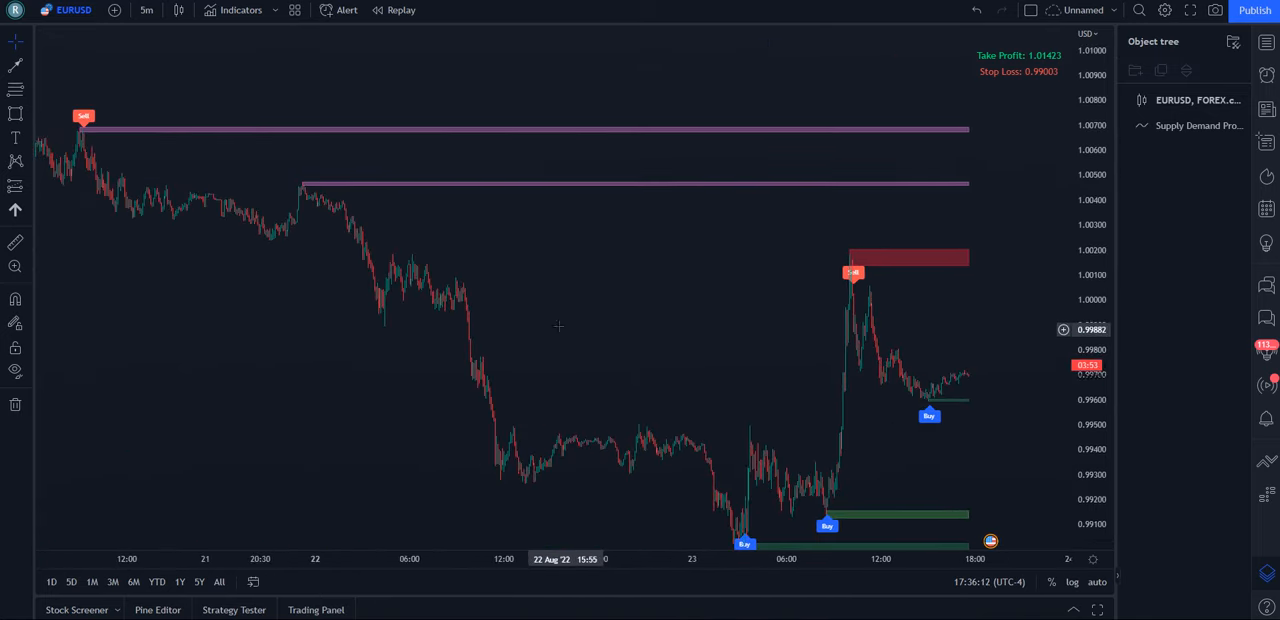
{"action": "mouse_move", "coordinate": [686, 286]}
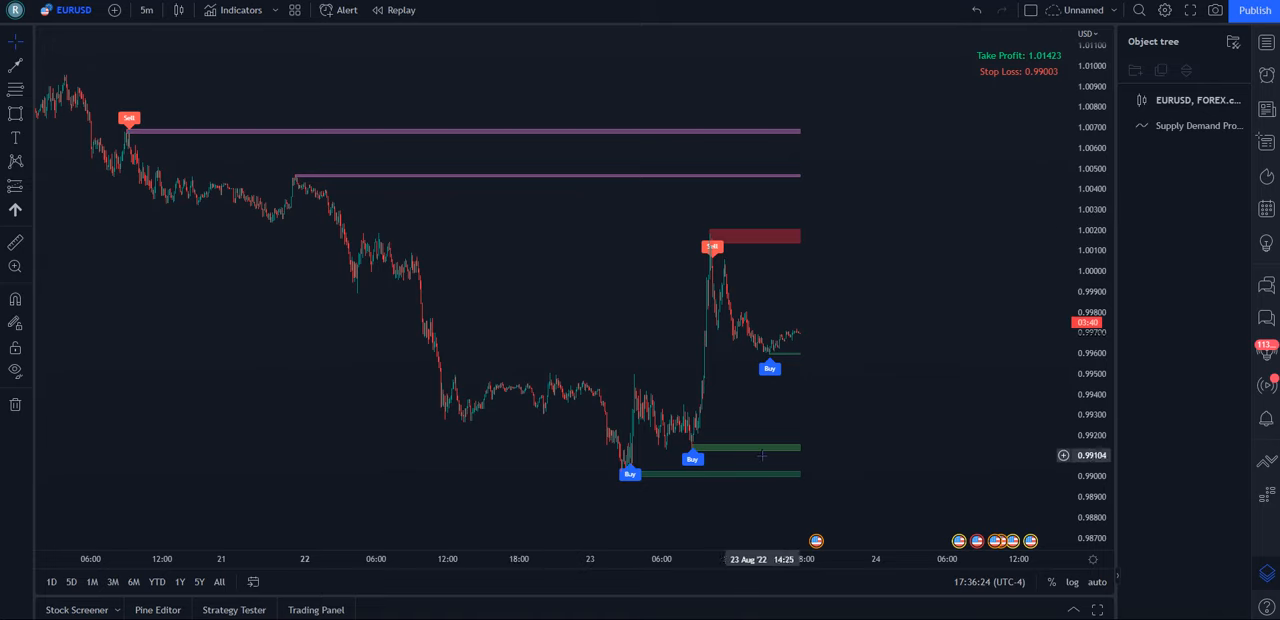
{"action": "mouse_move", "coordinate": [537, 205]}
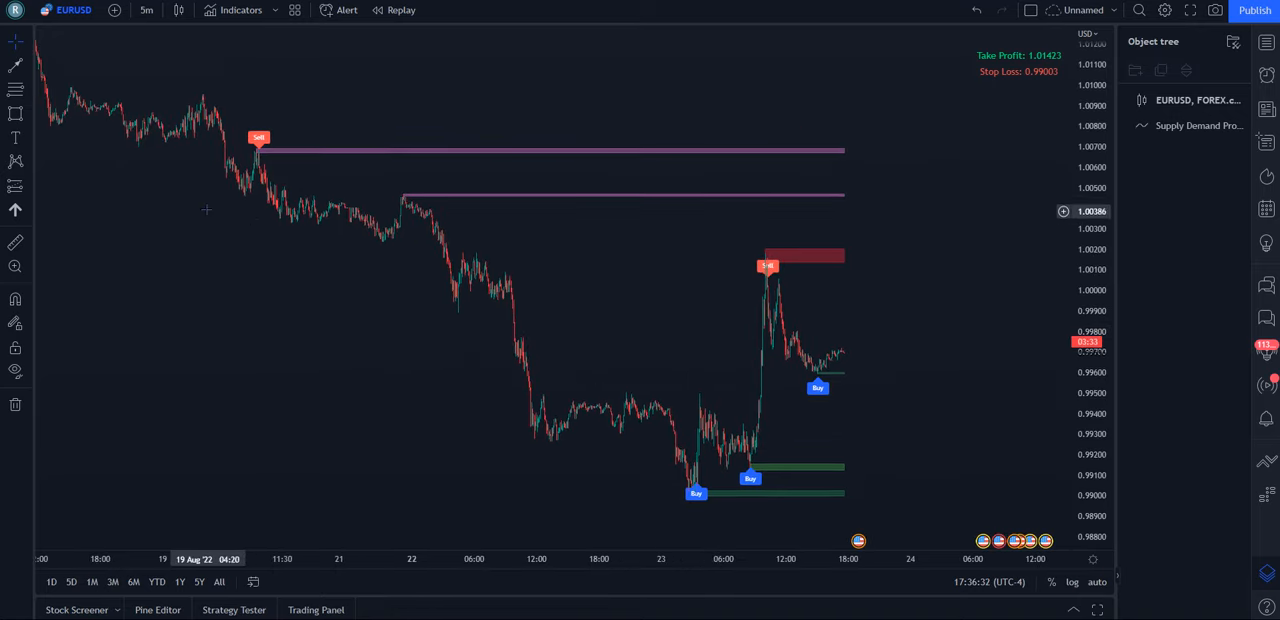
{"action": "mouse_move", "coordinate": [418, 205]}
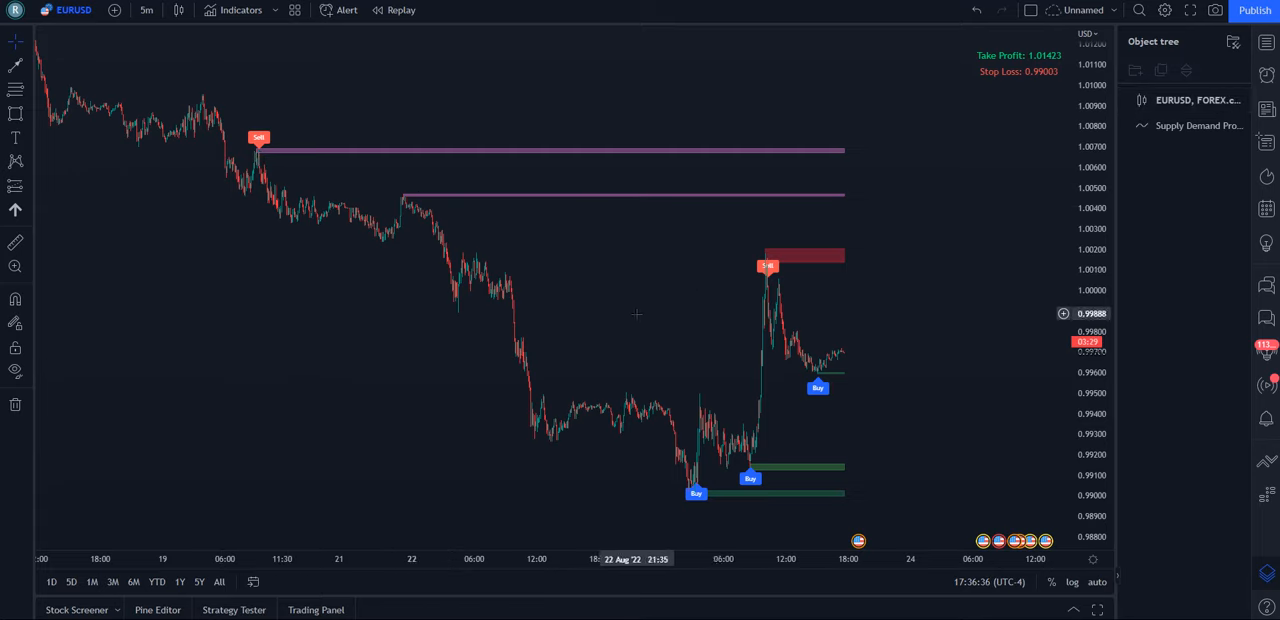
{"action": "mouse_move", "coordinate": [1200, 125]}
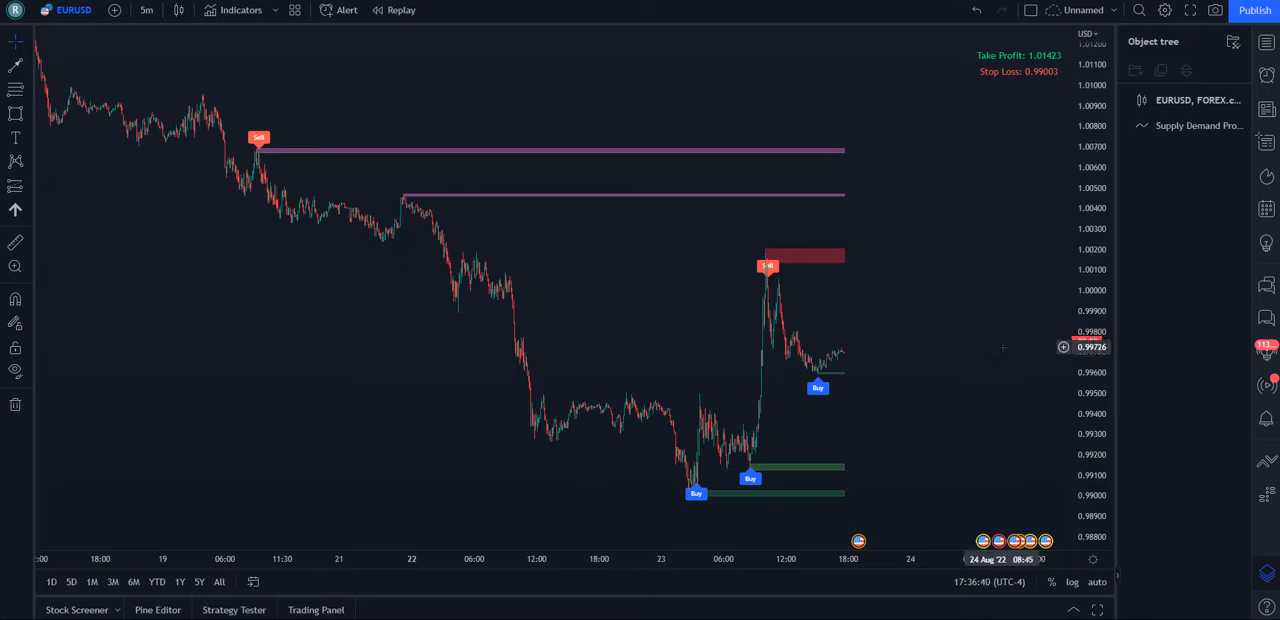
{"action": "mouse_move", "coordinate": [962, 327]}
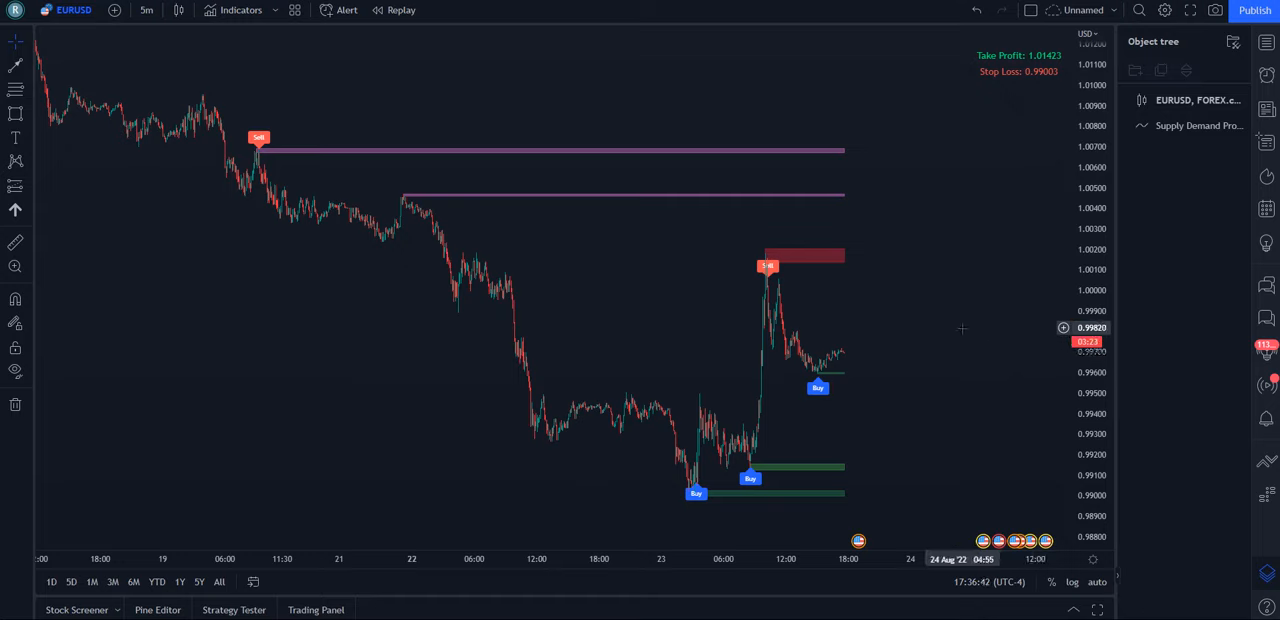
{"action": "mouse_move", "coordinate": [377, 327]}
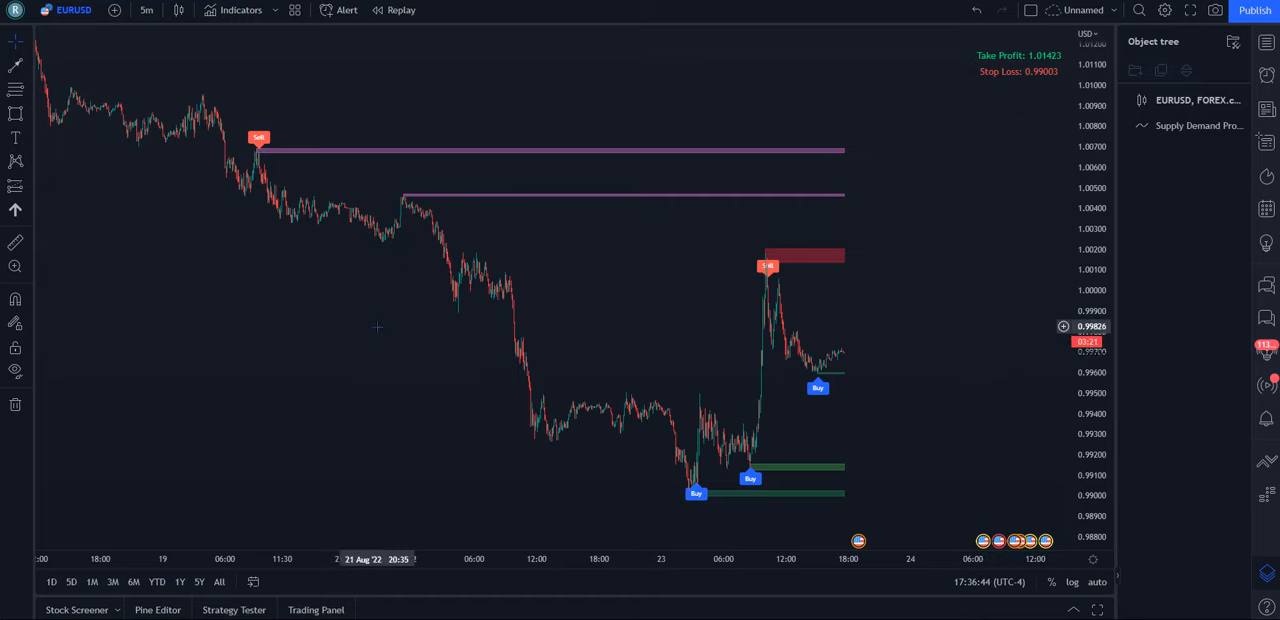
{"action": "mouse_move", "coordinate": [660, 391]}
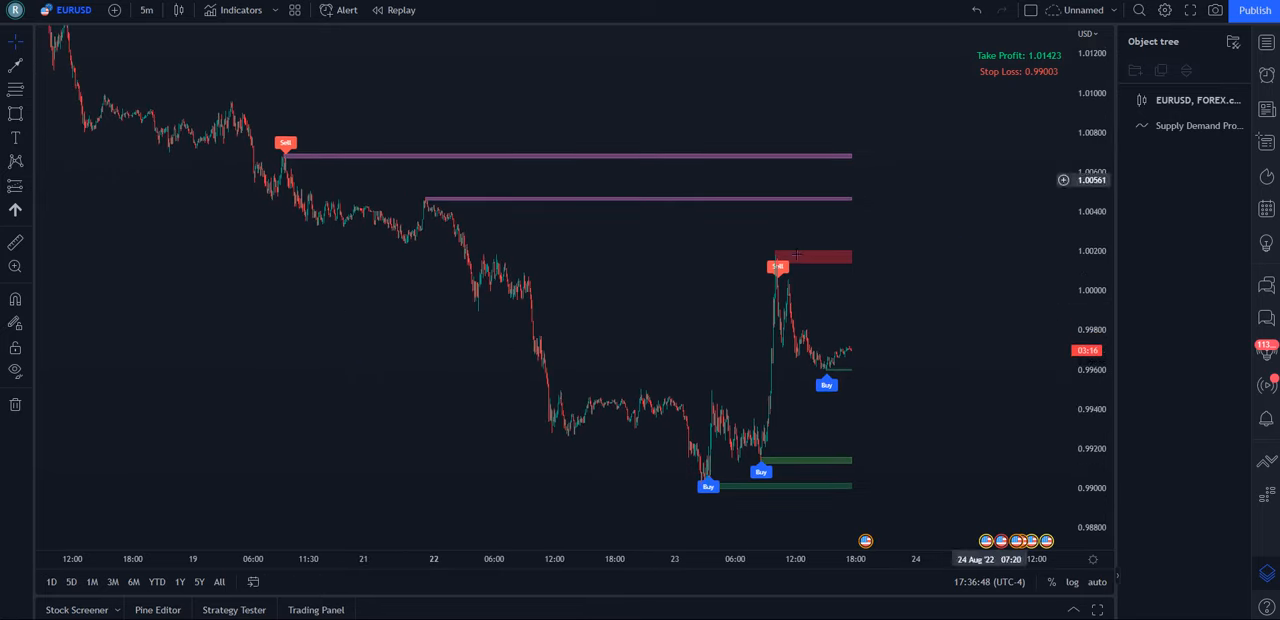
{"action": "mouse_move", "coordinate": [480, 399]}
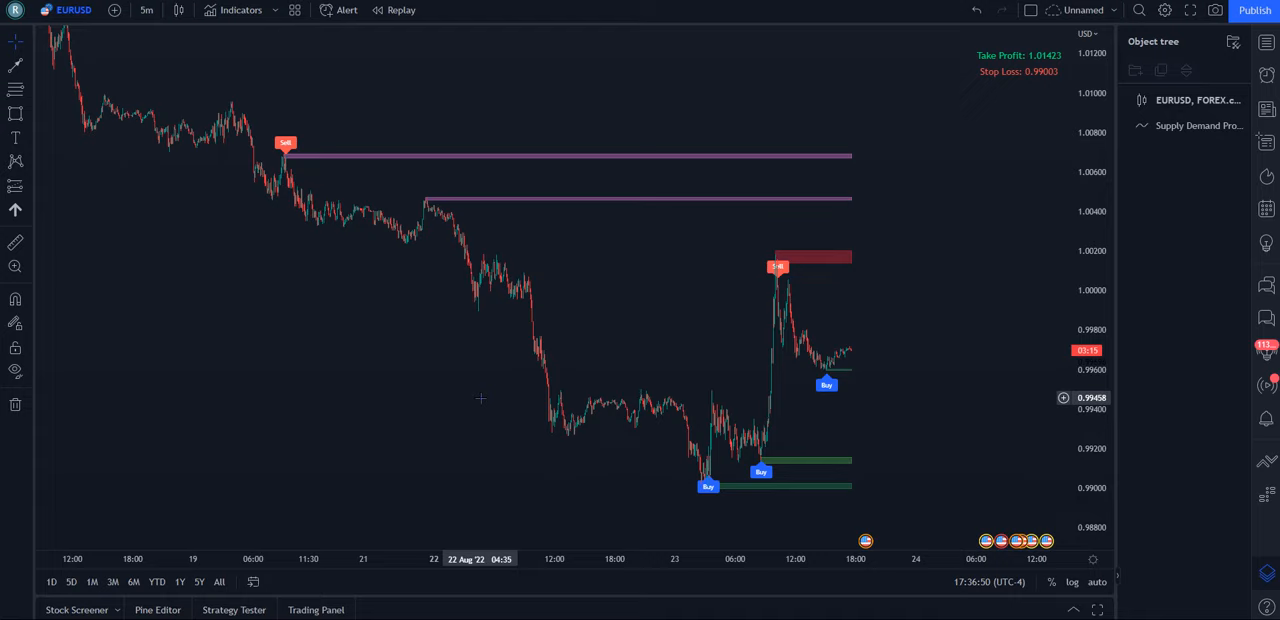
{"action": "mouse_move", "coordinate": [419, 373]}
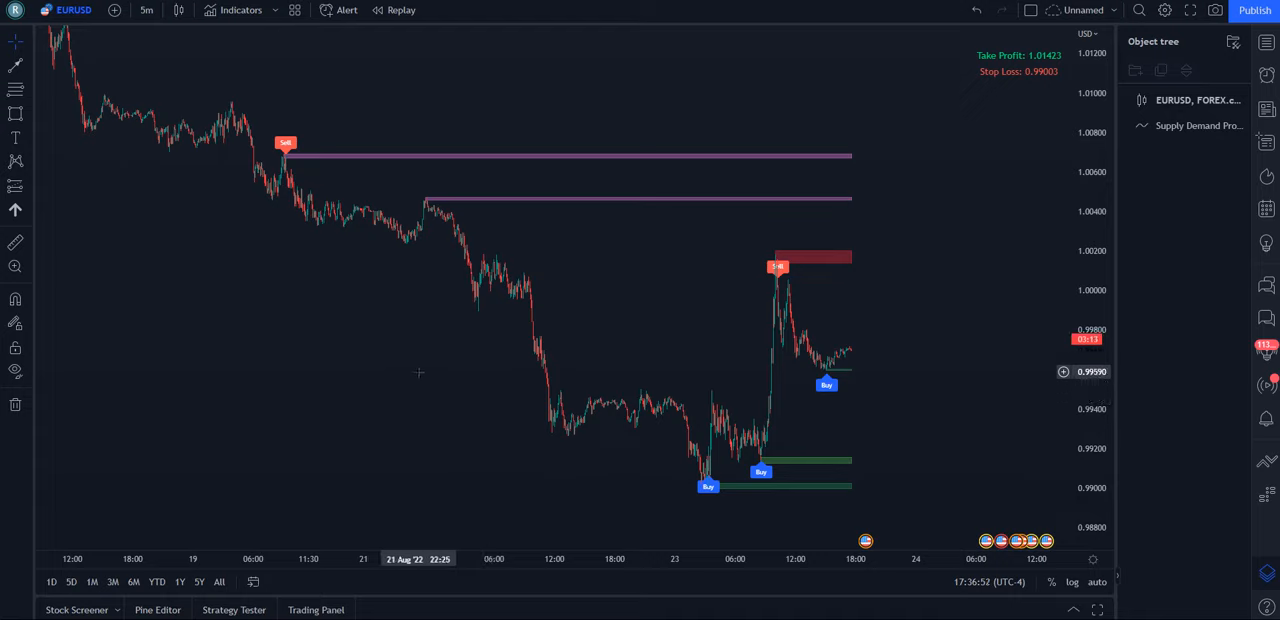
{"action": "mouse_move", "coordinate": [607, 313]}
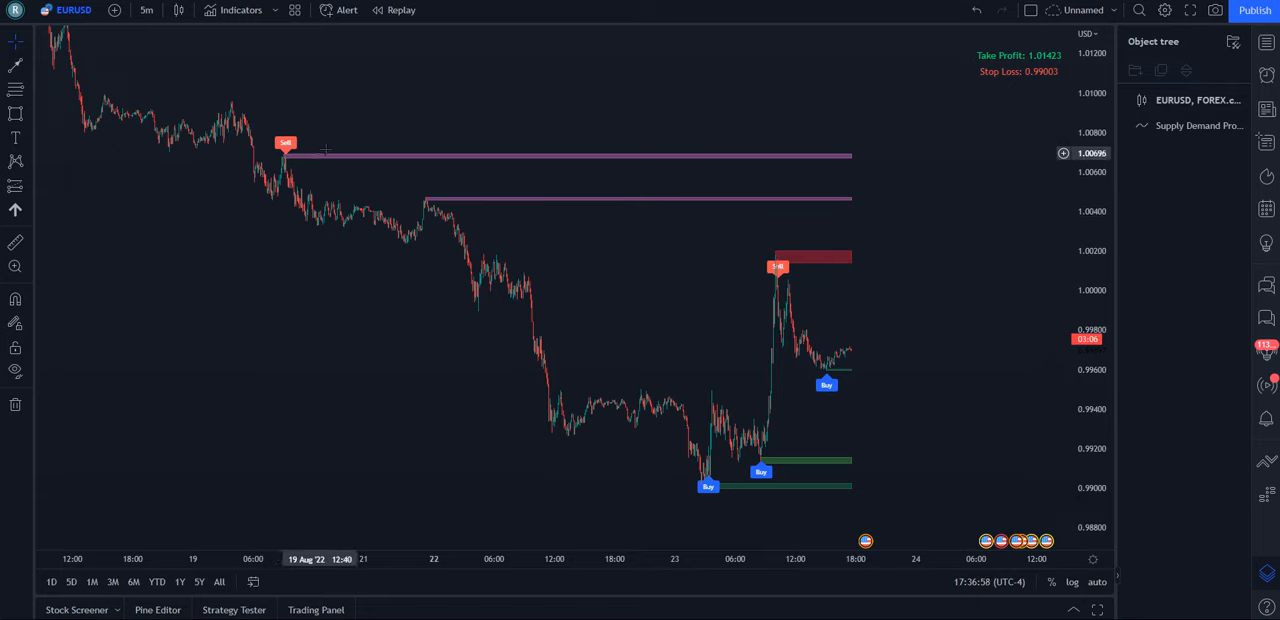
{"action": "mouse_move", "coordinate": [652, 166]}
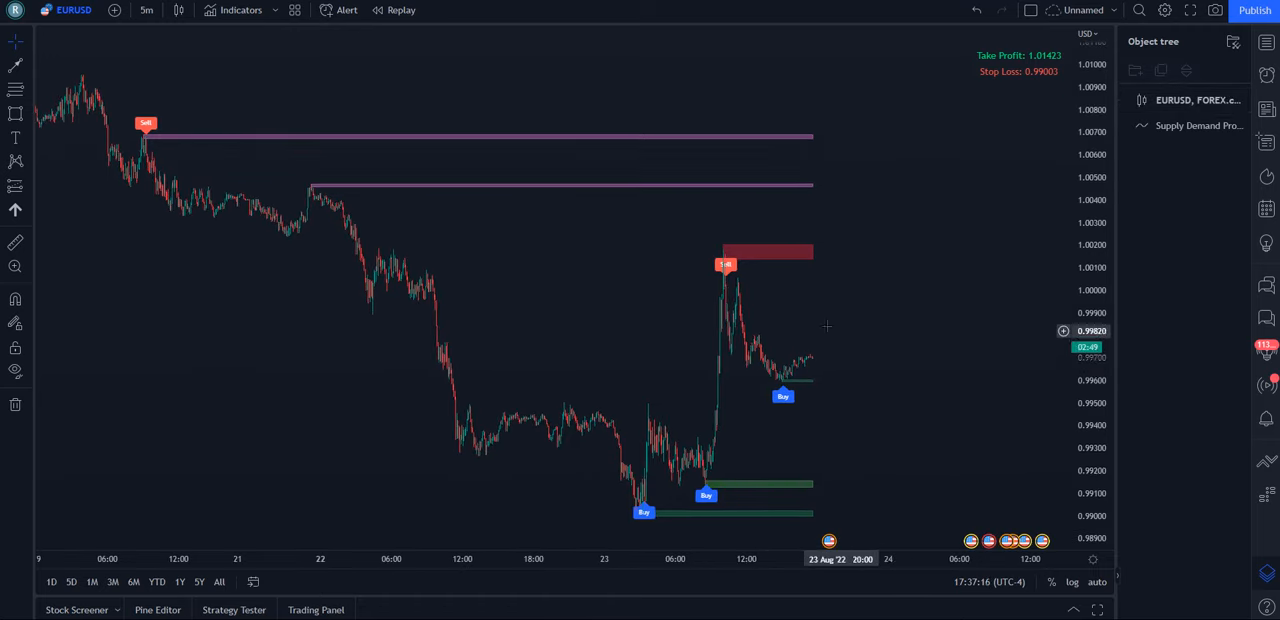
{"action": "mouse_move", "coordinate": [707, 504]}
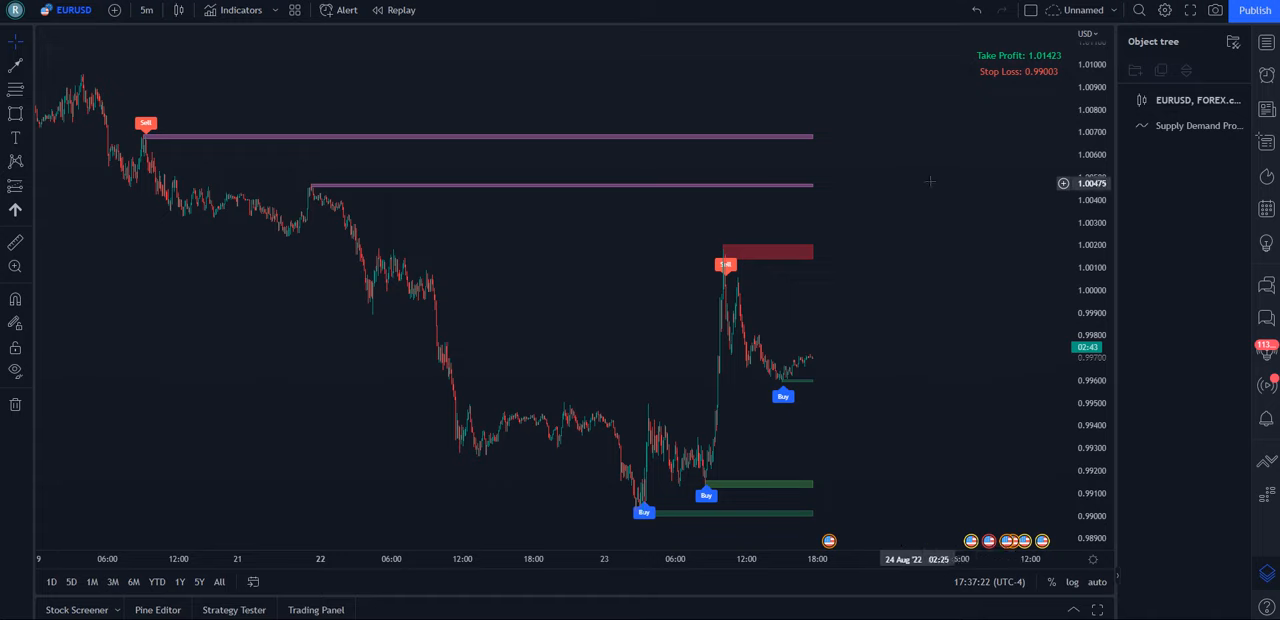
{"action": "mouse_move", "coordinate": [485, 276]}
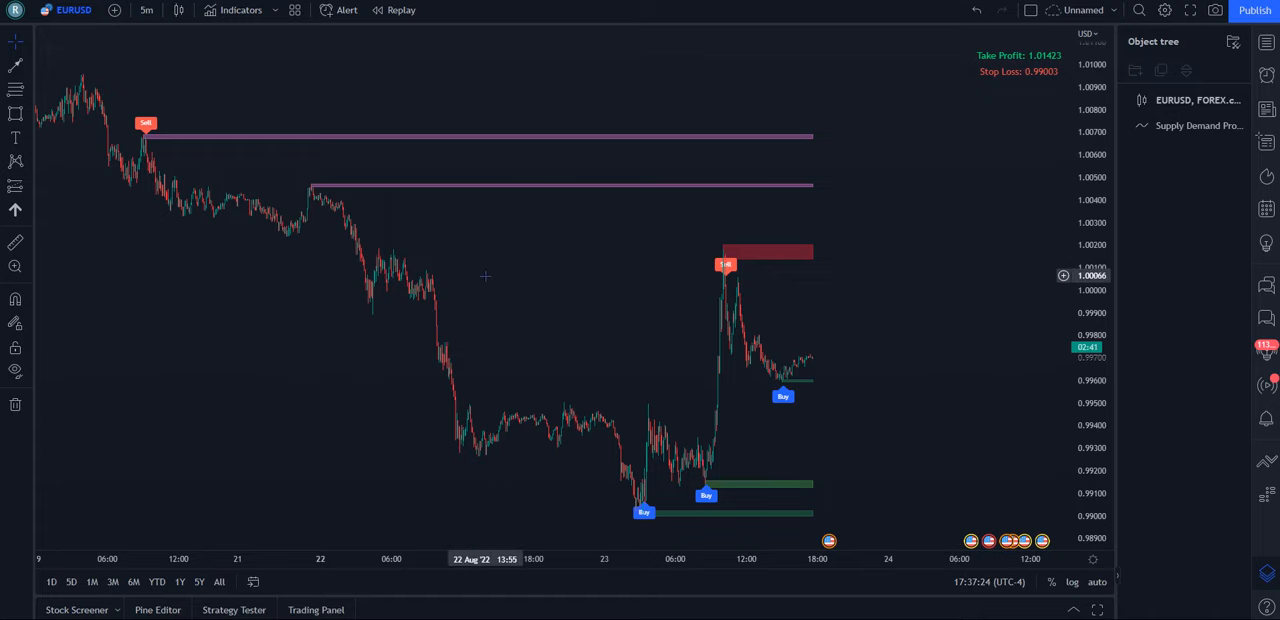